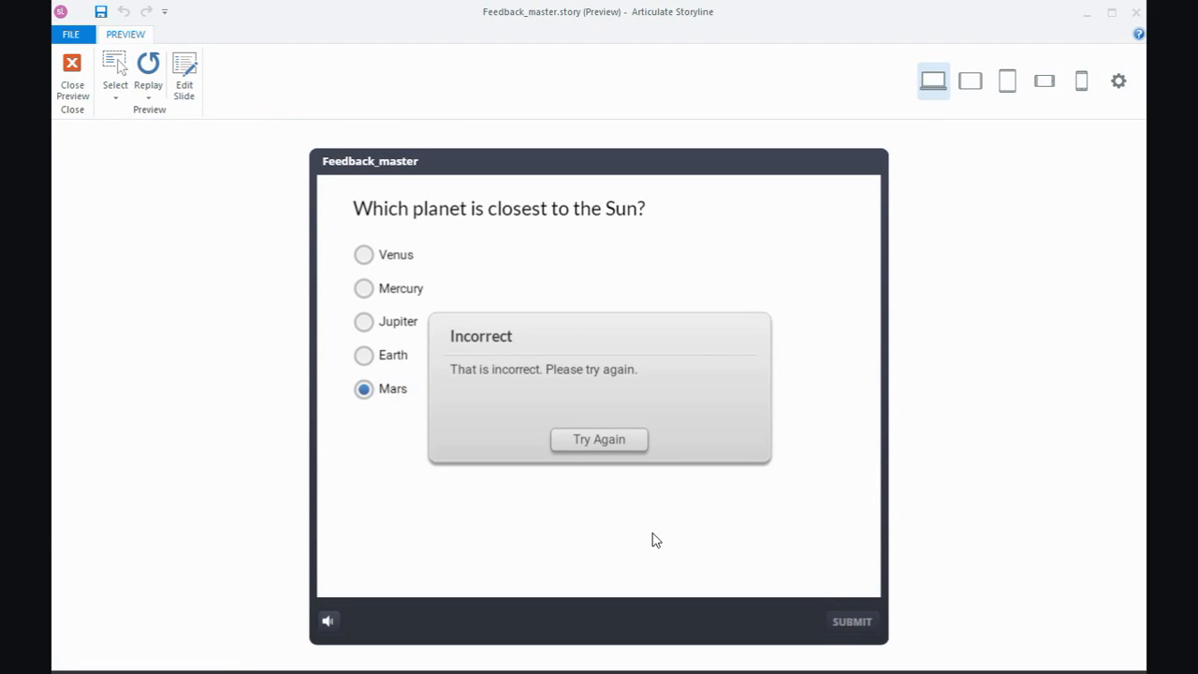
mouse_move(502, 427)
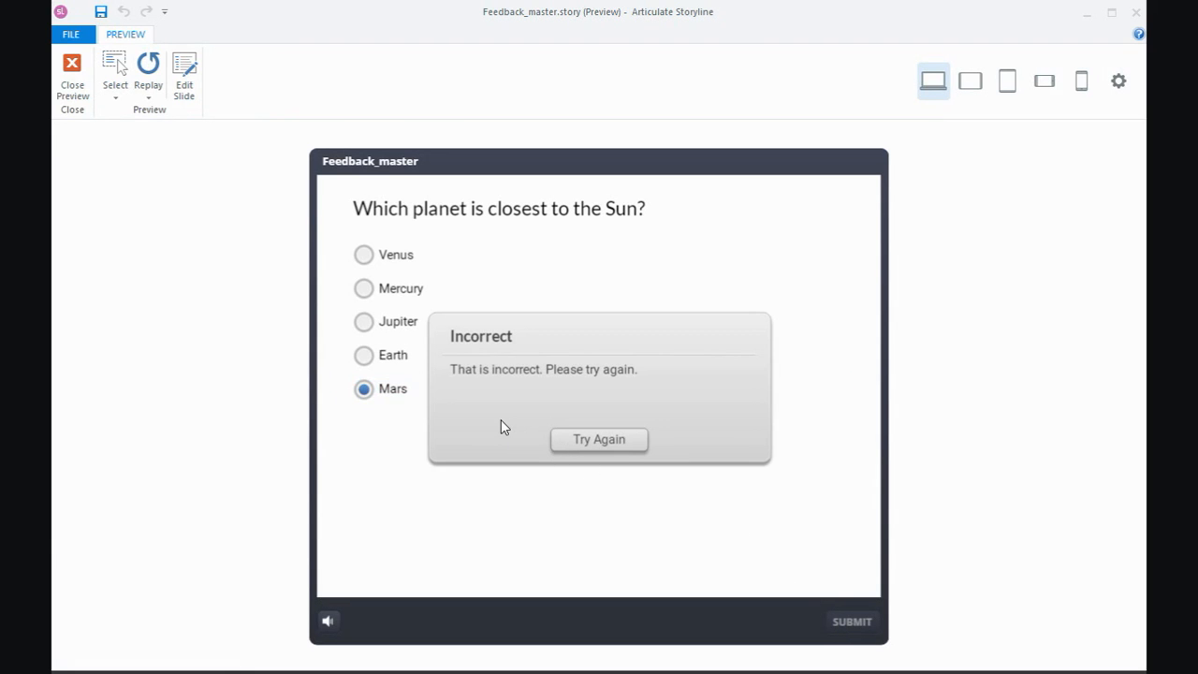
mouse_move(591, 447)
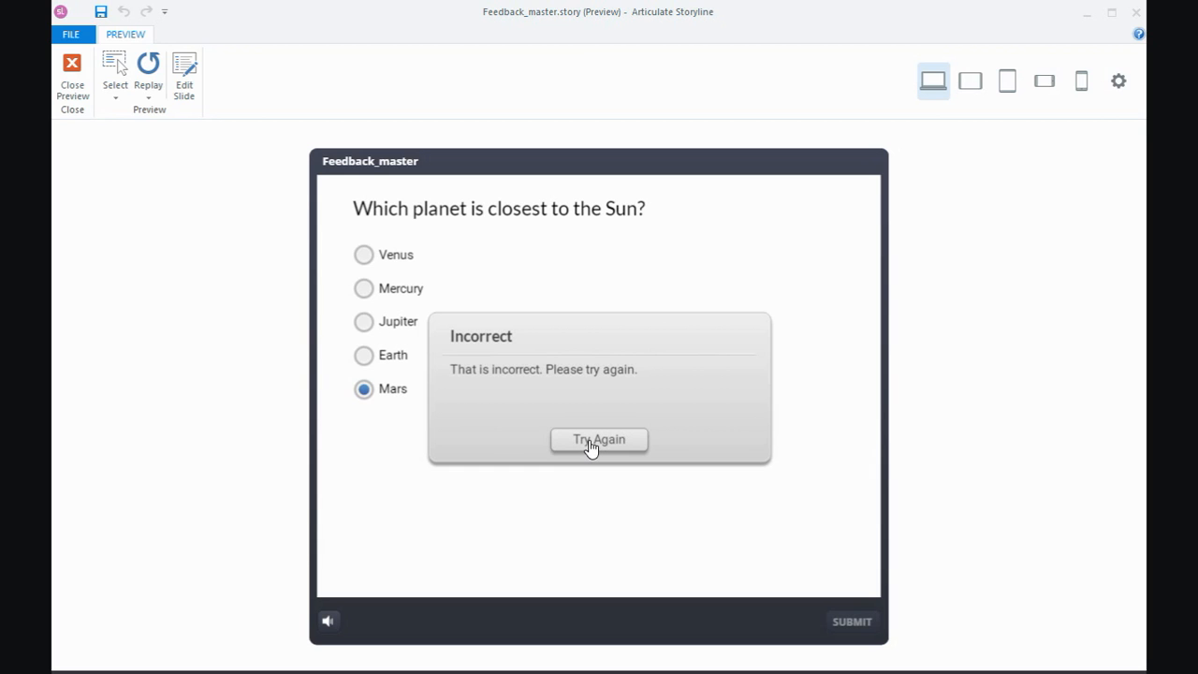
Step: Dismiss the incorrect feedback with Try Again and submit Mercury to get the Correct feedback
left_click(598, 440)
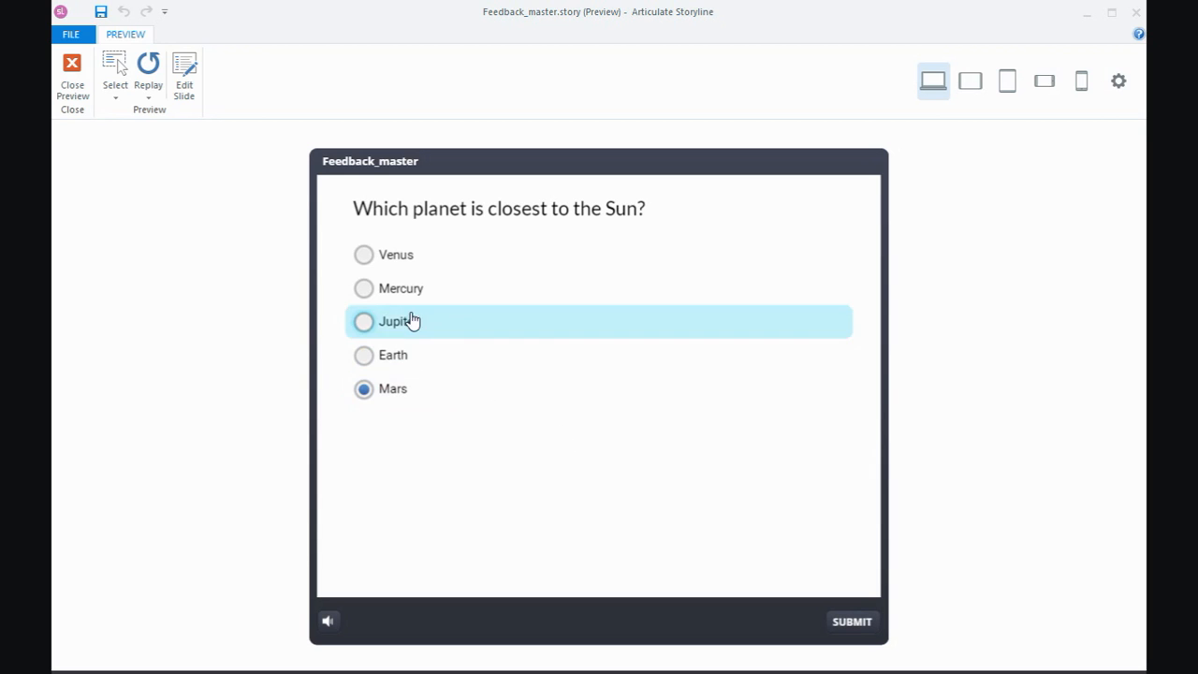
left_click(850, 621)
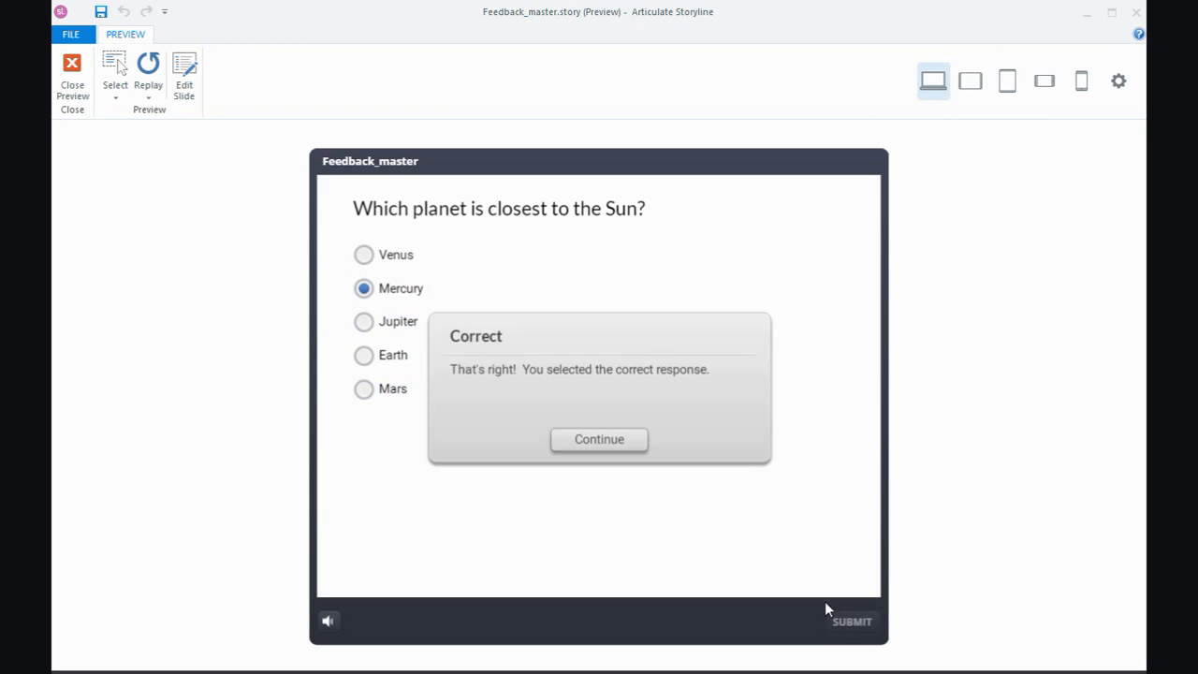
mouse_move(708, 445)
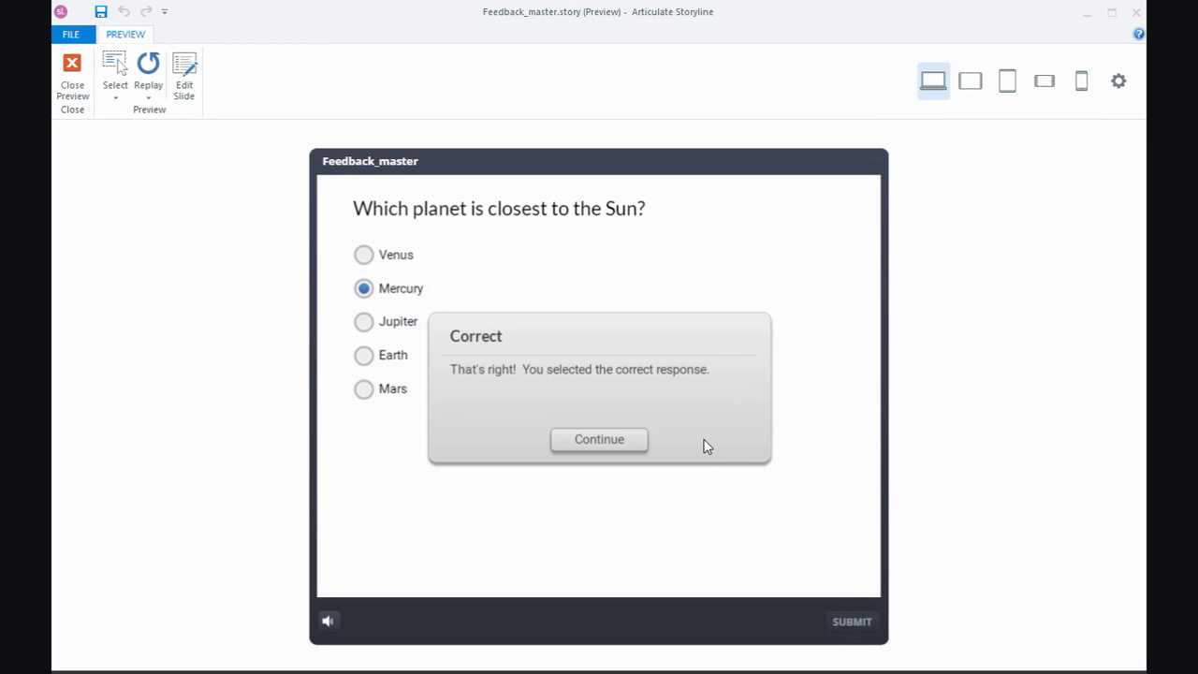
mouse_move(393, 258)
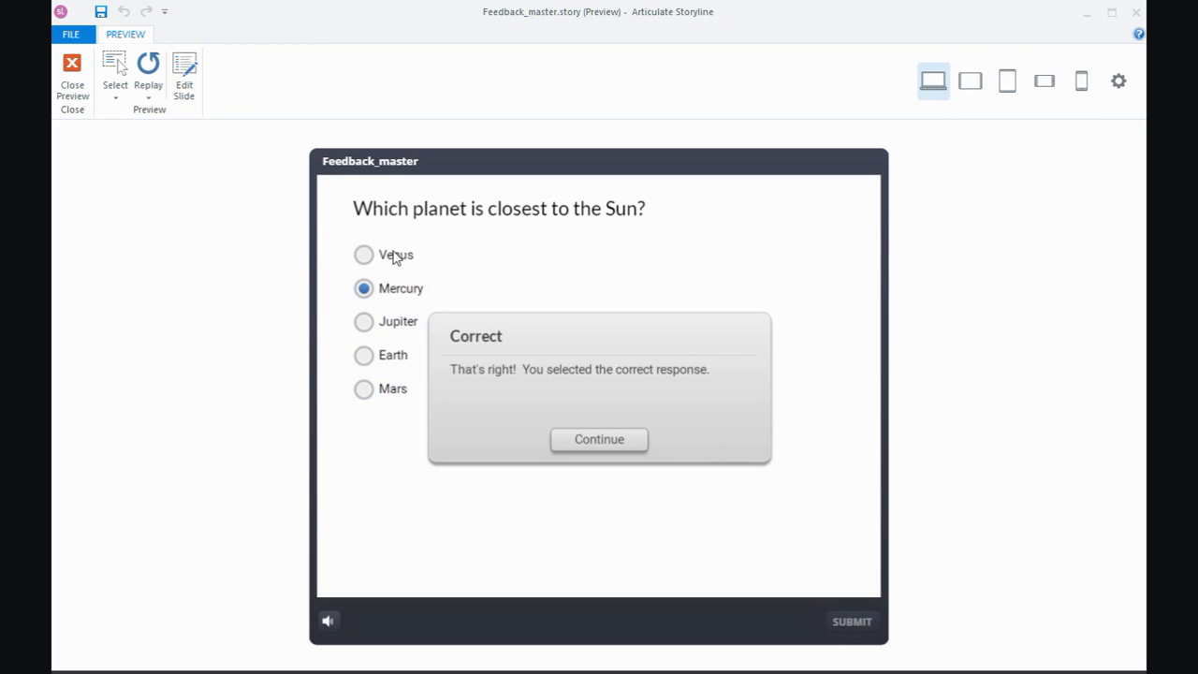
mouse_move(413, 282)
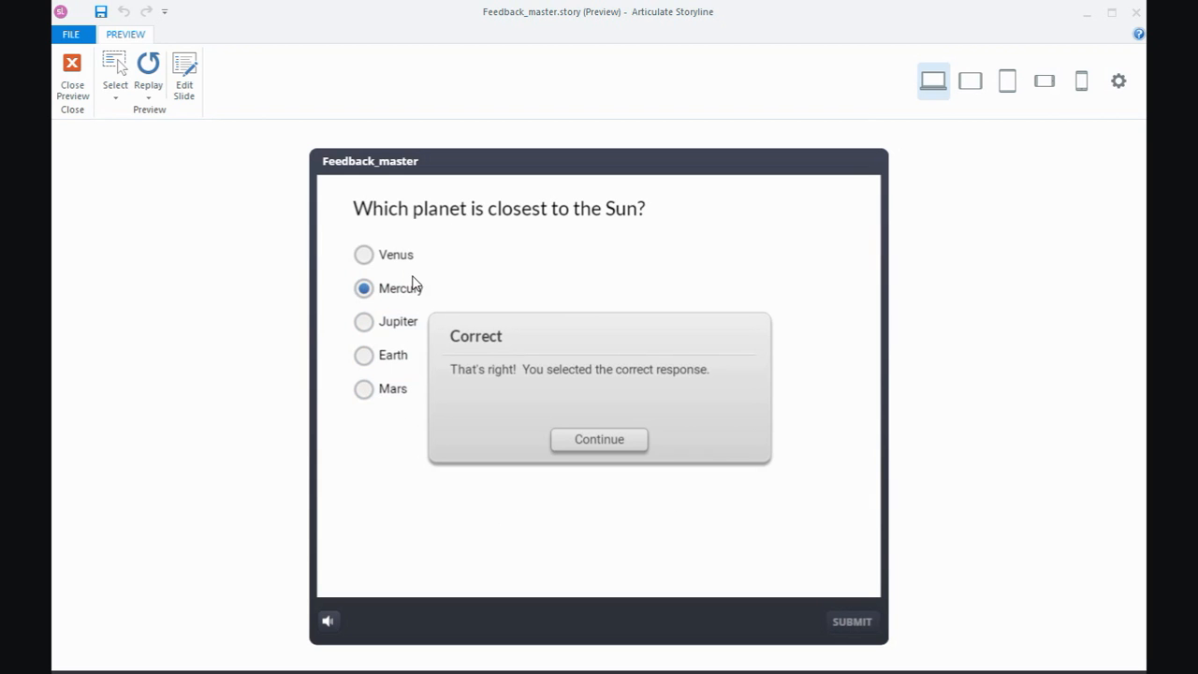
mouse_move(393, 277)
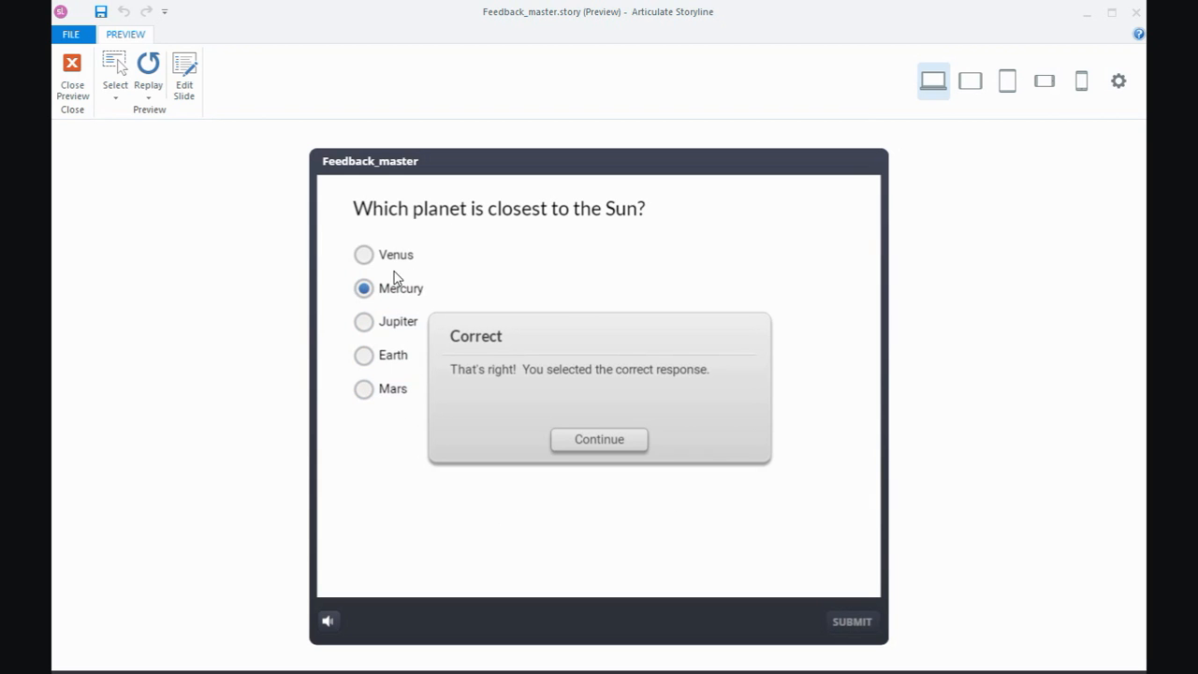
mouse_move(565, 309)
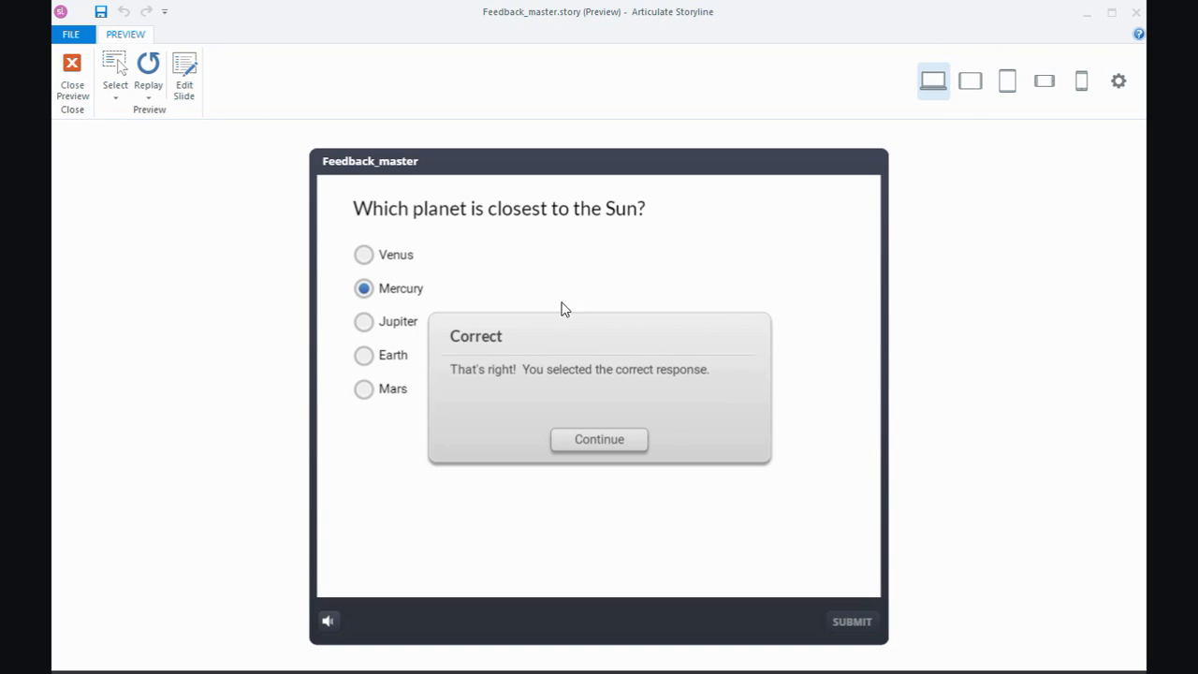
mouse_move(748, 415)
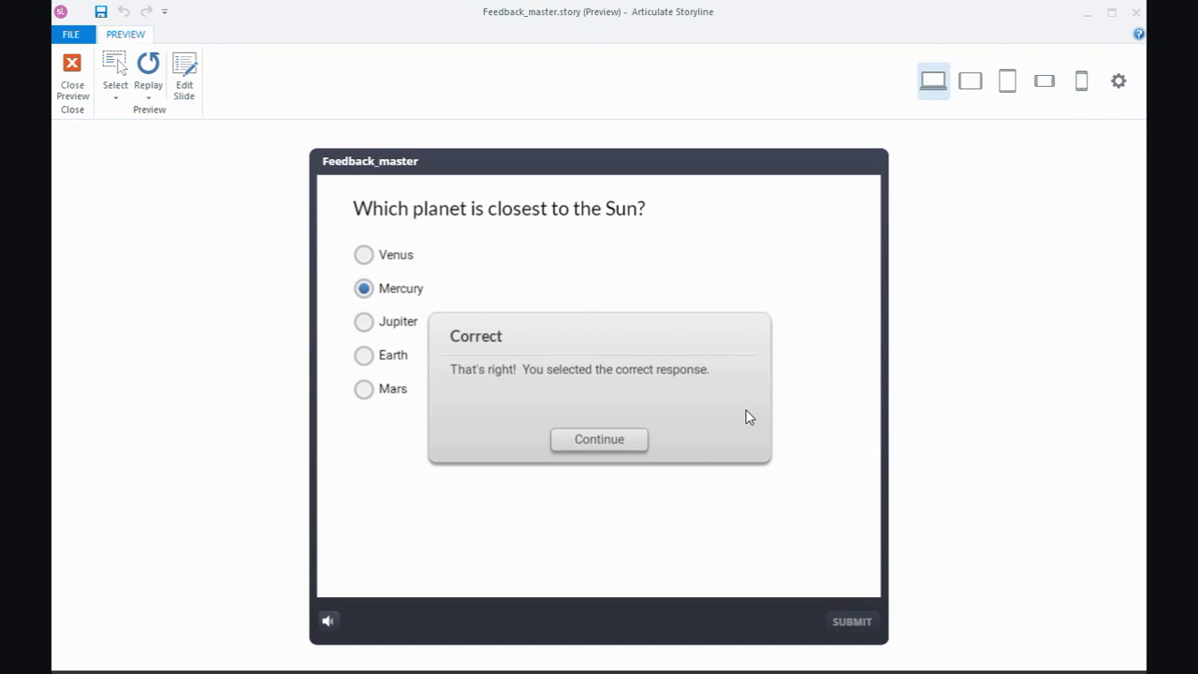
mouse_move(154, 149)
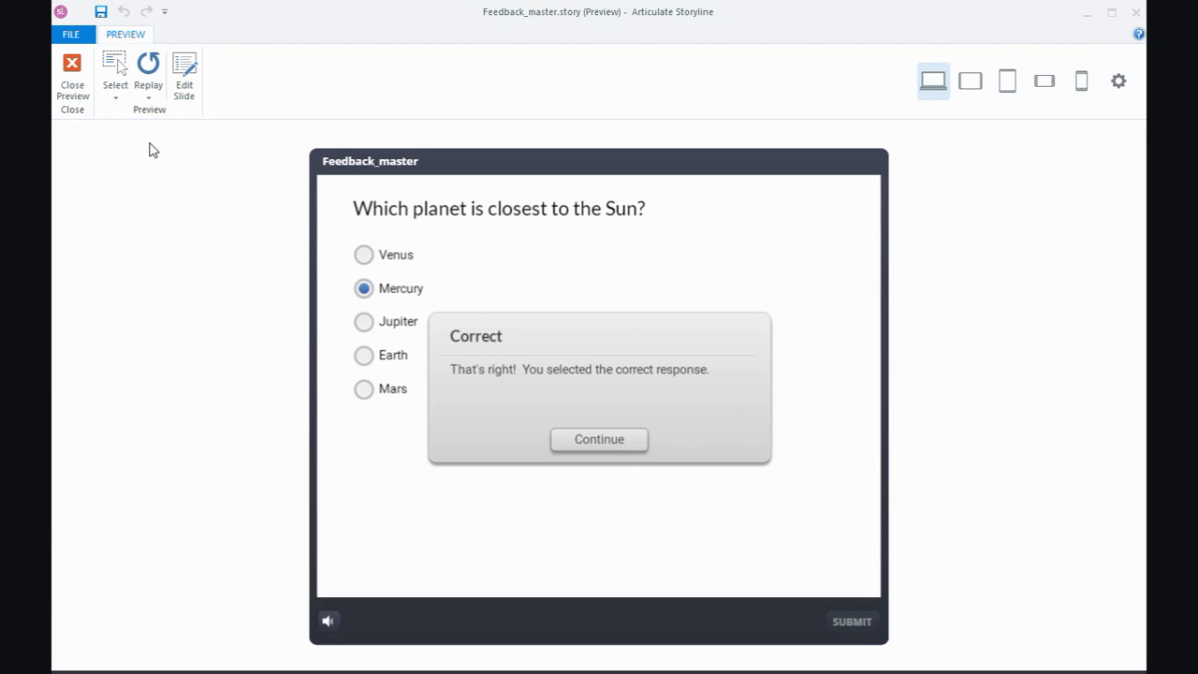
mouse_move(71, 71)
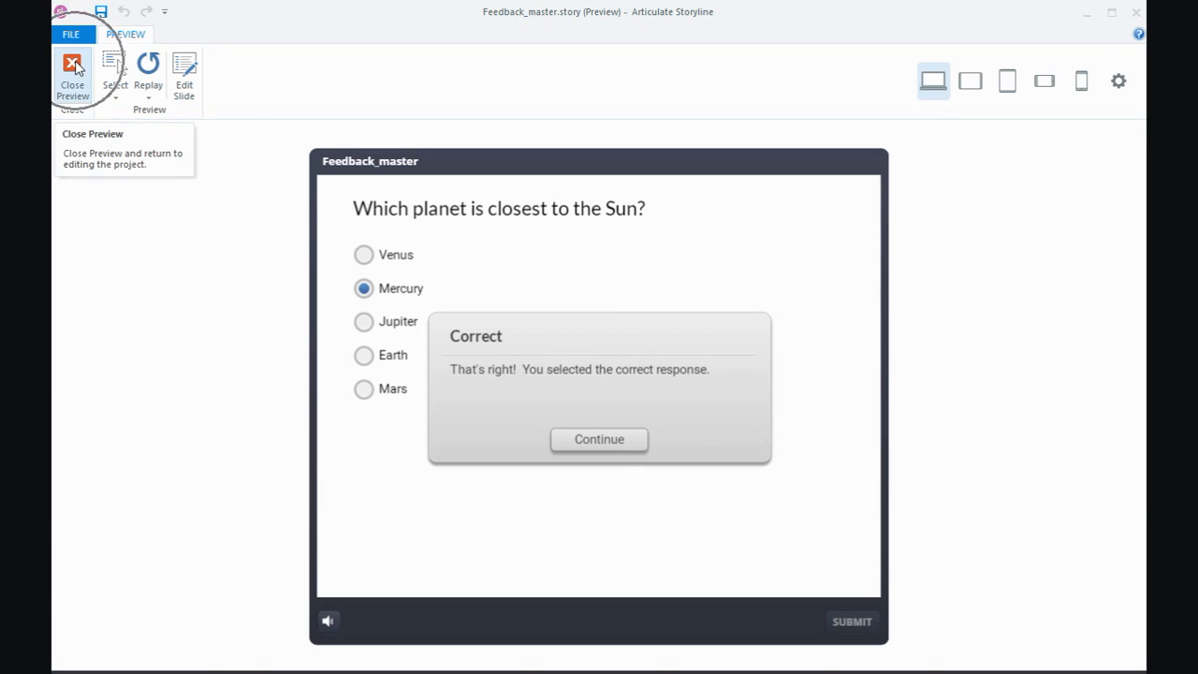
Step: Close the preview, show the Try Again layer and select its feedback message text, then go to View
left_click(71, 72)
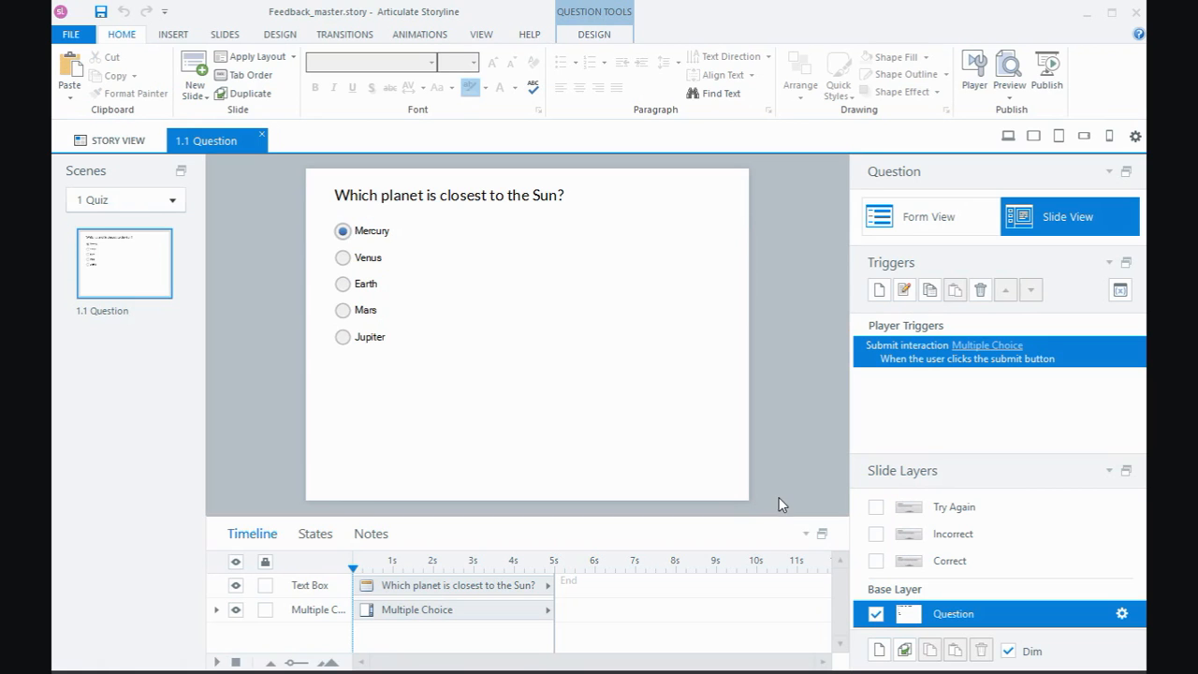
mouse_move(831, 520)
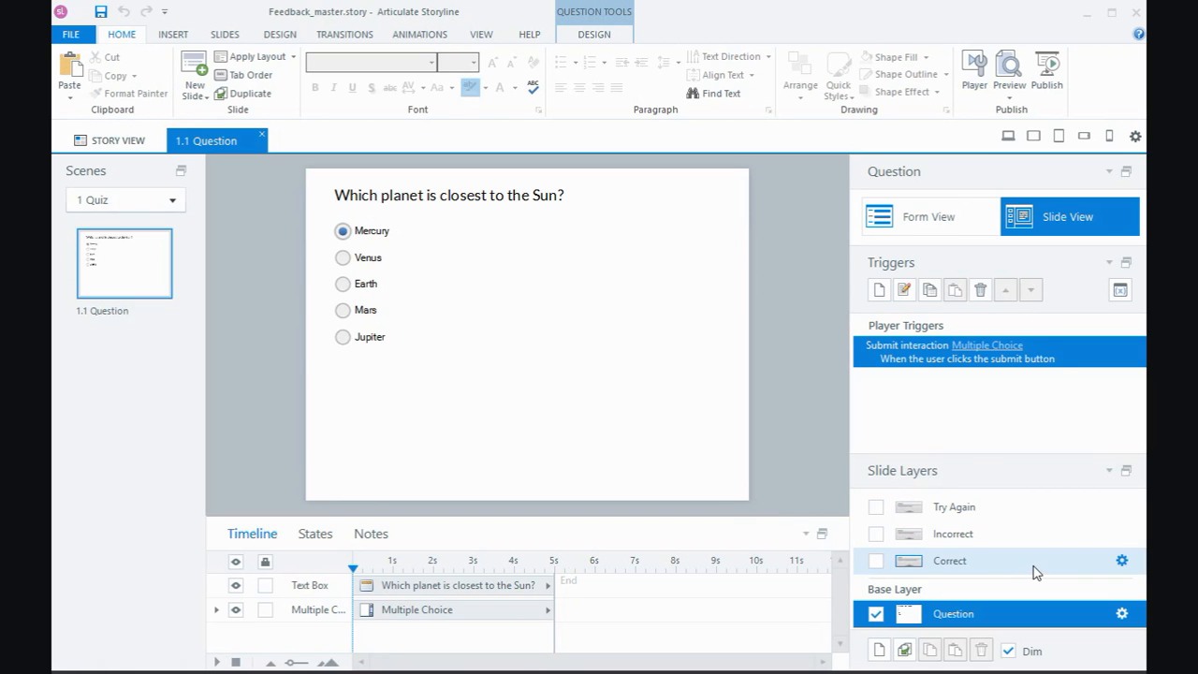
left_click(954, 506)
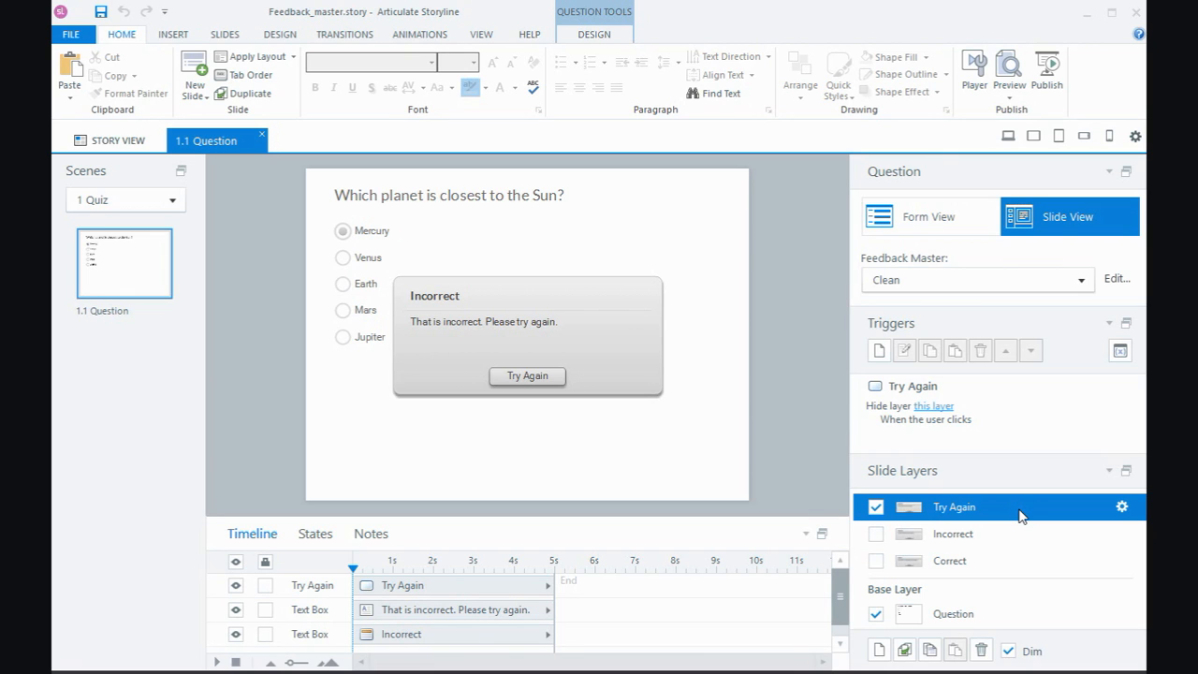
mouse_move(1003, 522)
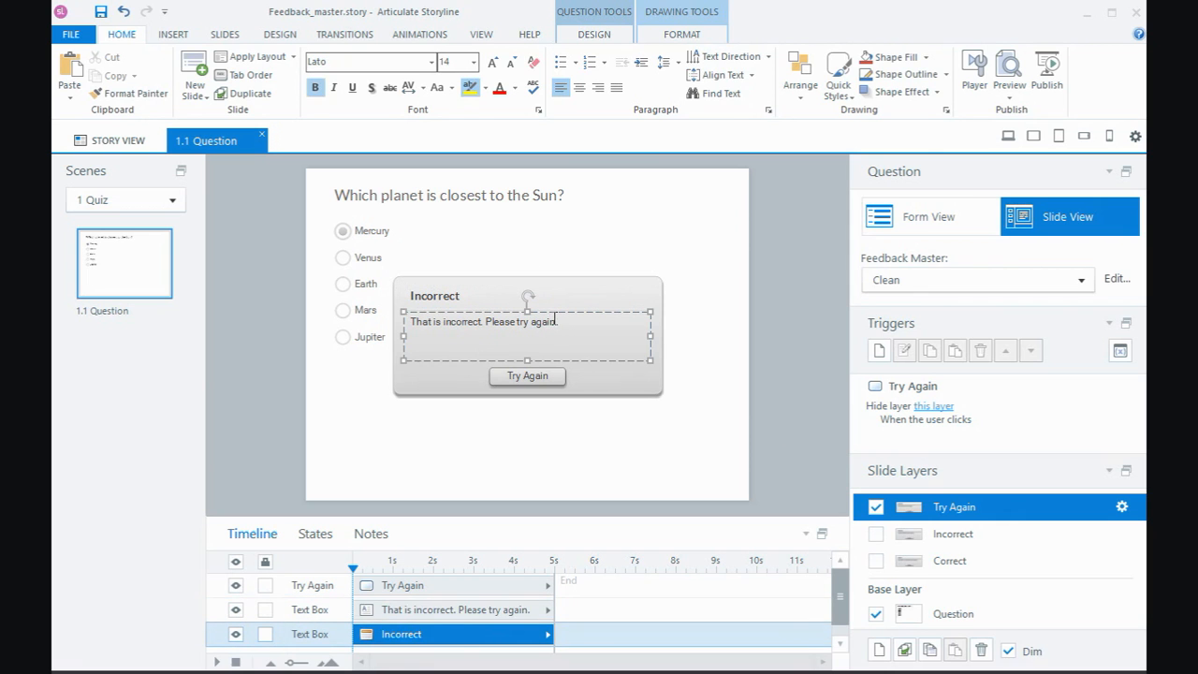
left_click(453, 610)
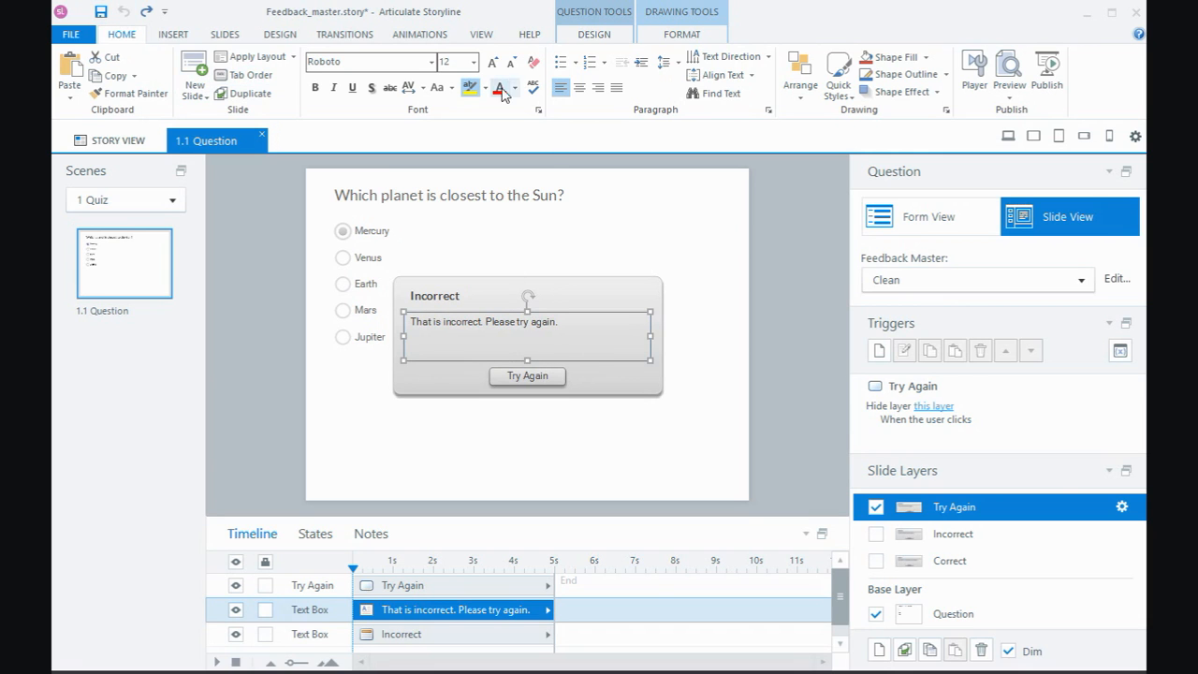
left_click(481, 33)
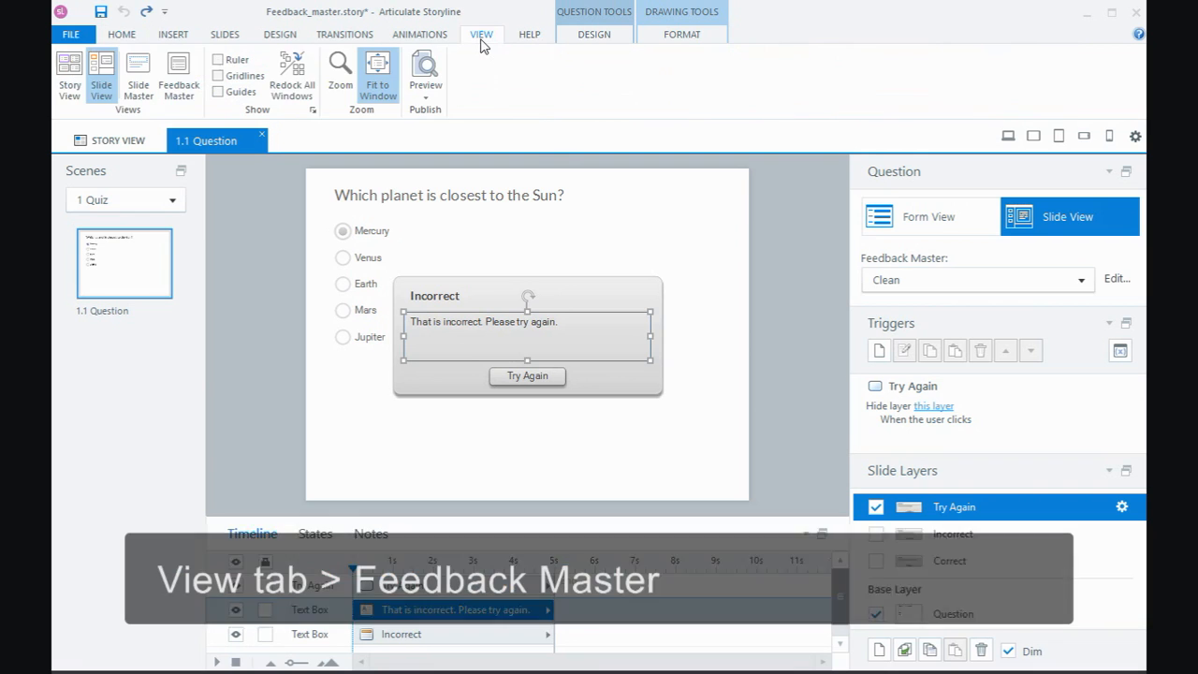
left_click(180, 75)
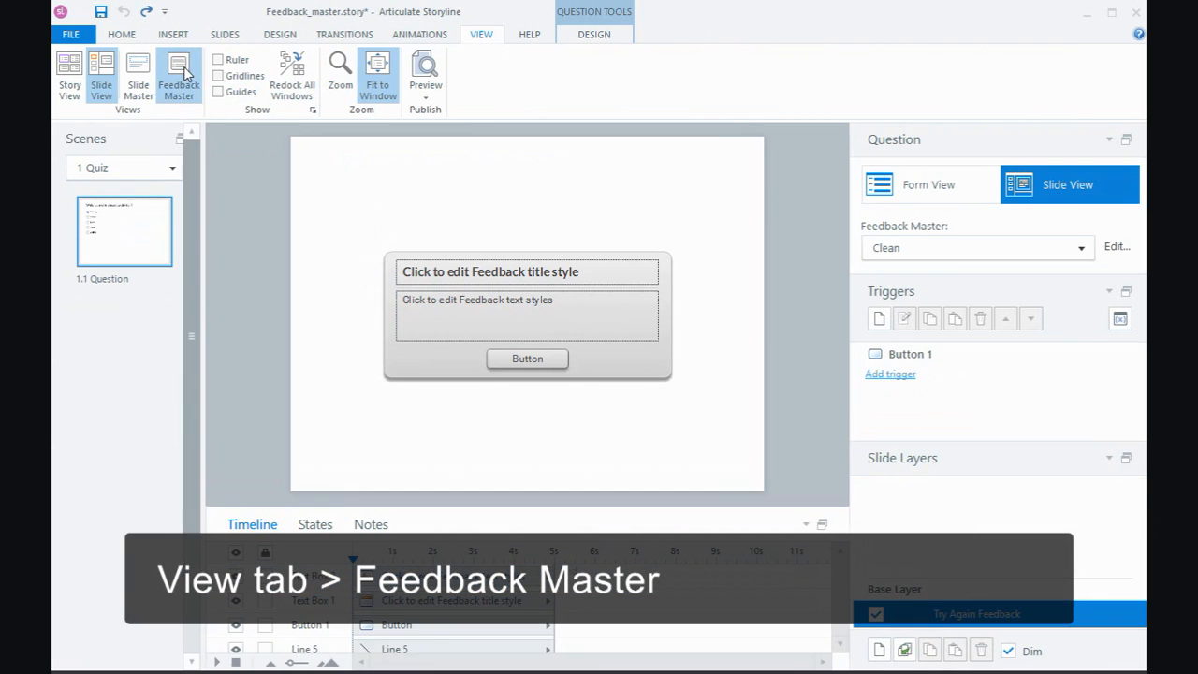
left_click(180, 75)
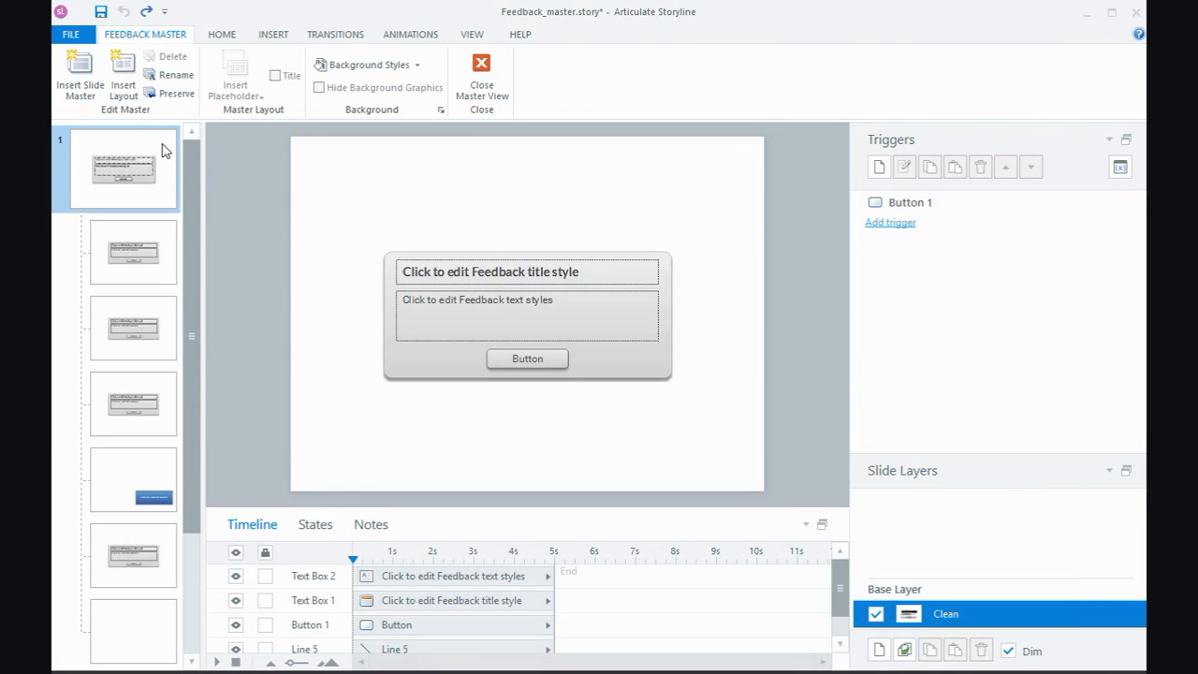
mouse_move(164, 215)
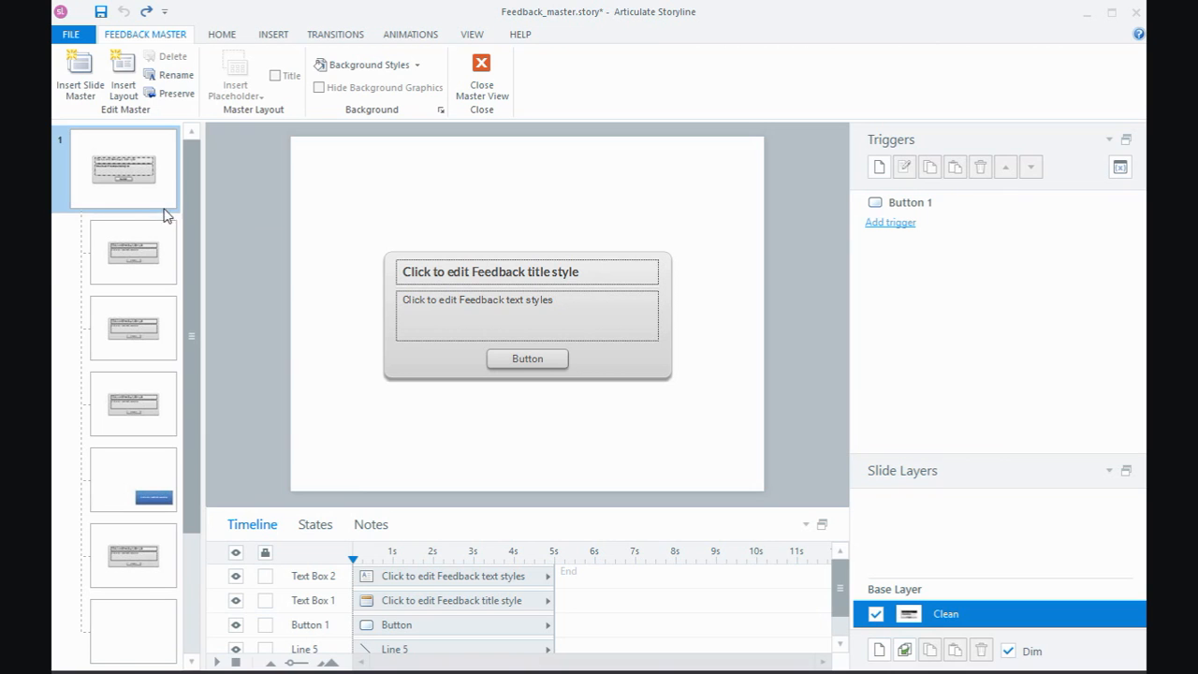
mouse_move(139, 235)
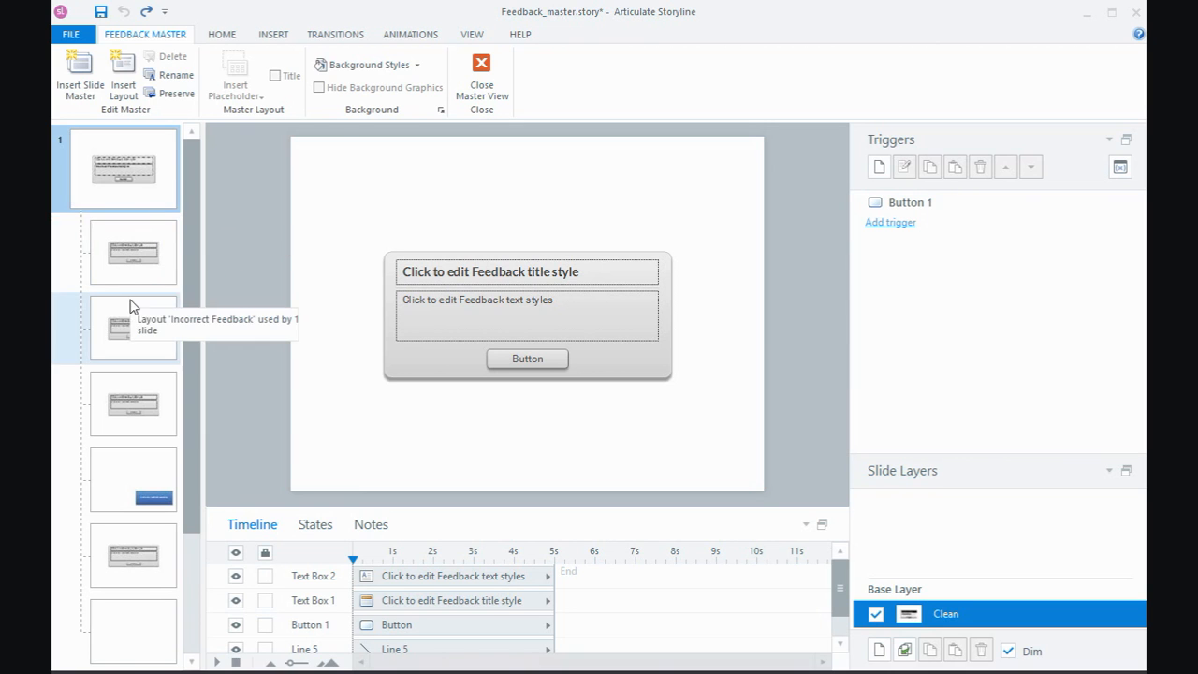
mouse_move(131, 386)
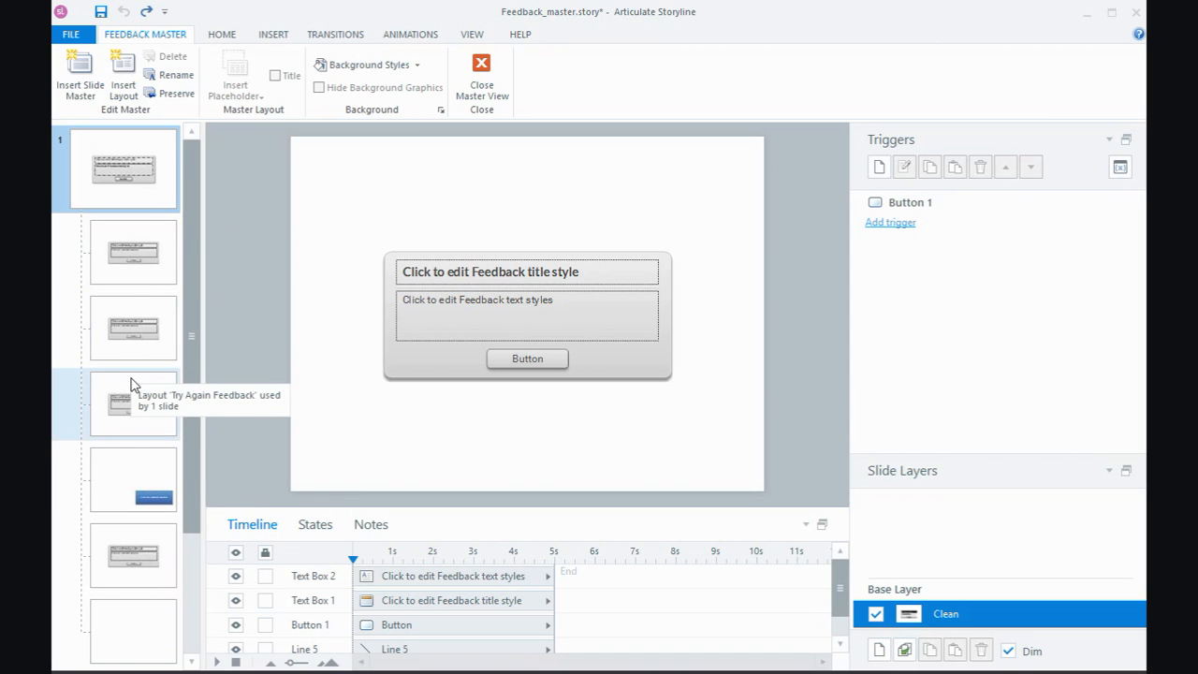
mouse_move(134, 459)
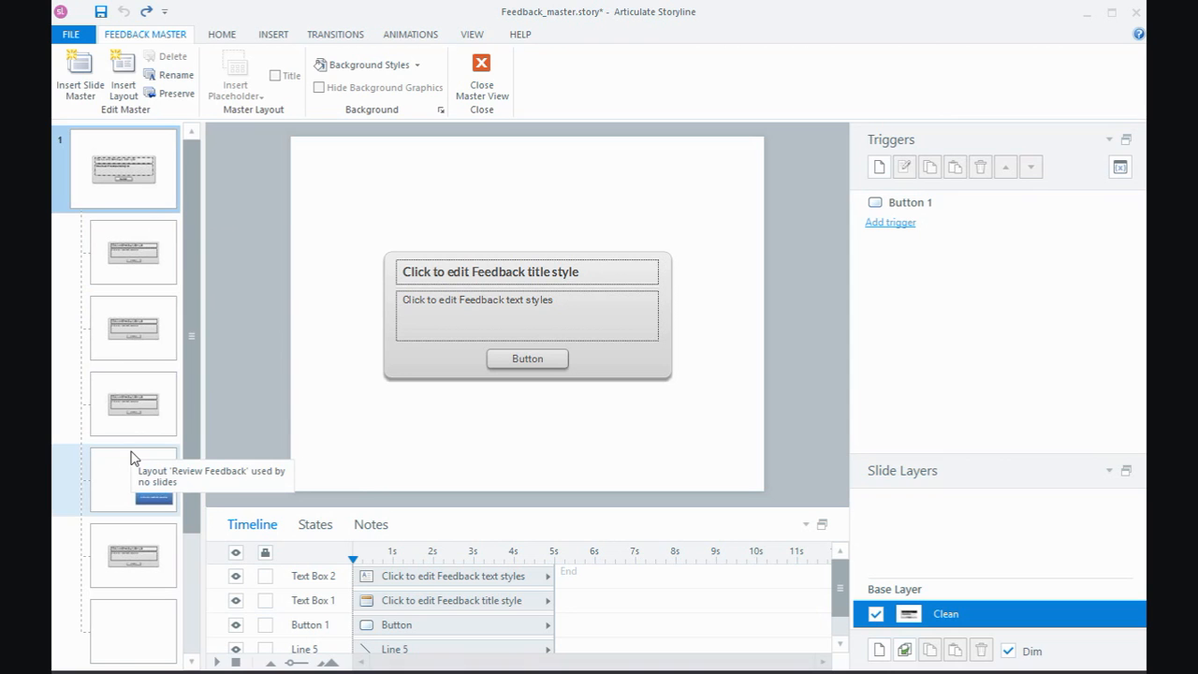
mouse_move(121, 536)
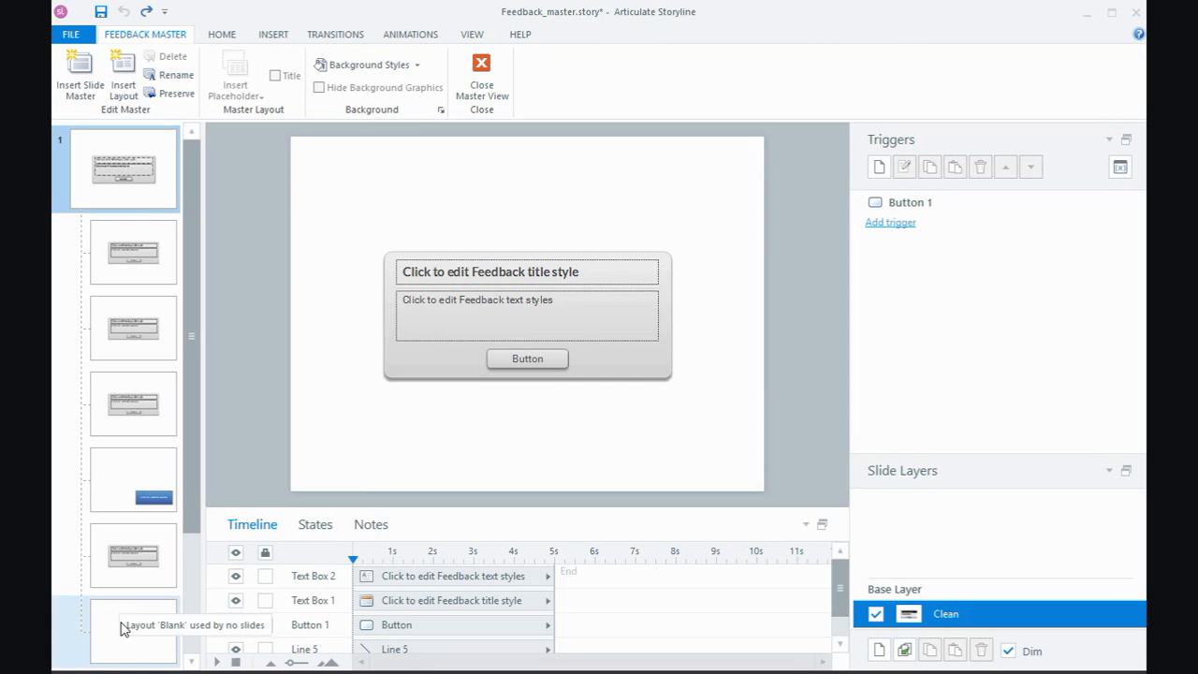
mouse_move(166, 204)
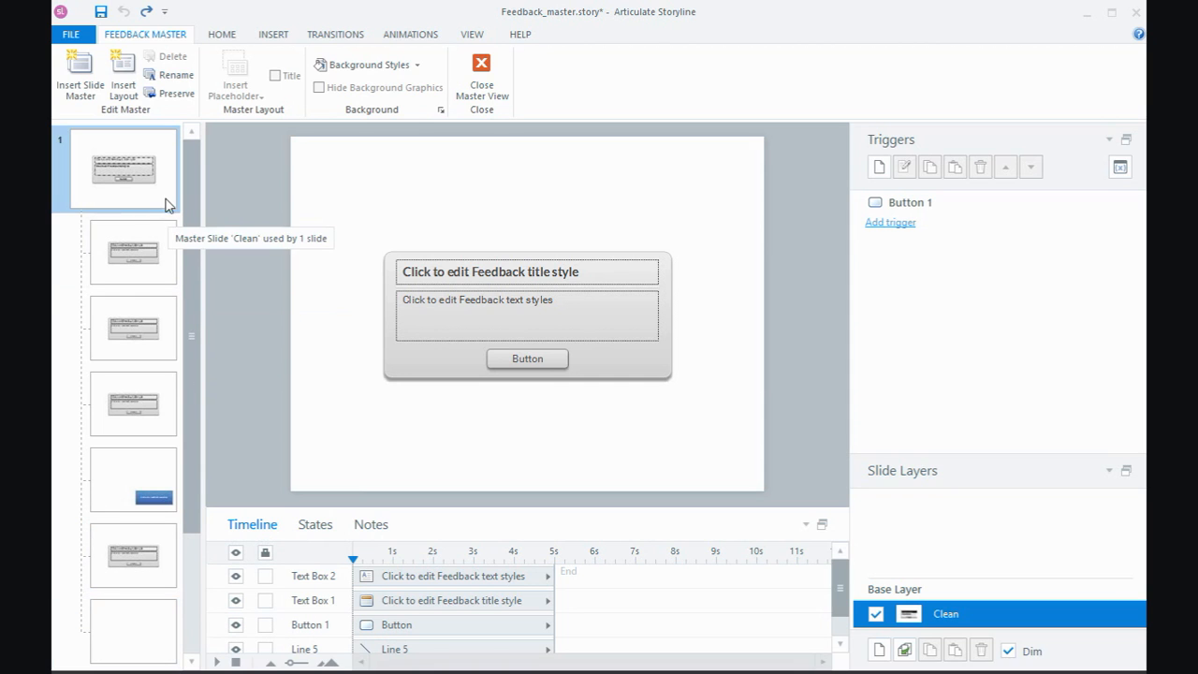
mouse_move(176, 174)
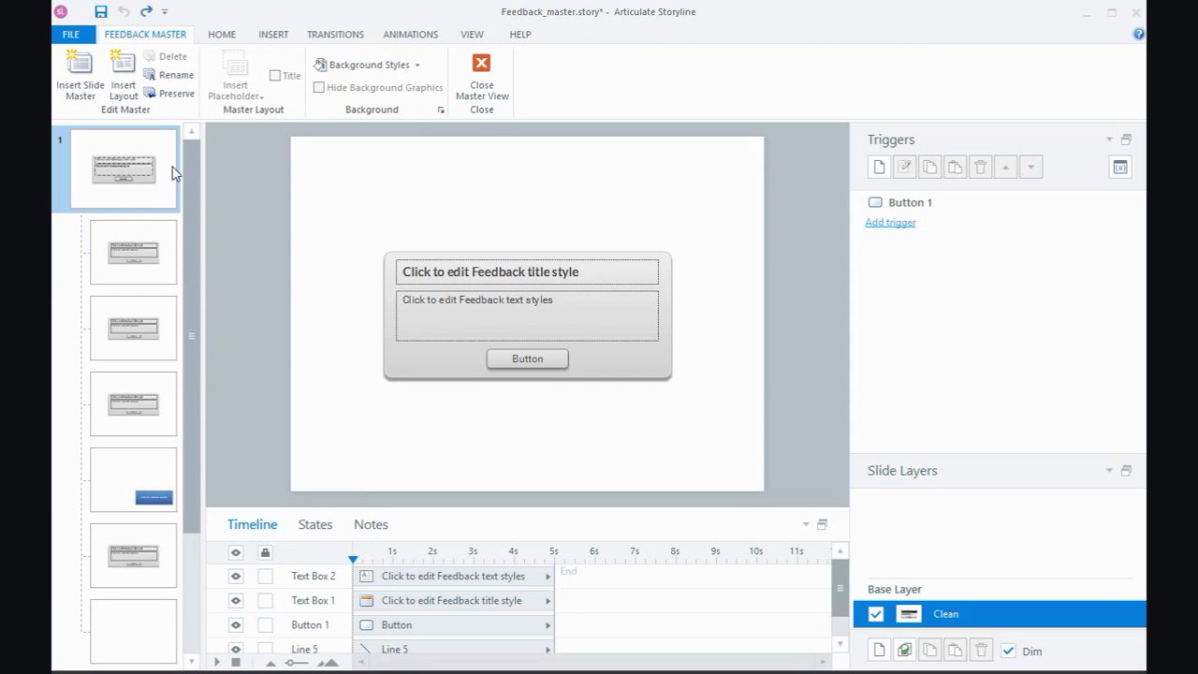
mouse_move(184, 176)
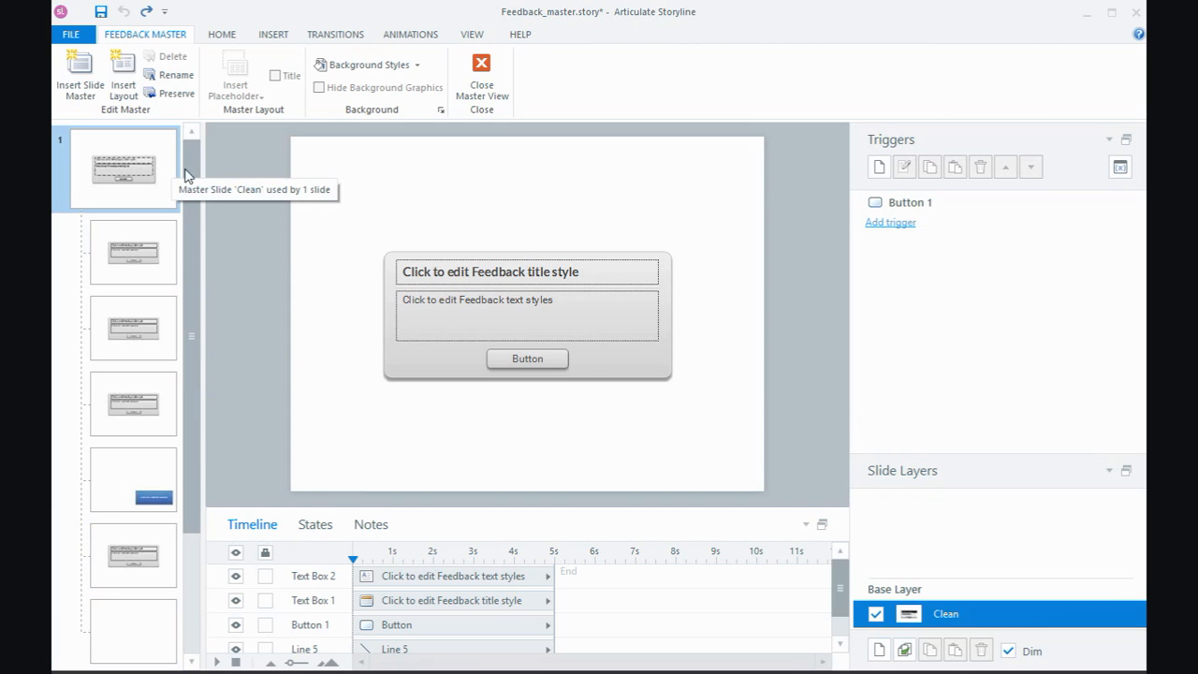
mouse_move(386, 311)
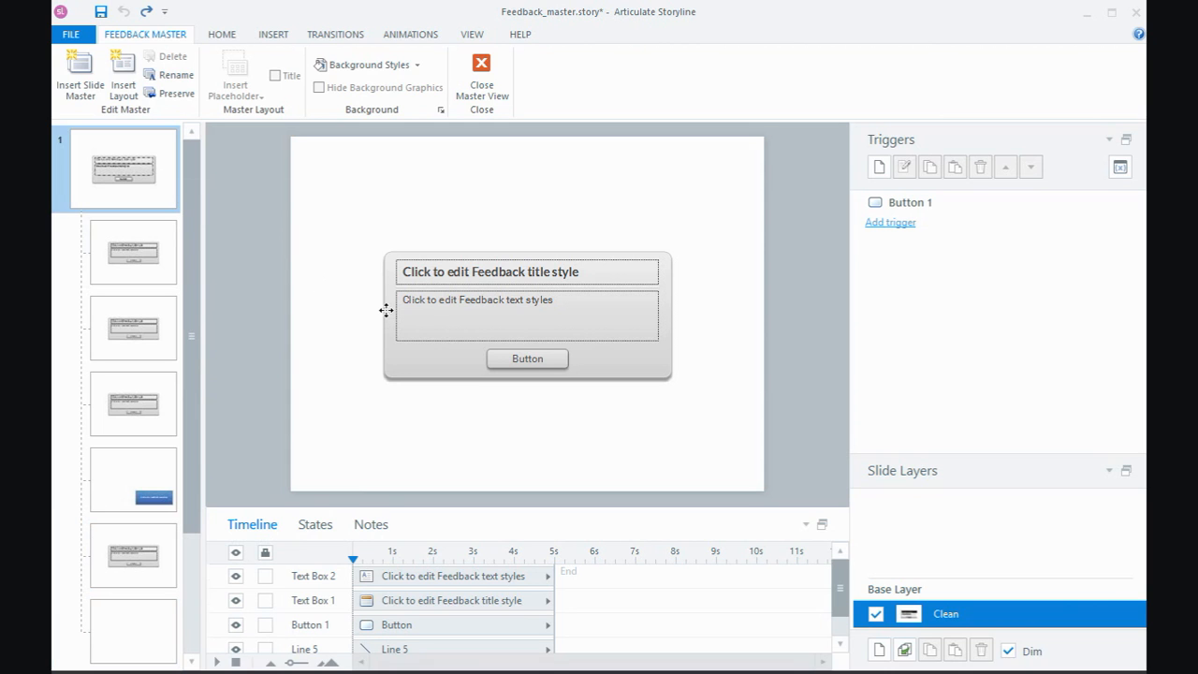
Step: Select the feedback box background rectangle and bring up its Format styling options
left_click(527, 314)
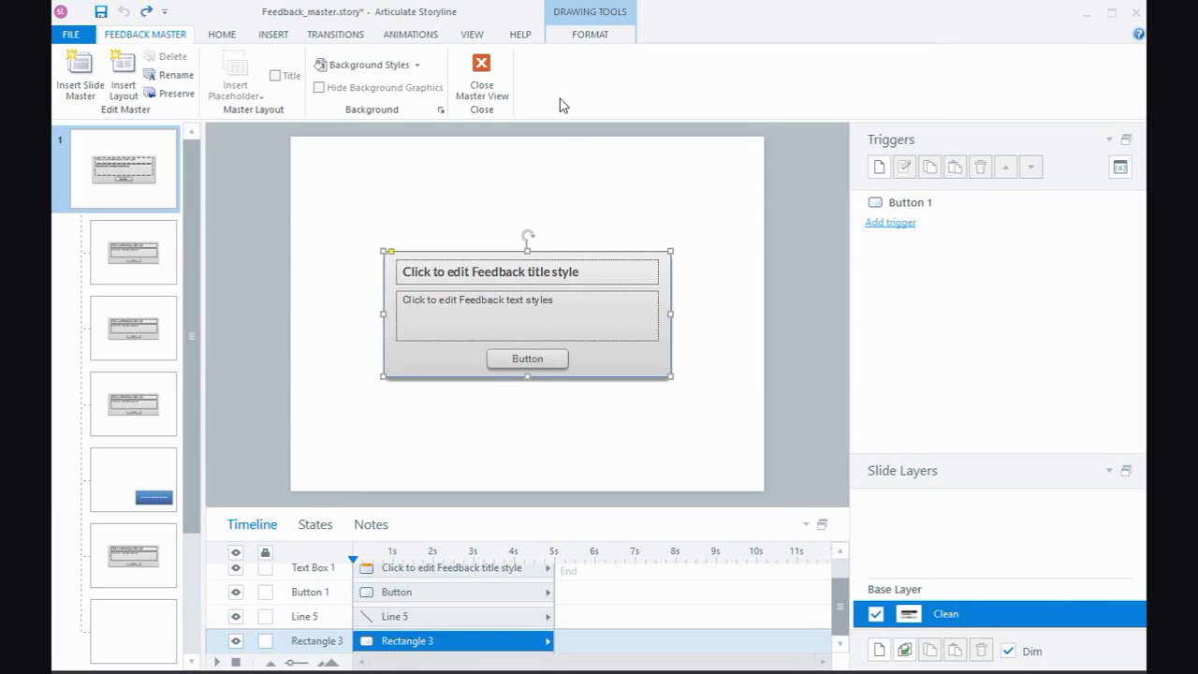
left_click(778, 57)
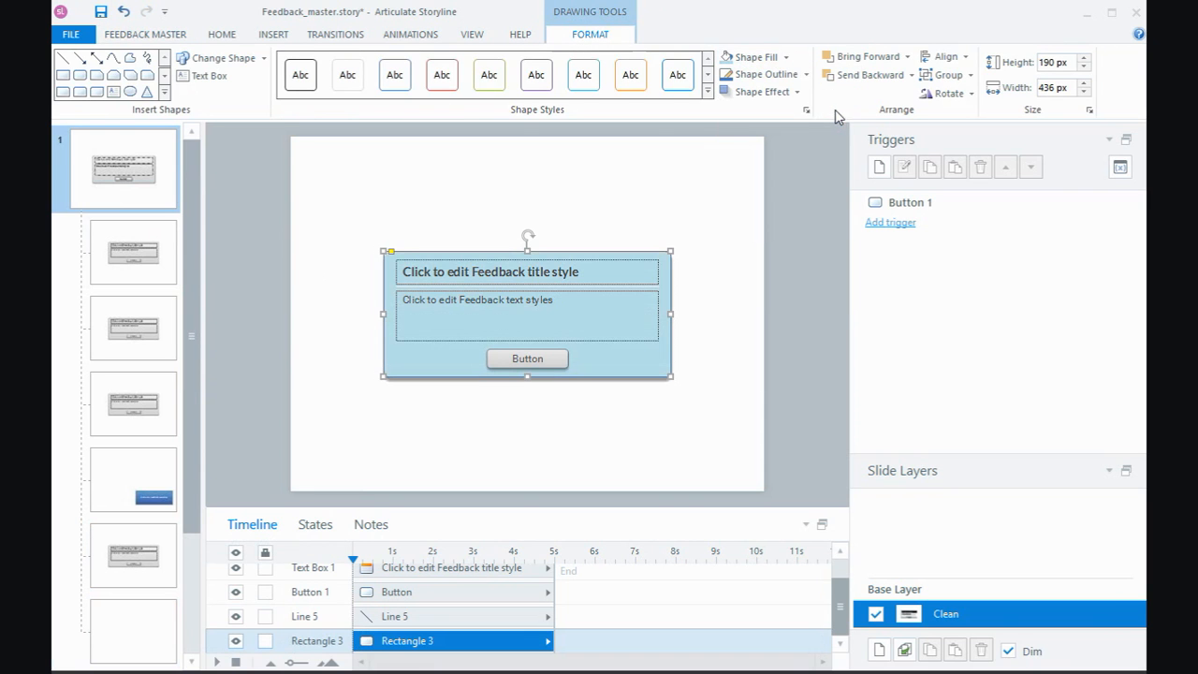
mouse_move(142, 397)
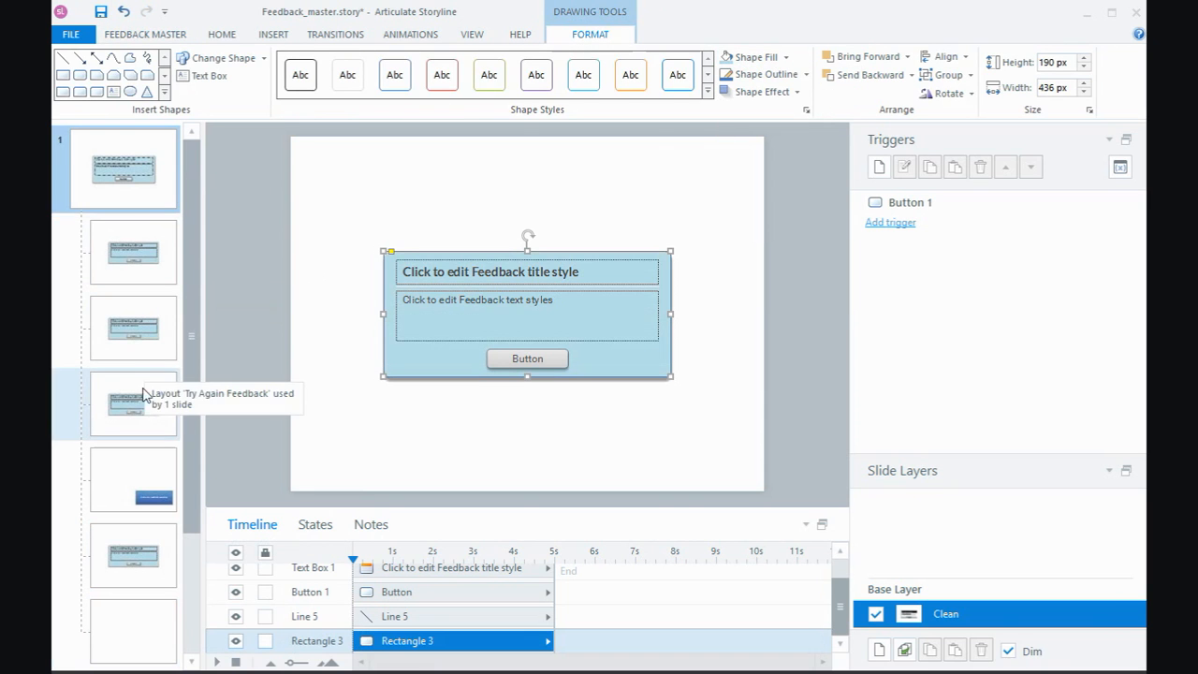
mouse_move(321, 284)
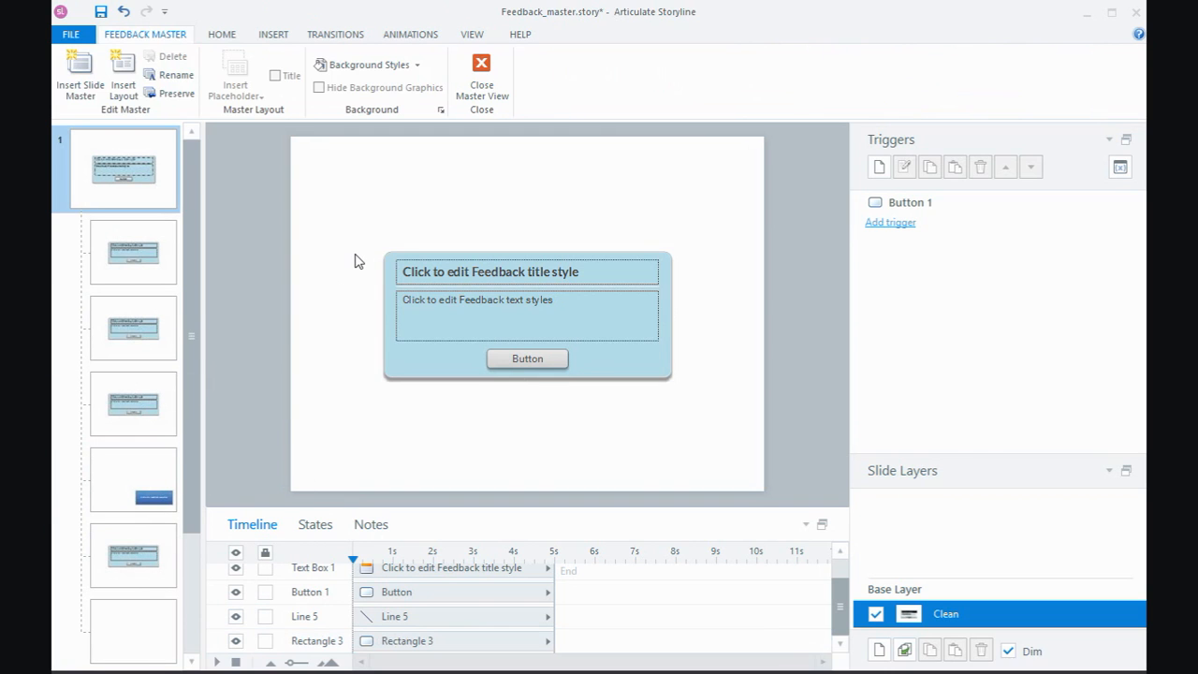
mouse_move(383, 292)
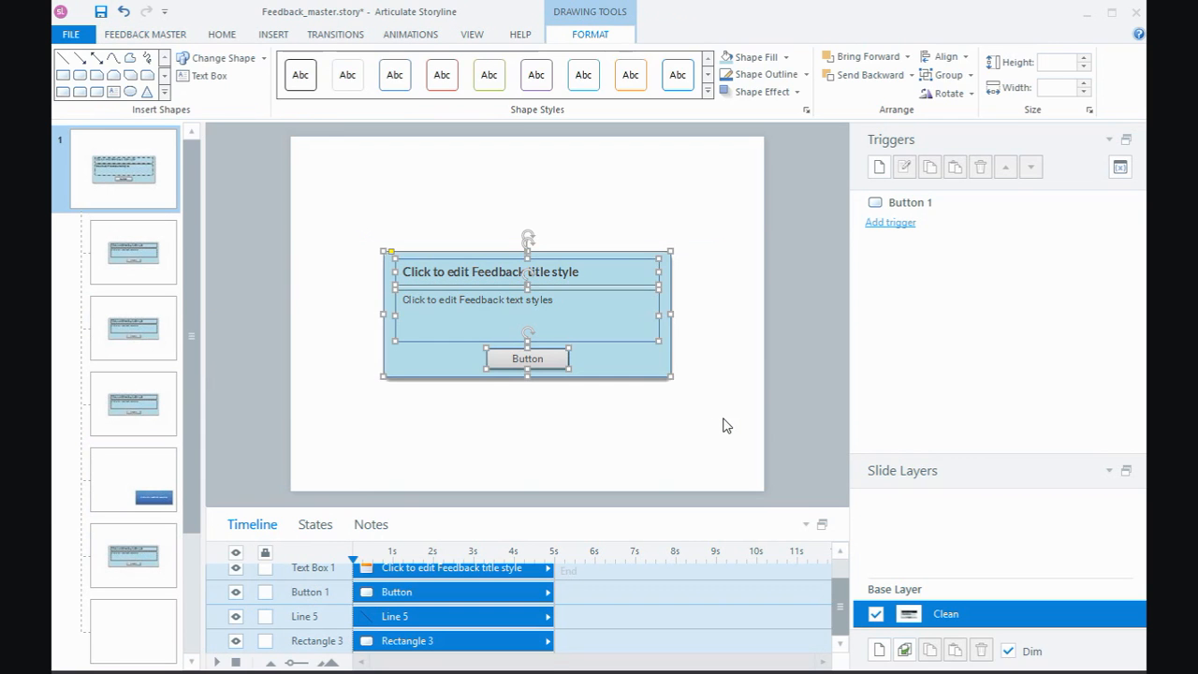
Step: Drag the whole feedback box with its title, text and button to the right
left_click_drag(527, 315, 595, 315)
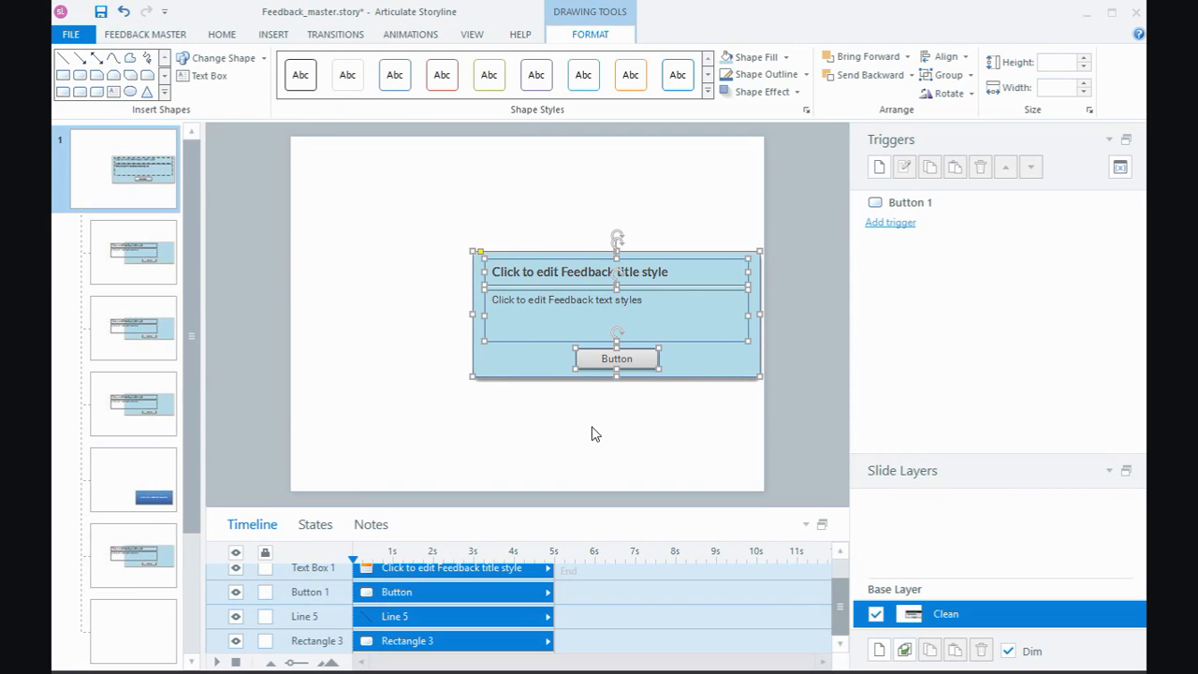
mouse_move(187, 341)
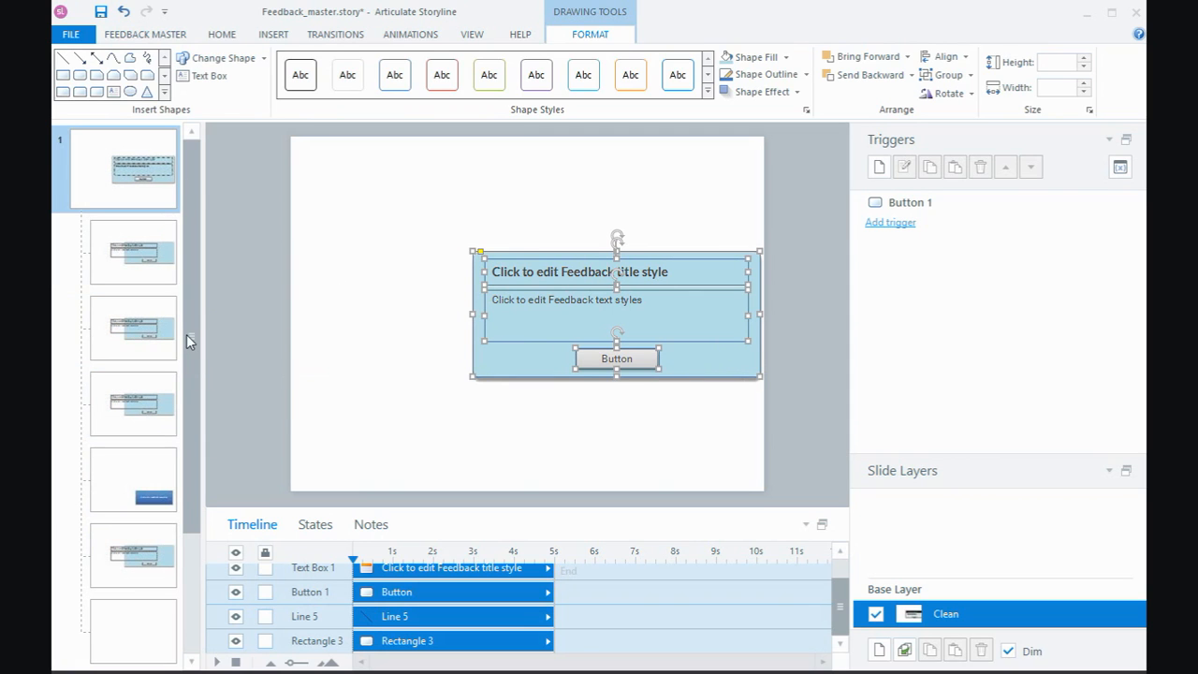
mouse_move(133, 253)
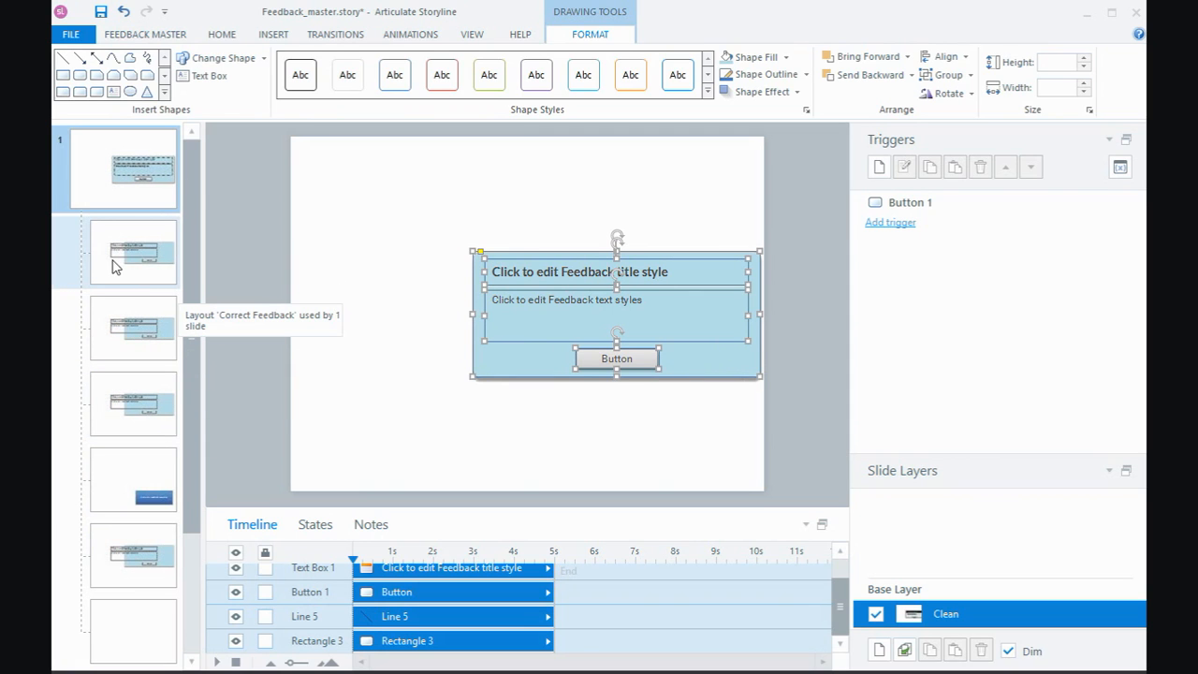
mouse_move(133, 327)
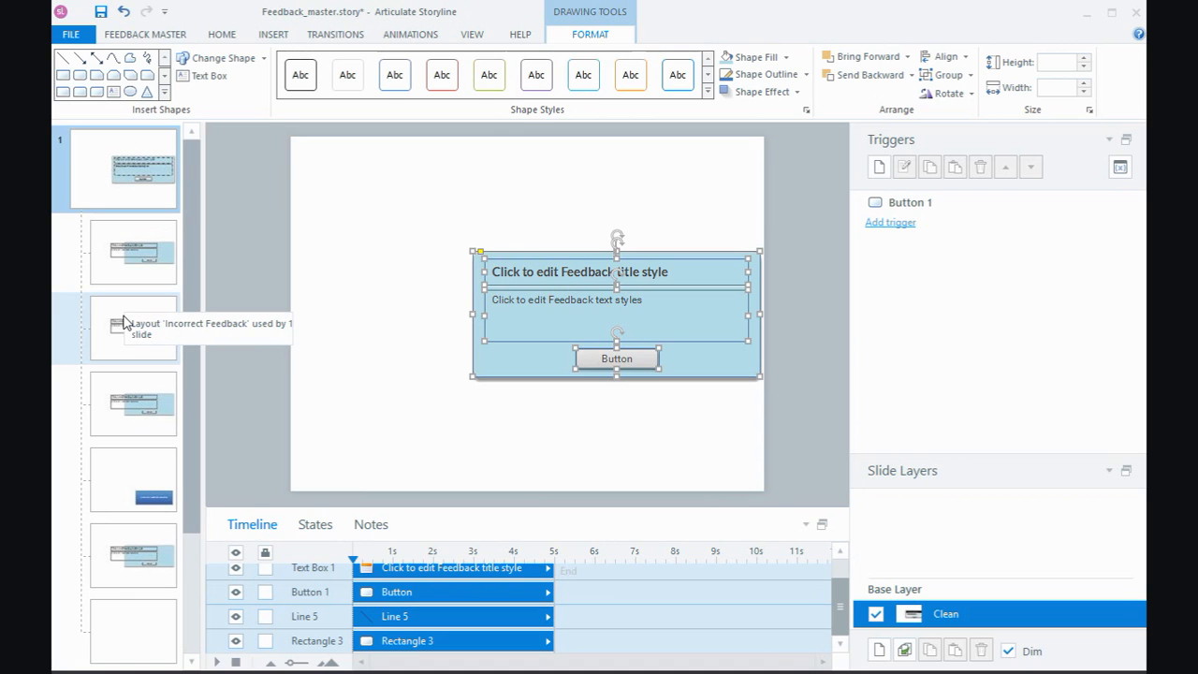
mouse_move(415, 296)
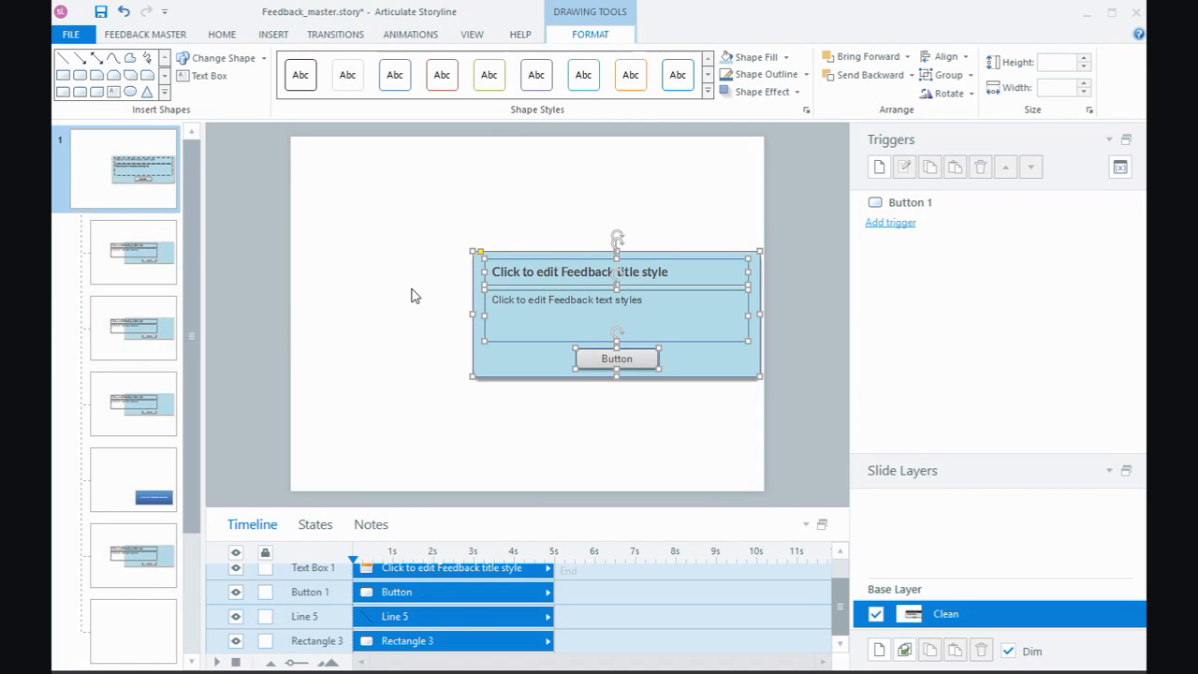
mouse_move(621, 285)
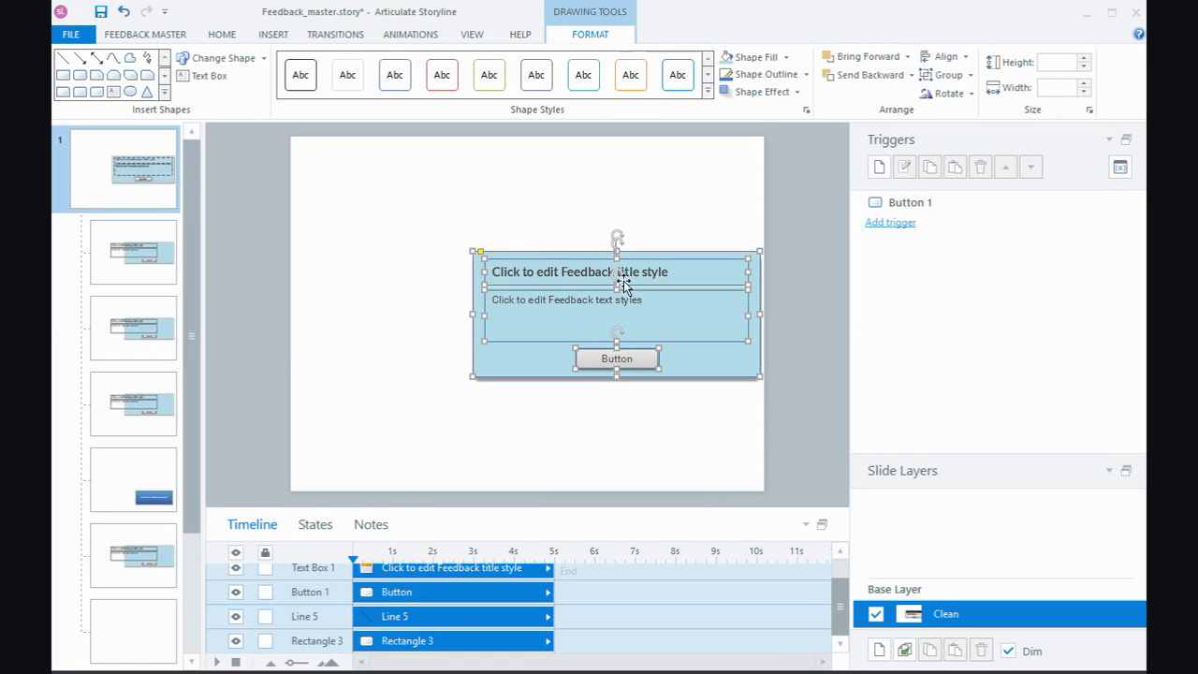
mouse_move(551, 255)
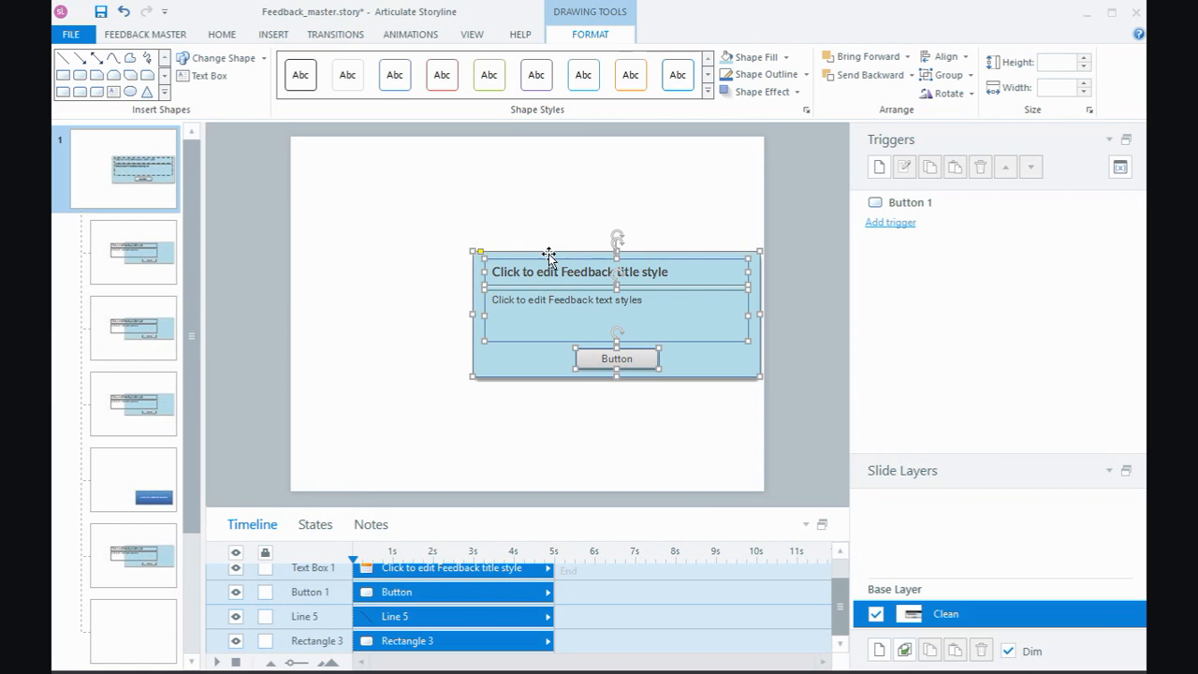
mouse_move(220, 90)
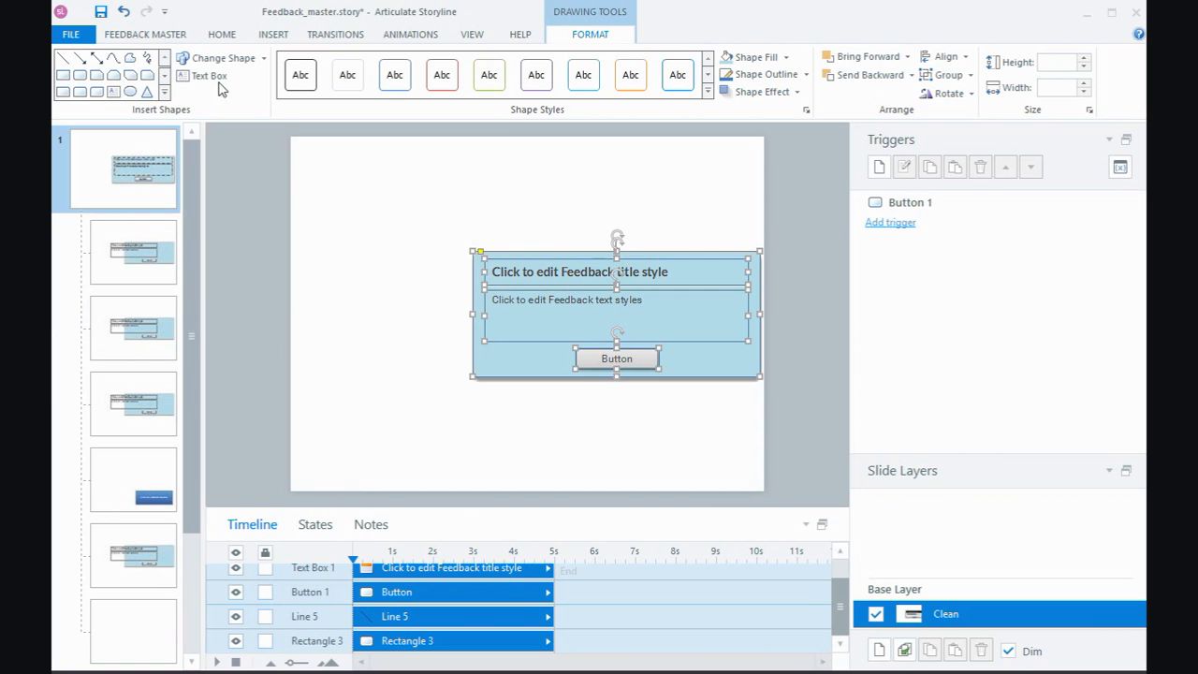
Step: Return to the Feedback Master and select the blue background rectangle for deletion
left_click(146, 33)
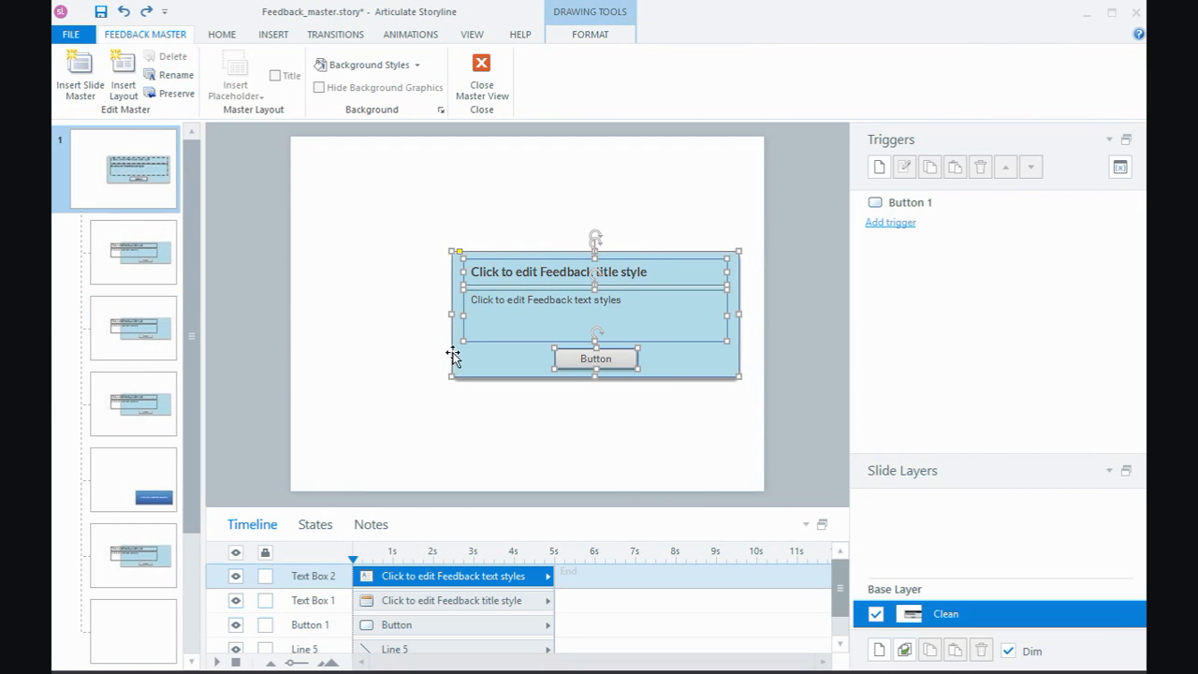
left_click(453, 346)
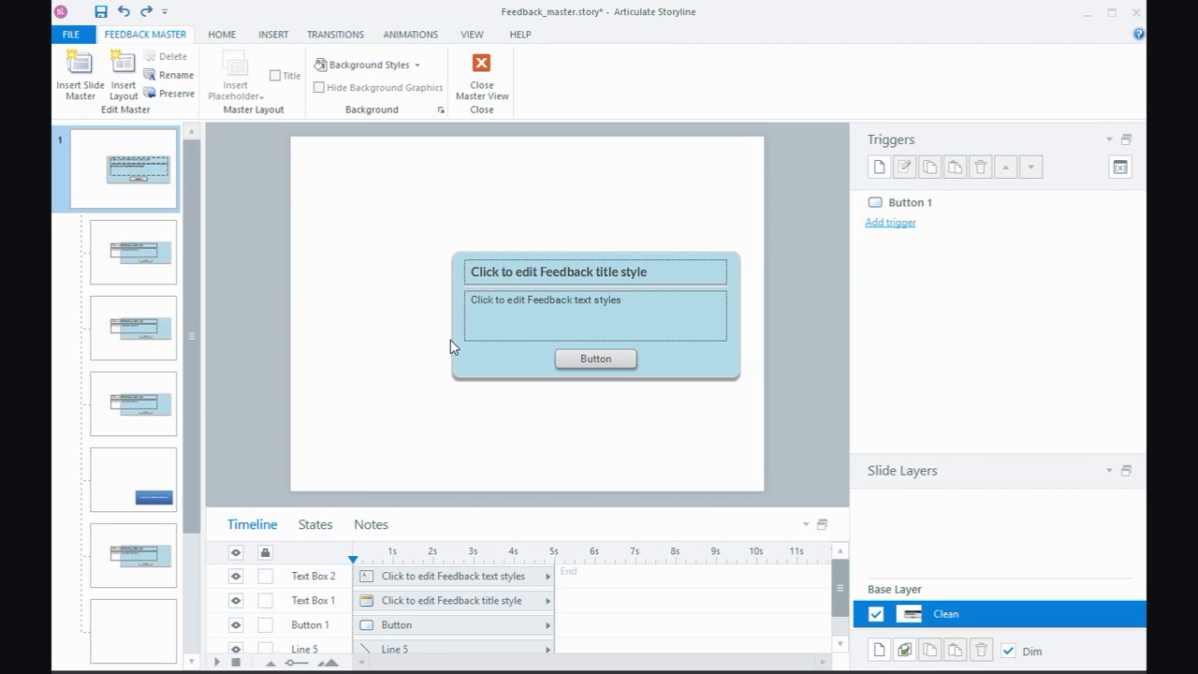
left_click(595, 314)
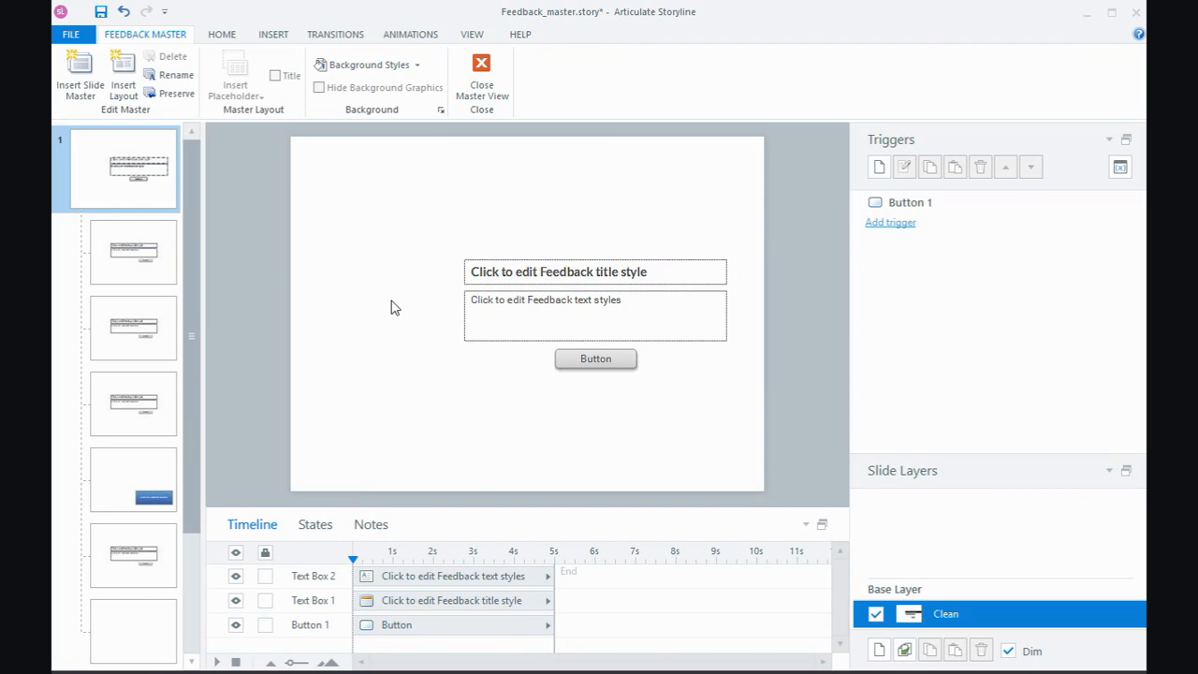
mouse_move(417, 168)
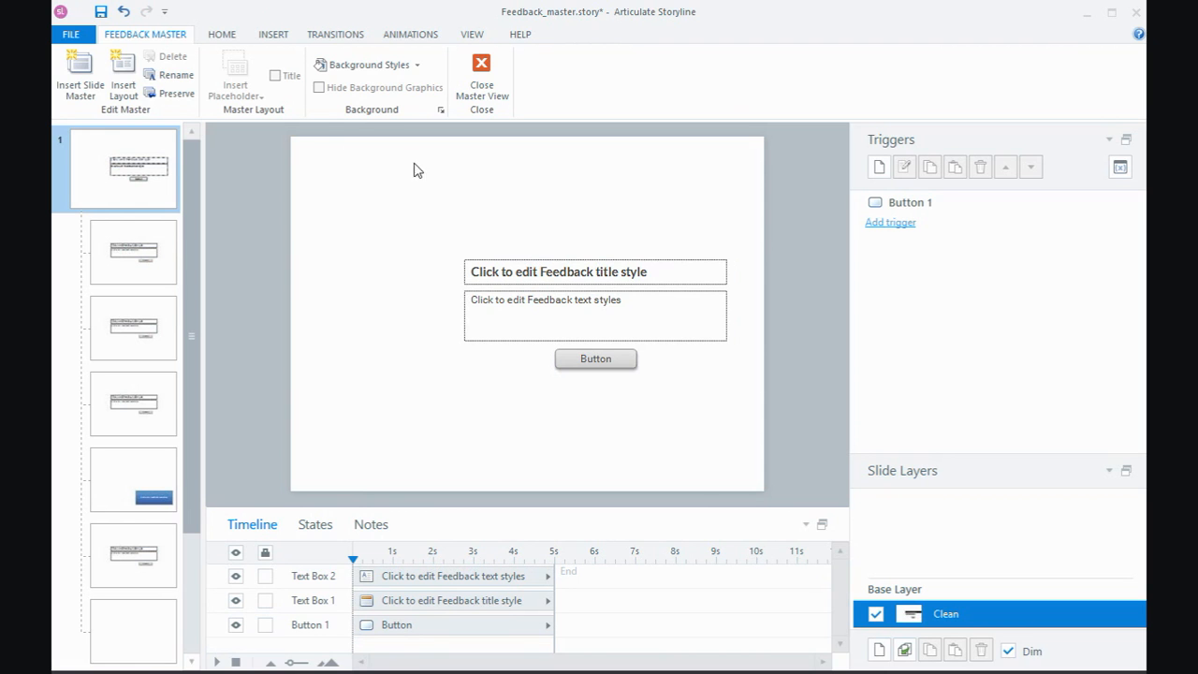
Step: Draw a tall rectangle down the slide's right side and fill it light blue
left_click(273, 34)
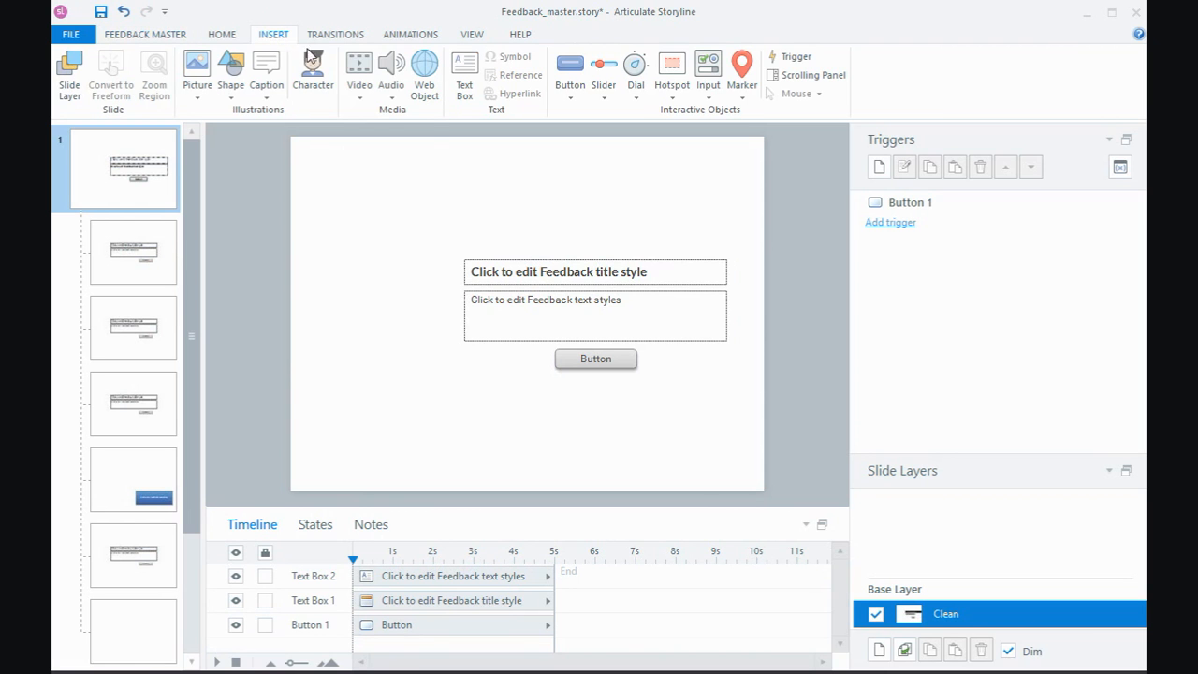
left_click(231, 73)
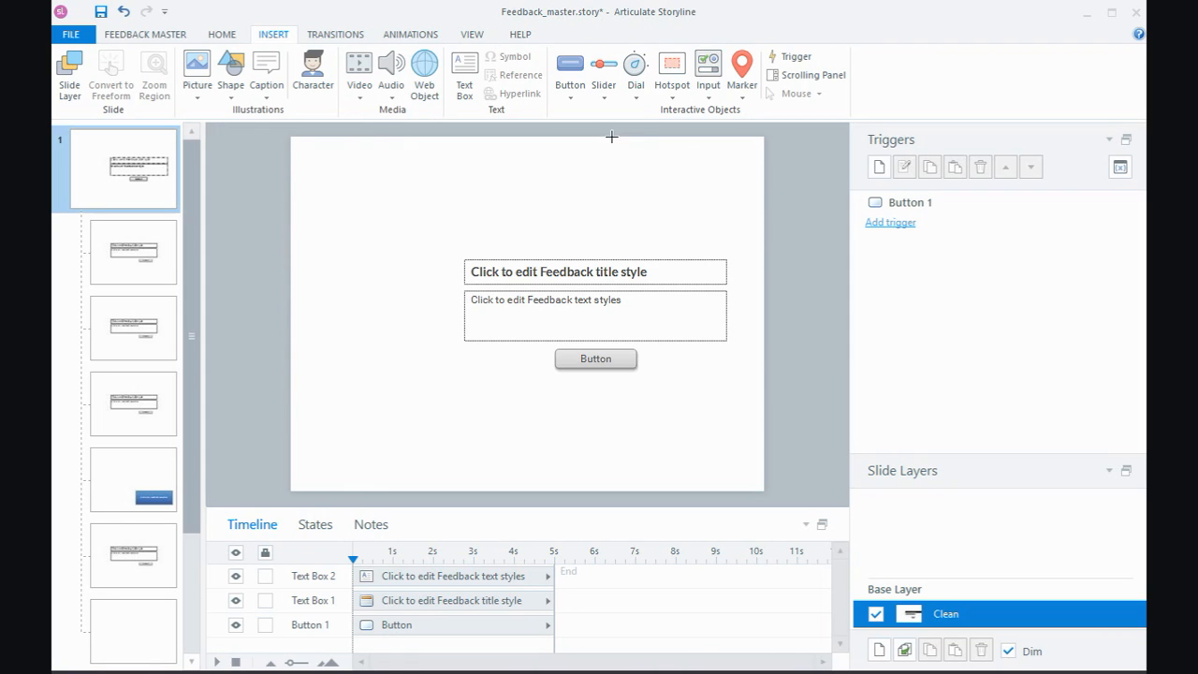
left_click_drag(611, 137, 767, 494)
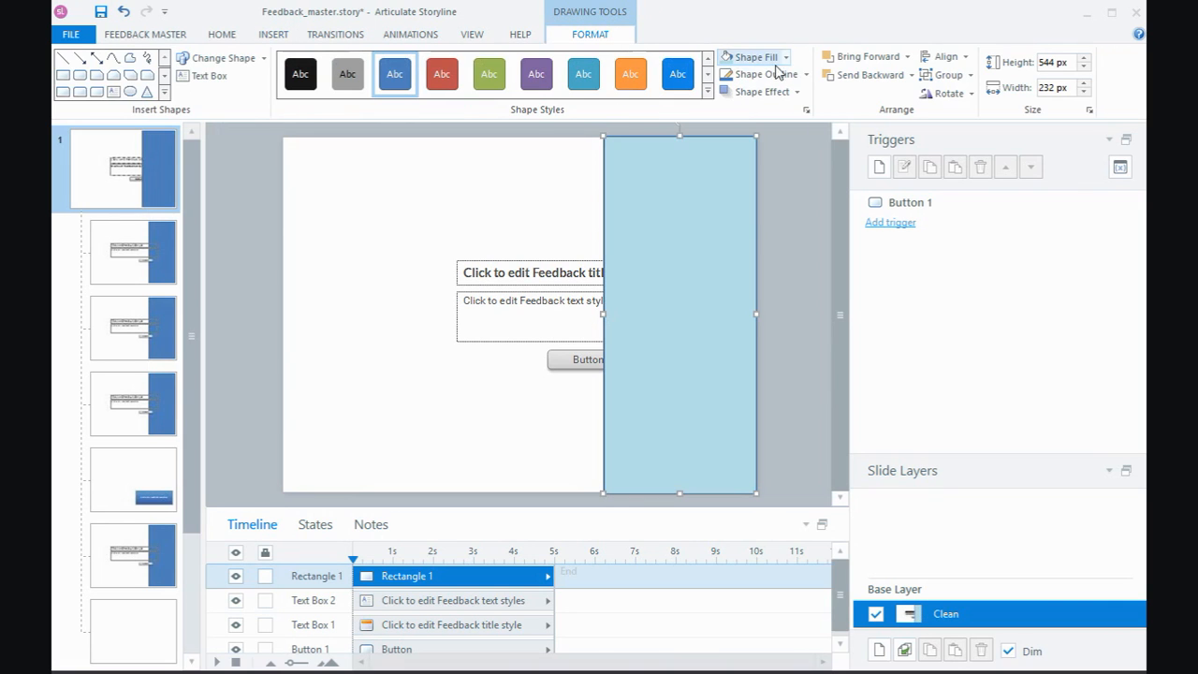
left_click(757, 75)
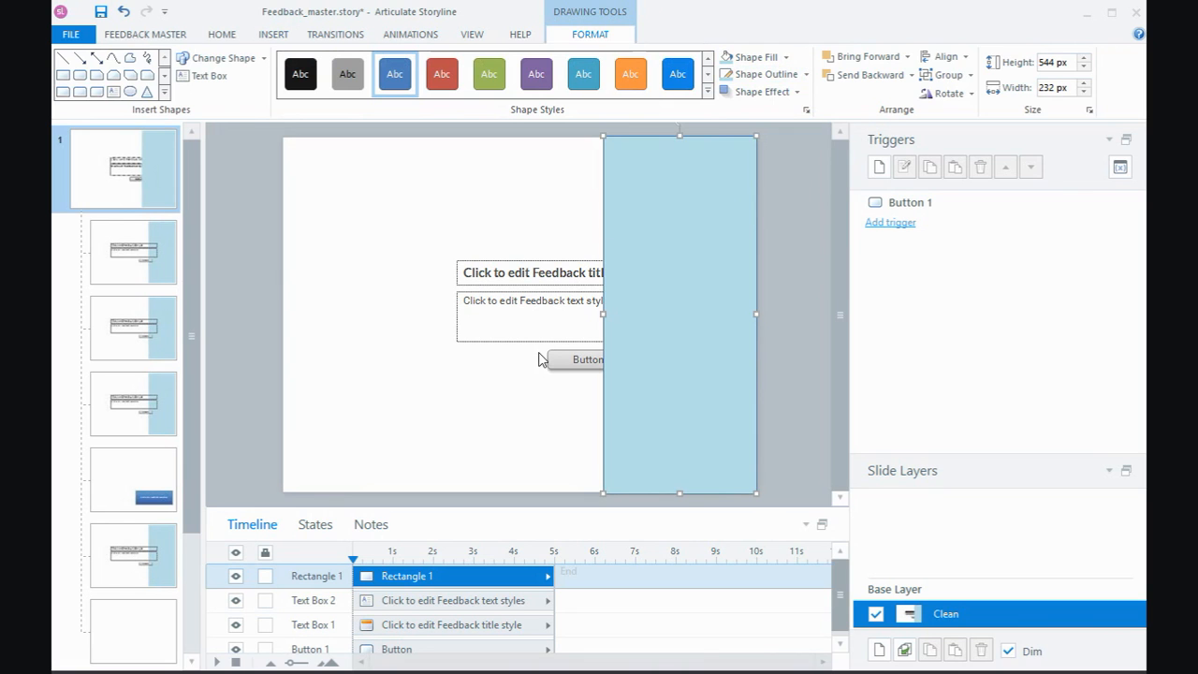
left_click(146, 34)
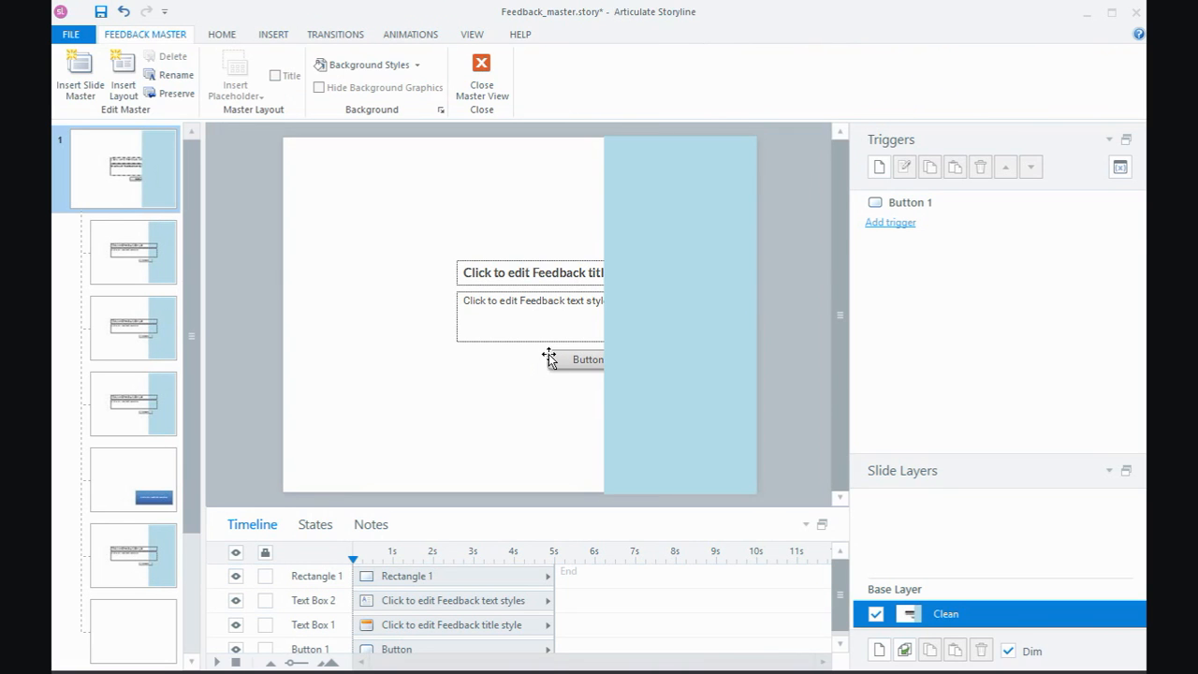
Step: Move the feedback button down to the bottom of the blue side panel
left_click(588, 359)
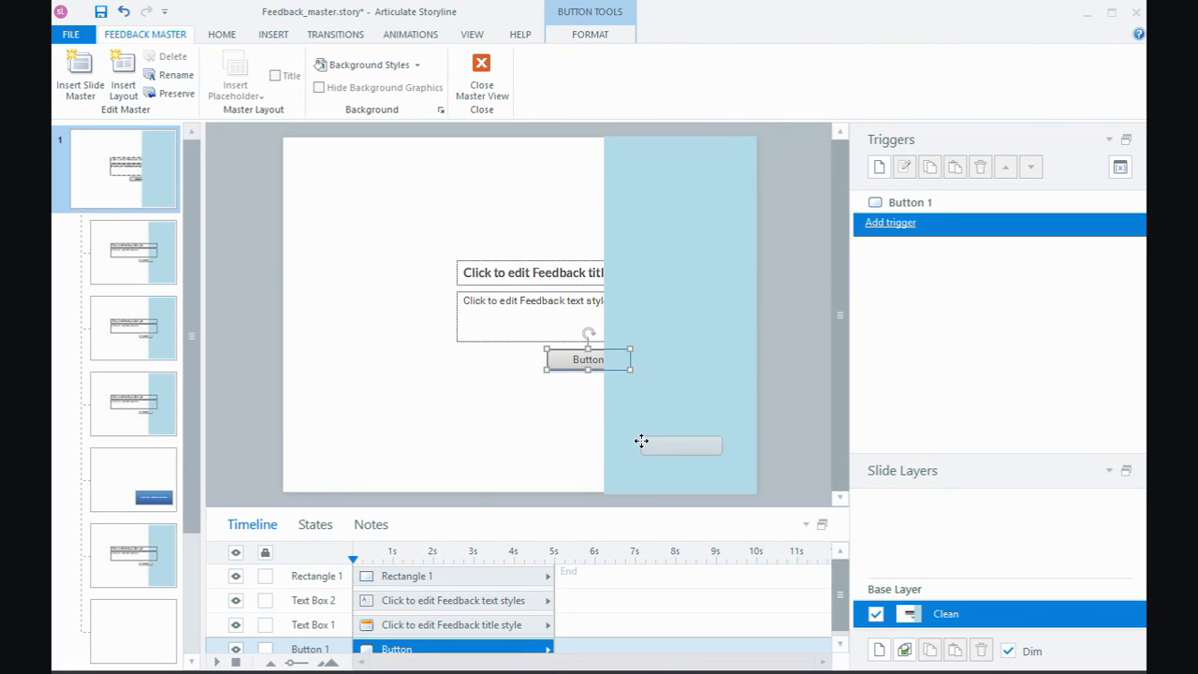
left_click_drag(587, 359, 681, 446)
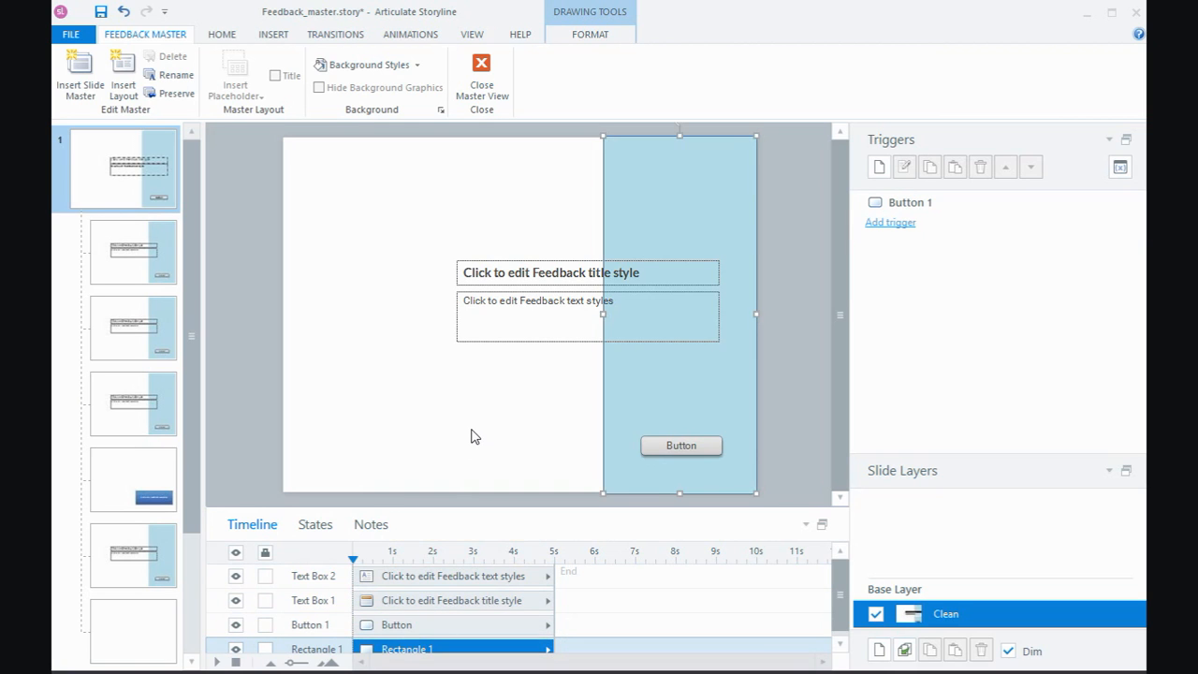
mouse_move(535, 348)
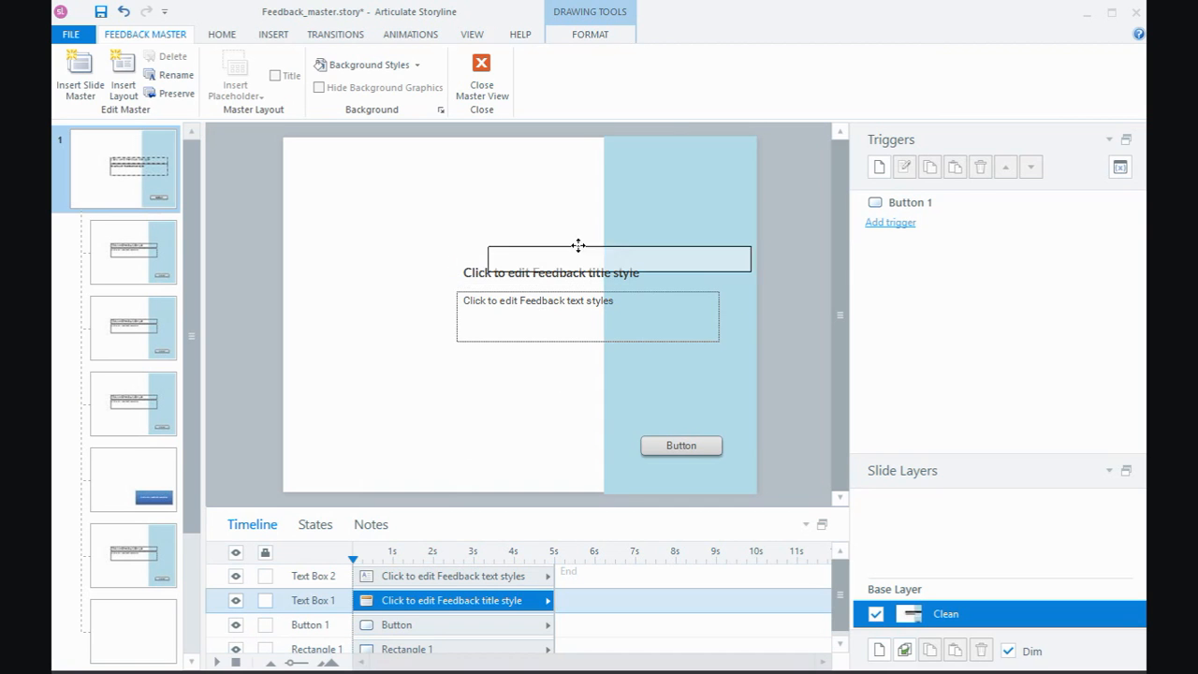
Step: Move the title into the panel's top and stretch the text placeholder down toward the button
left_click_drag(617, 258, 721, 180)
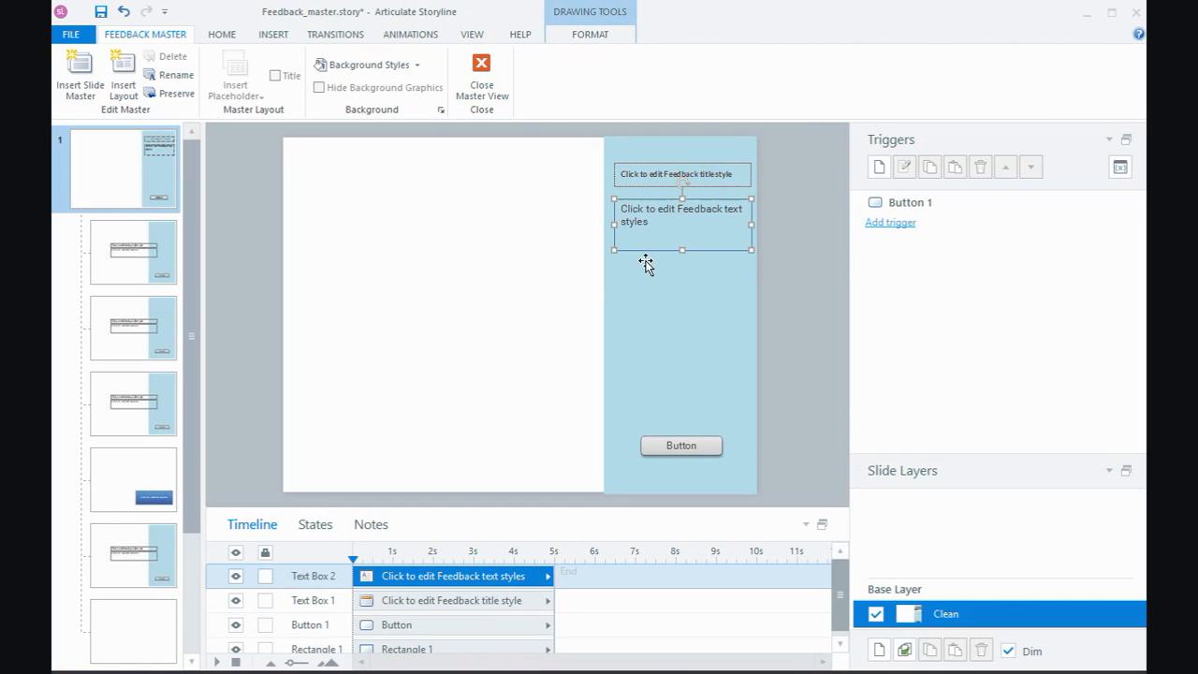
mouse_move(681, 251)
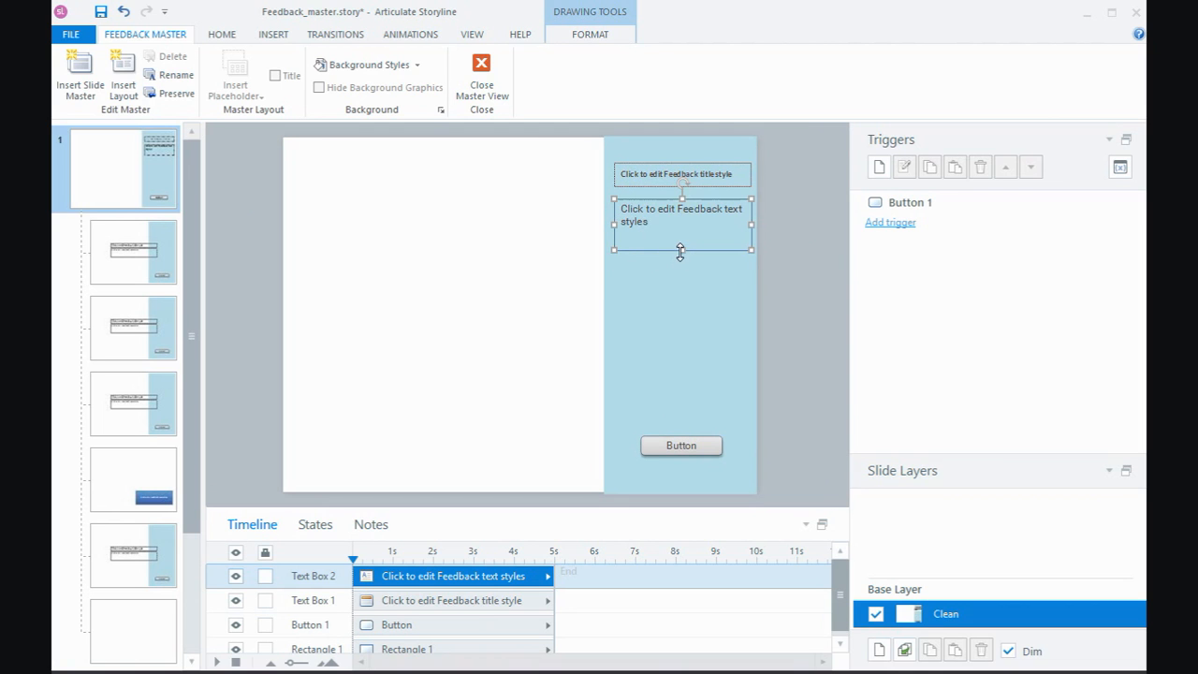
left_click_drag(681, 251, 674, 415)
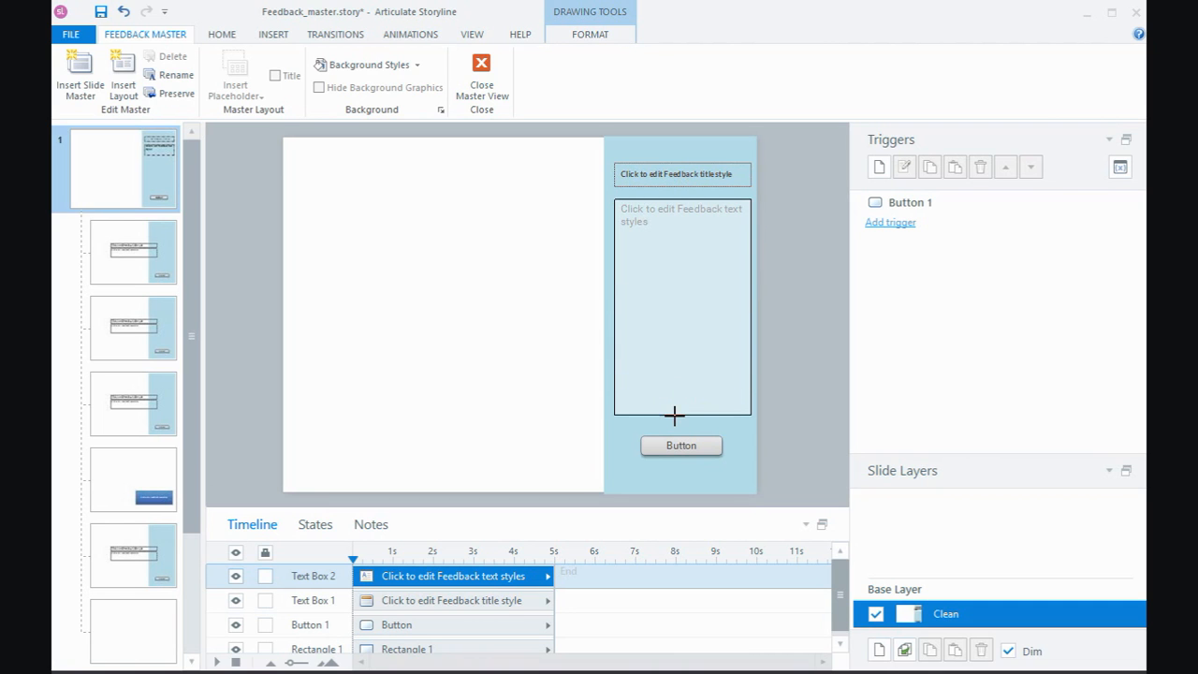
left_click(681, 308)
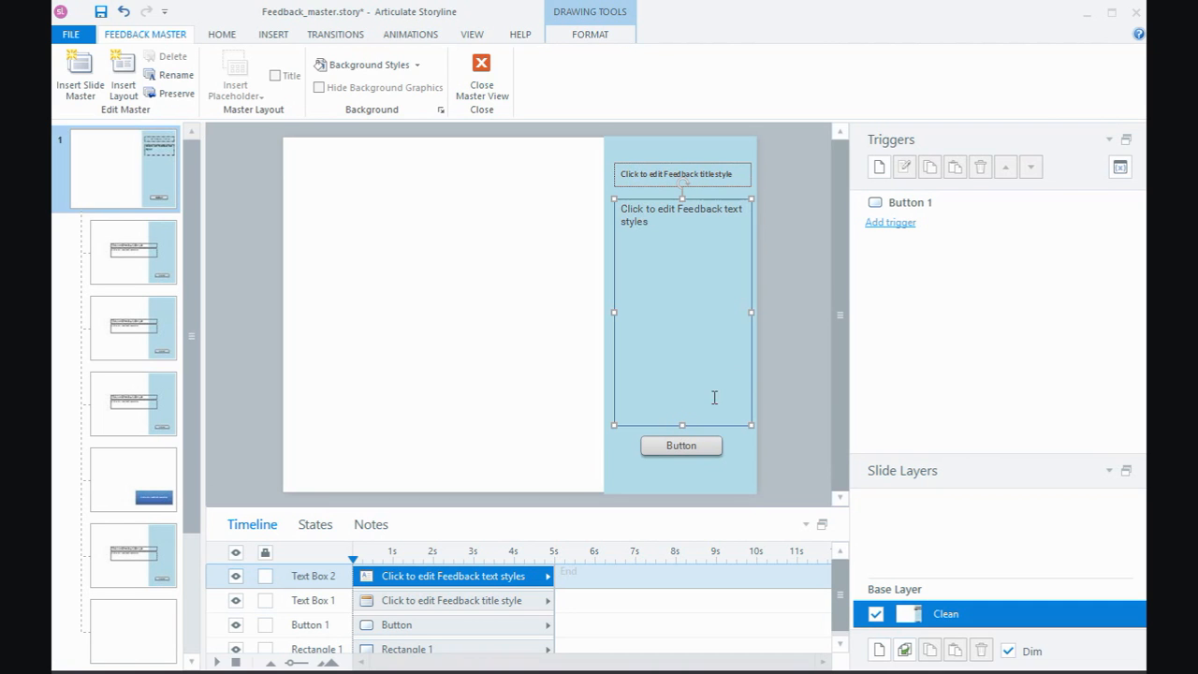
mouse_move(785, 352)
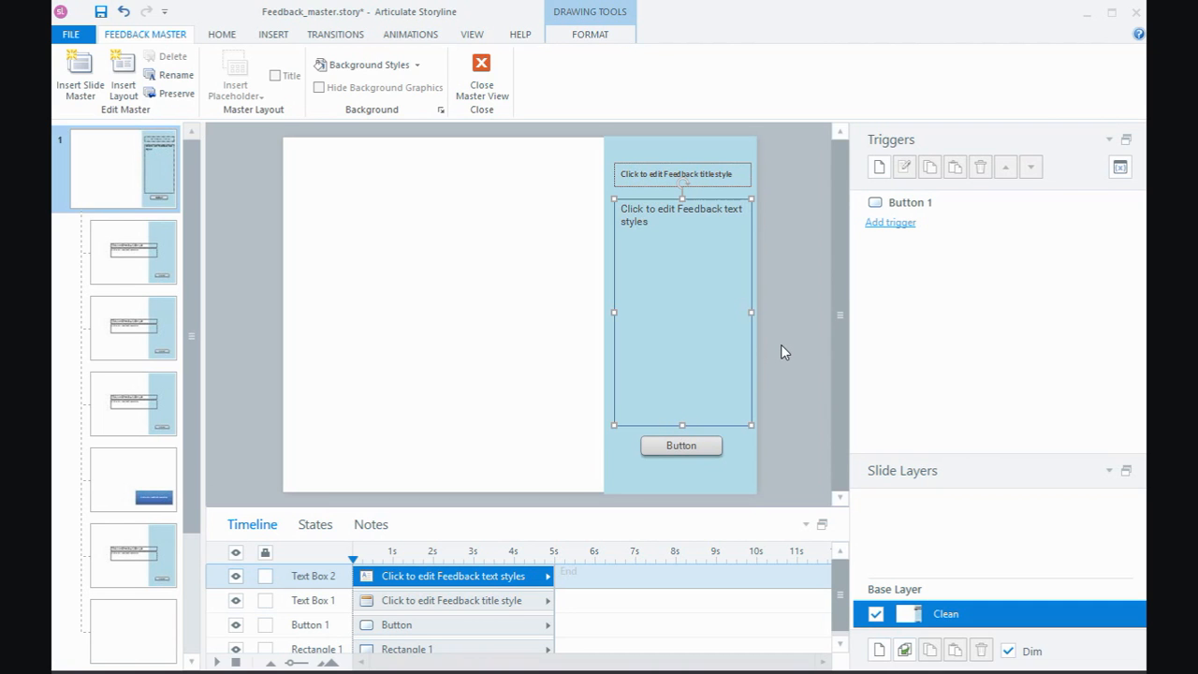
mouse_move(217, 311)
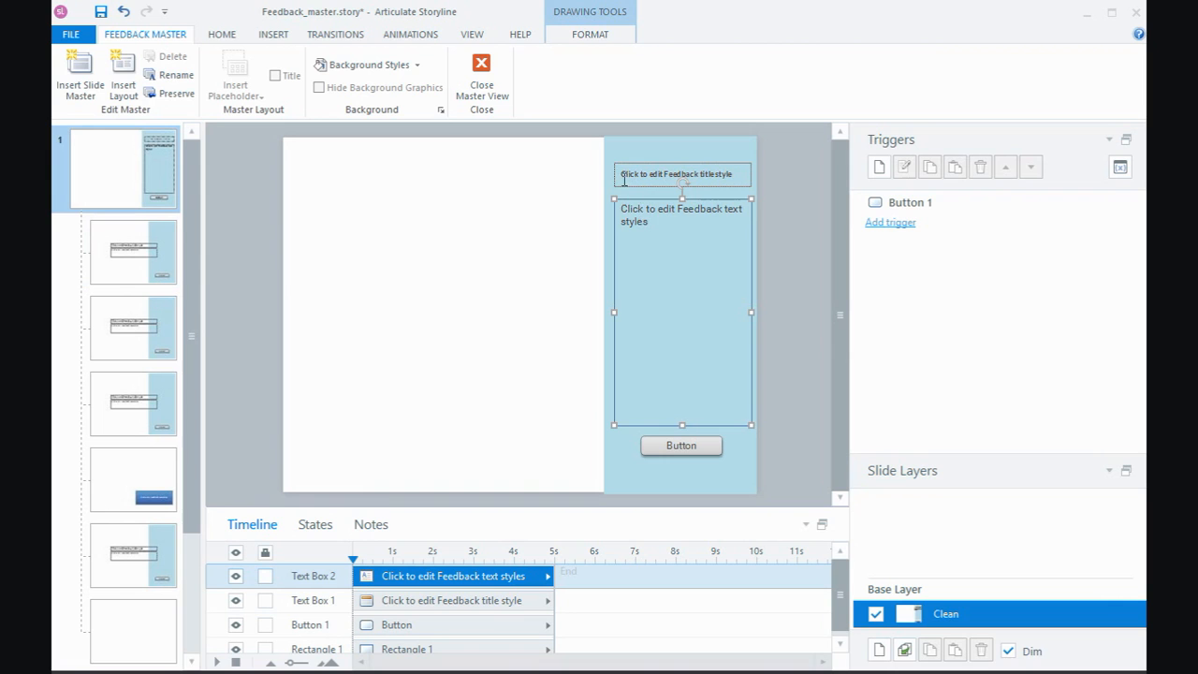
mouse_move(619, 206)
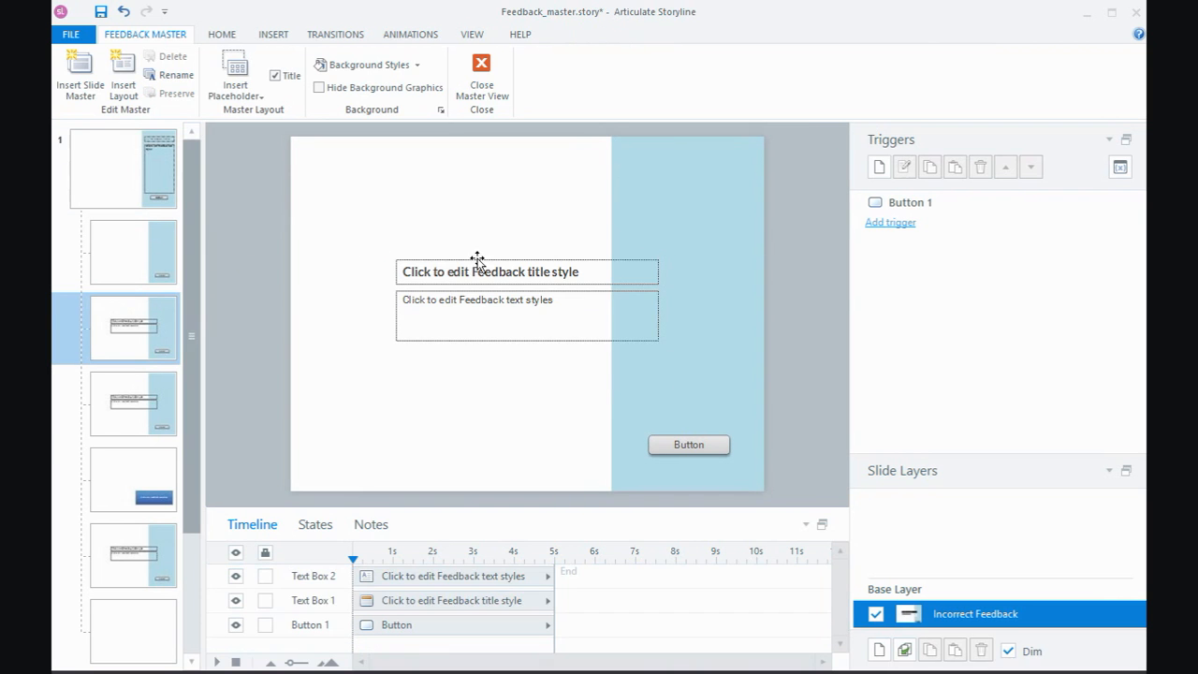
Step: Paste the panel placeholders onto the Try Again layout, then move on to the Correct Feedback layout
left_click(134, 402)
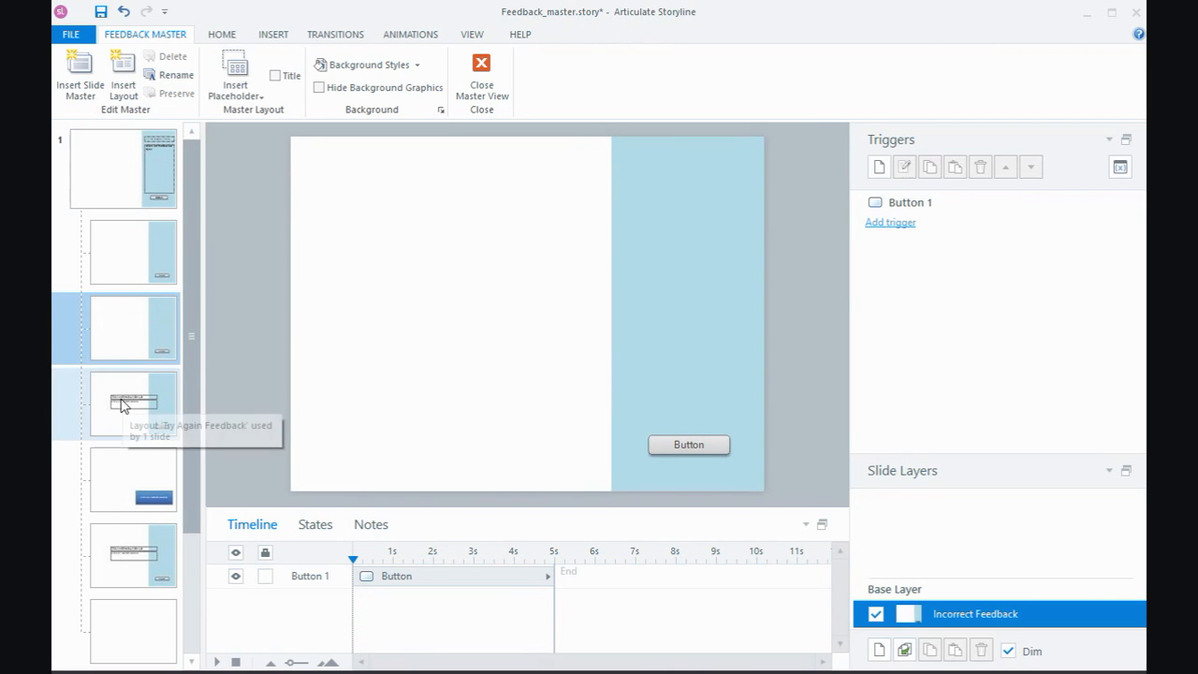
left_click(133, 403)
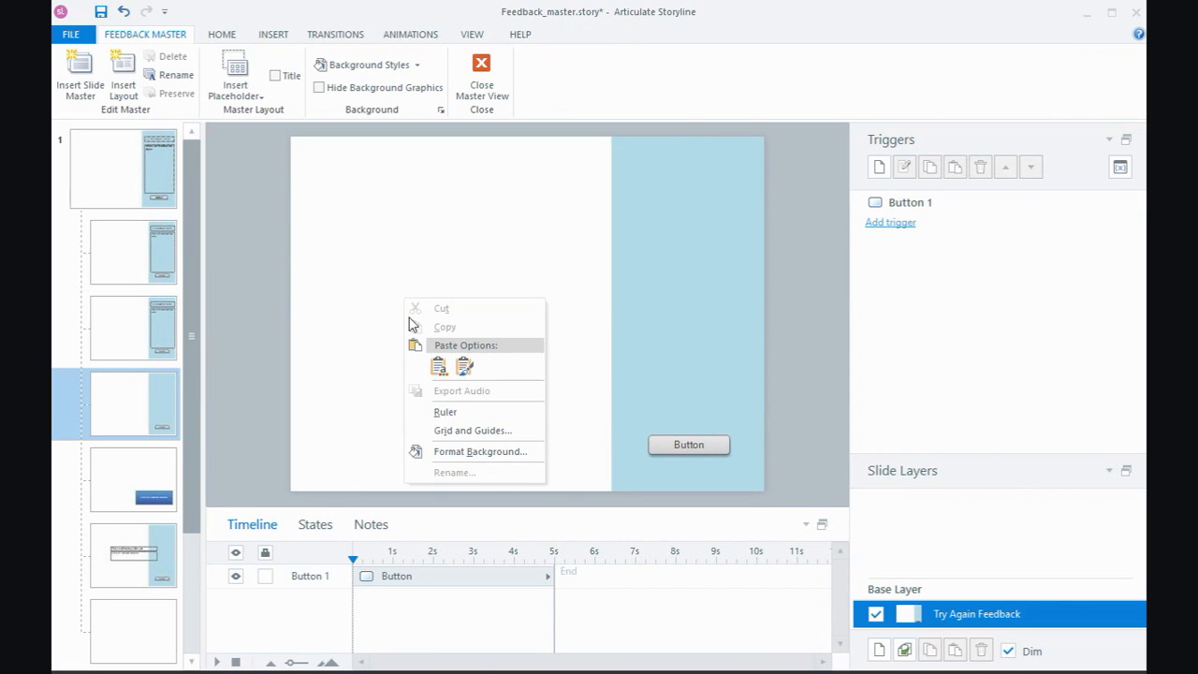
left_click(465, 344)
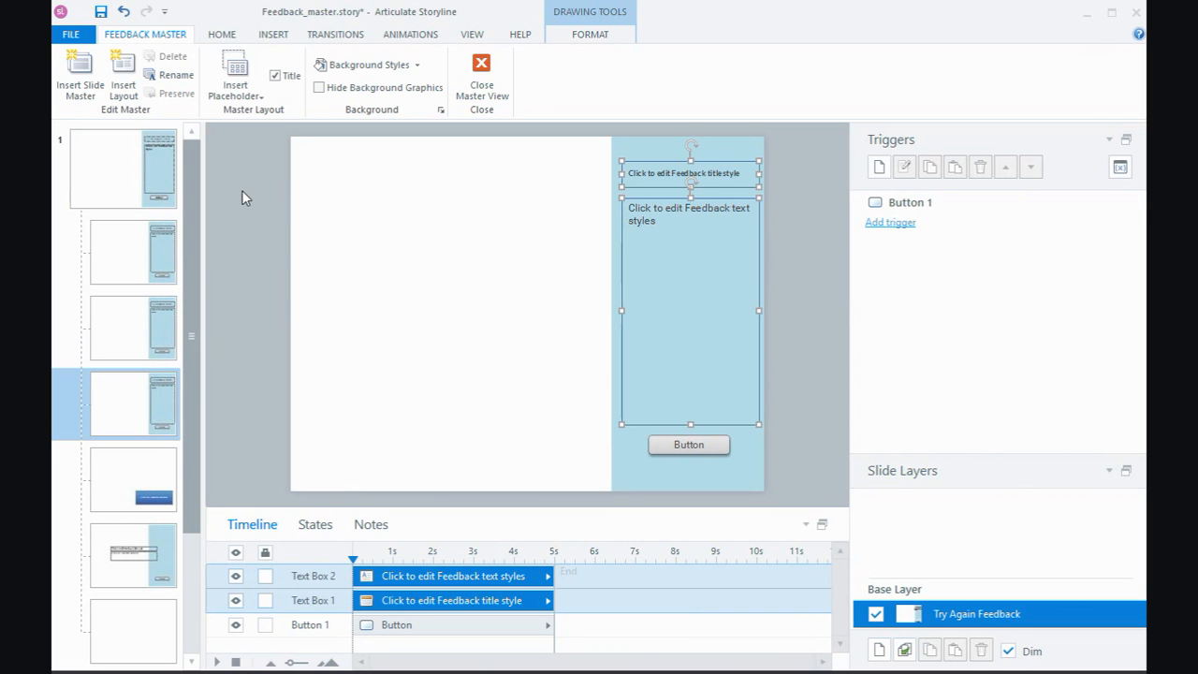
left_click(131, 554)
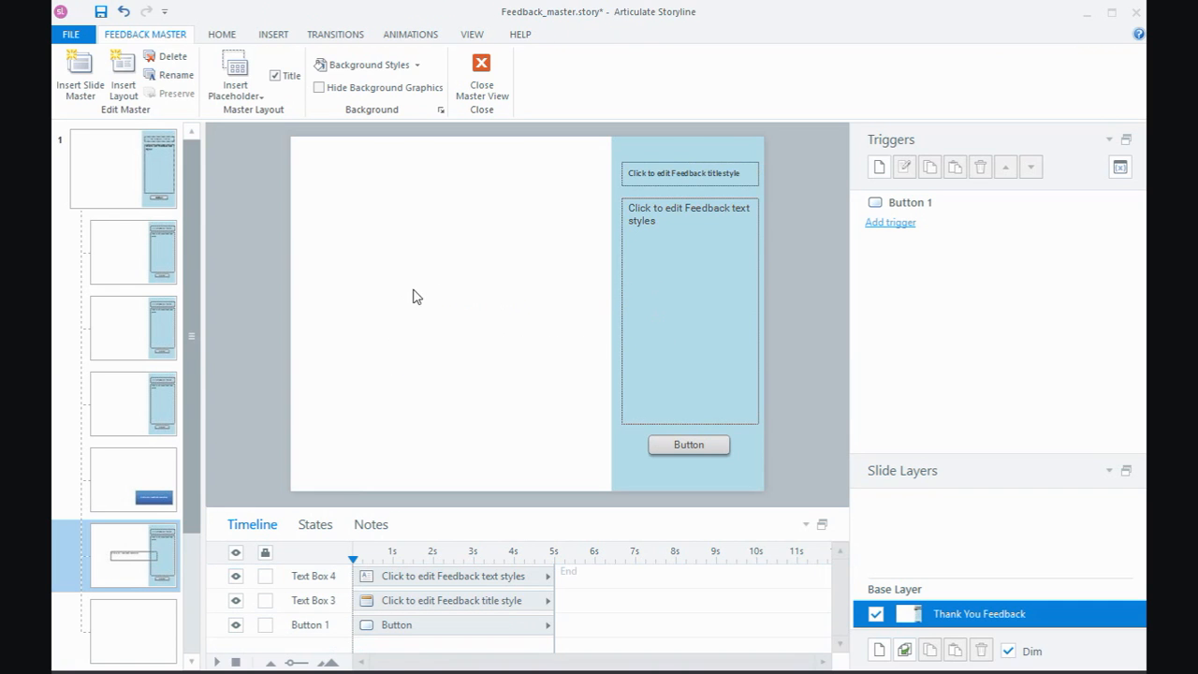
left_click(133, 251)
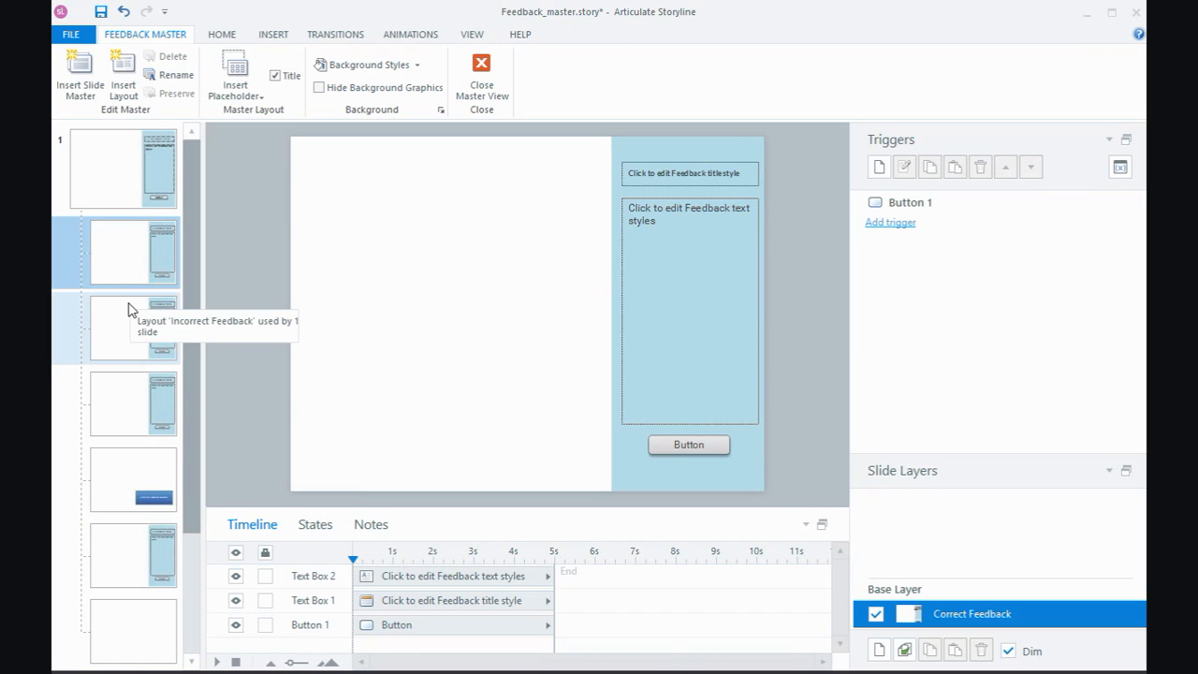
mouse_move(445, 314)
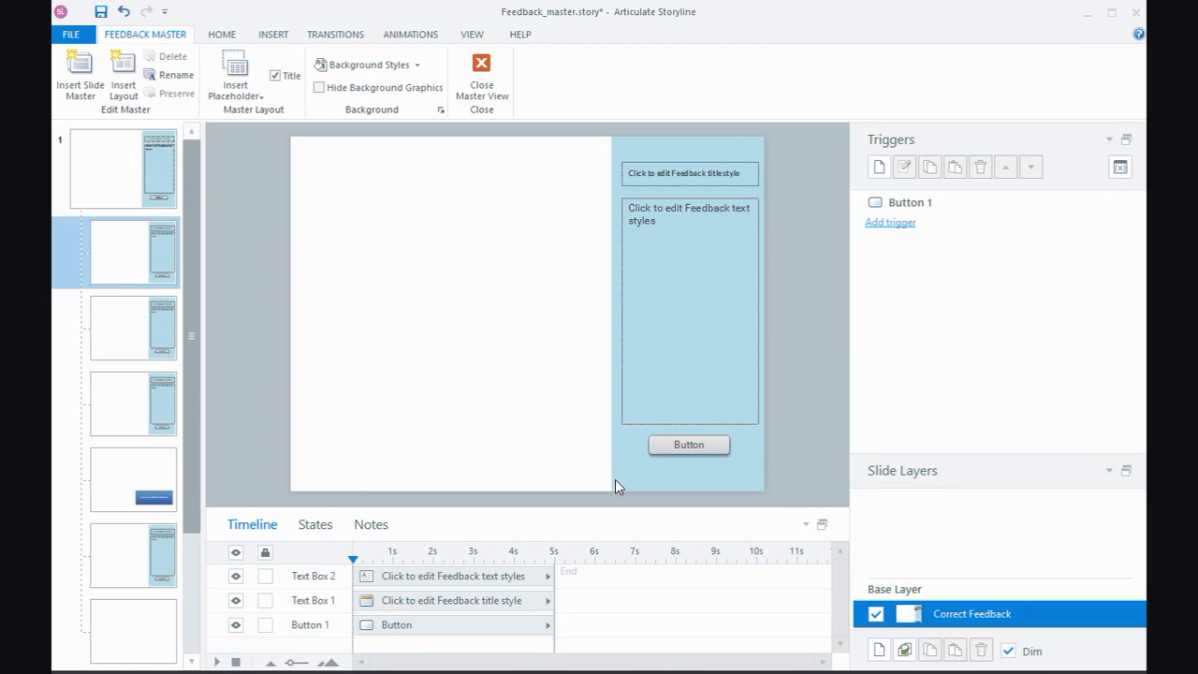
Step: Copy the blue side panel from the master onto the Correct Feedback layout and bring up its styling
left_click(116, 168)
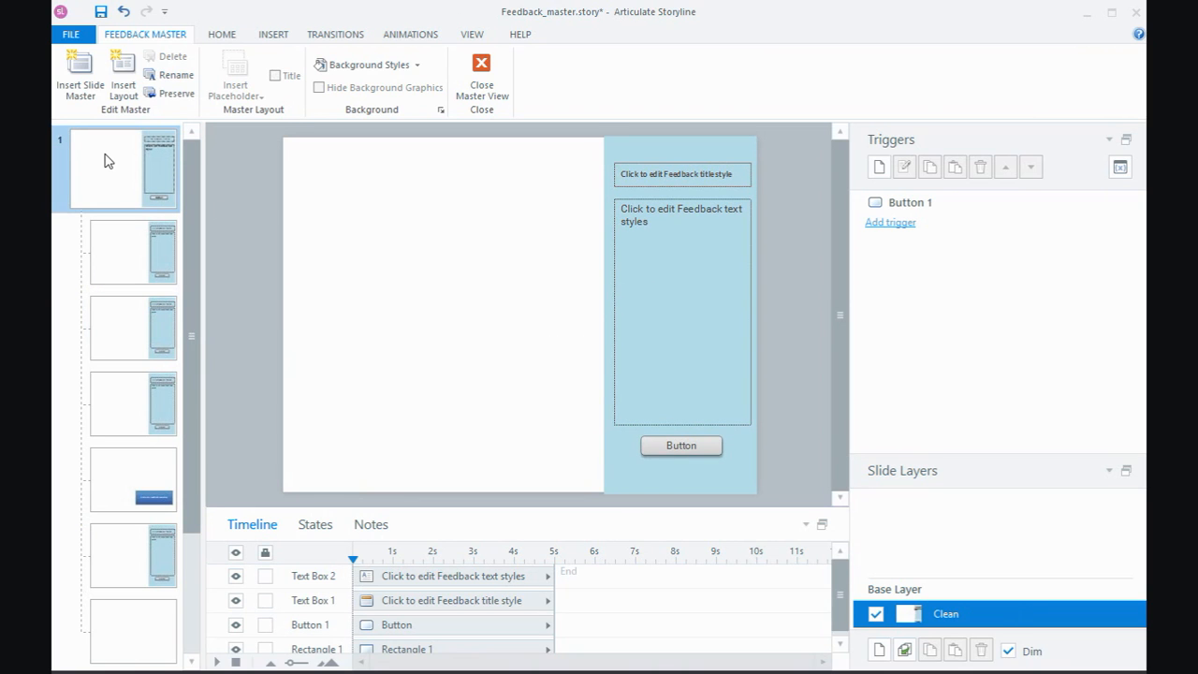
mouse_move(604, 240)
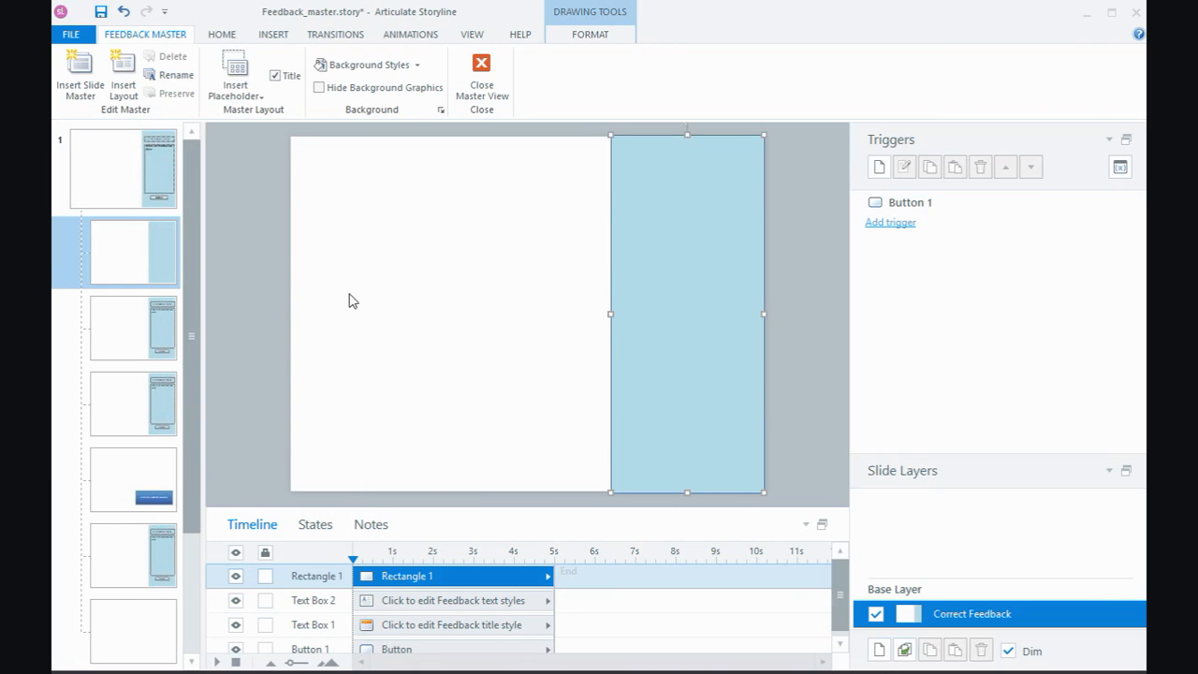
mouse_move(509, 240)
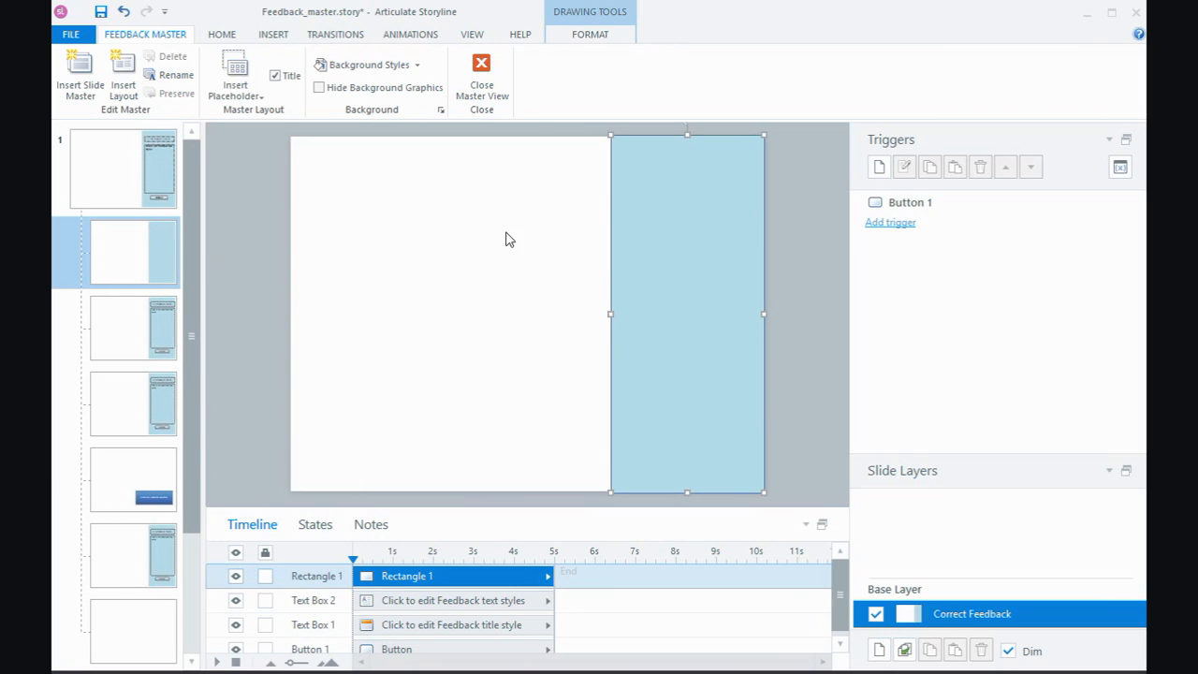
left_click(590, 34)
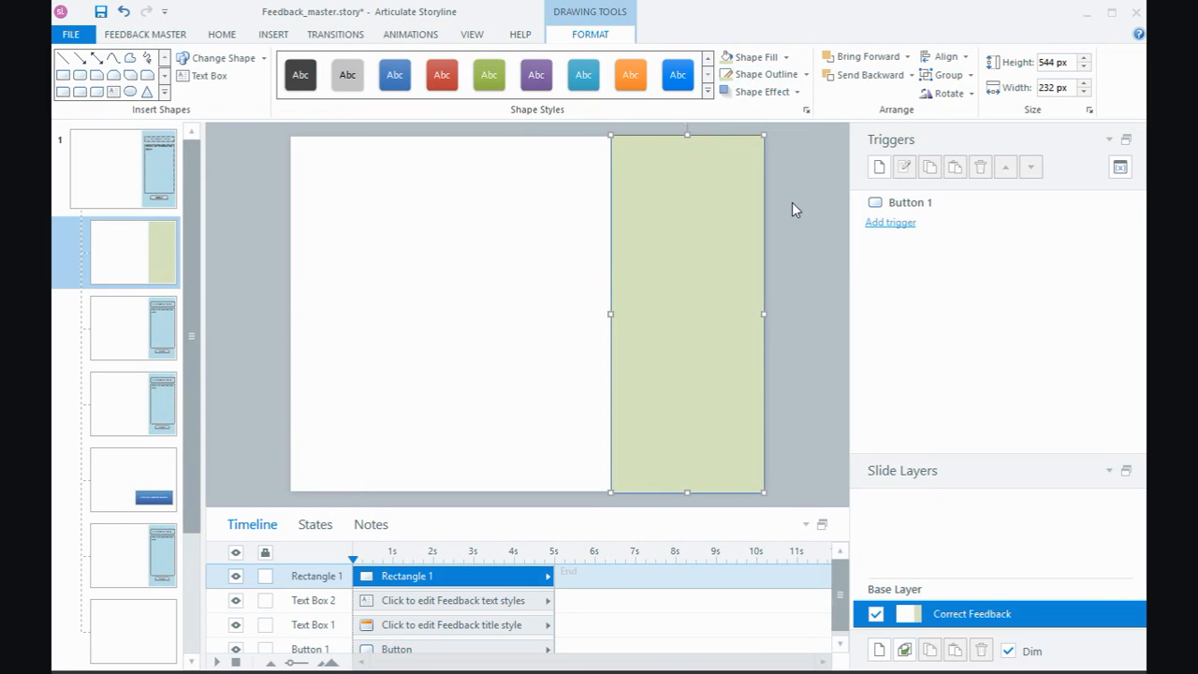
mouse_move(667, 282)
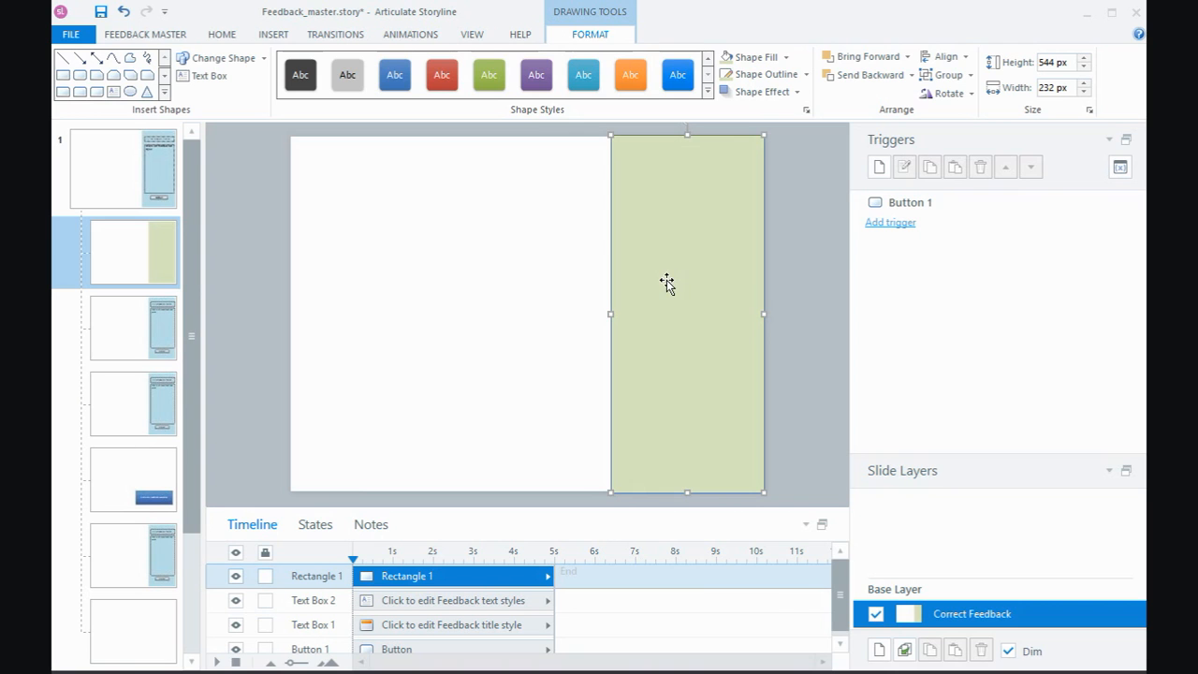
Step: Send the green panel behind the Correct layout's placeholders and switch to the Incorrect Feedback layout
right_click(666, 282)
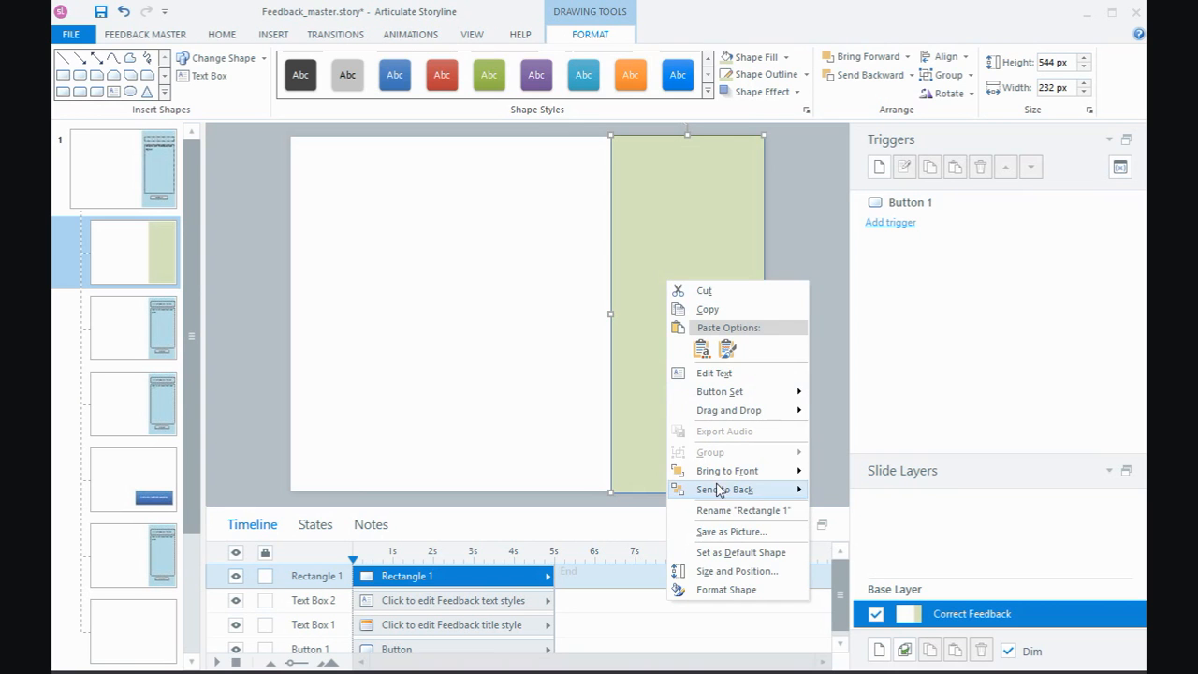
left_click(216, 295)
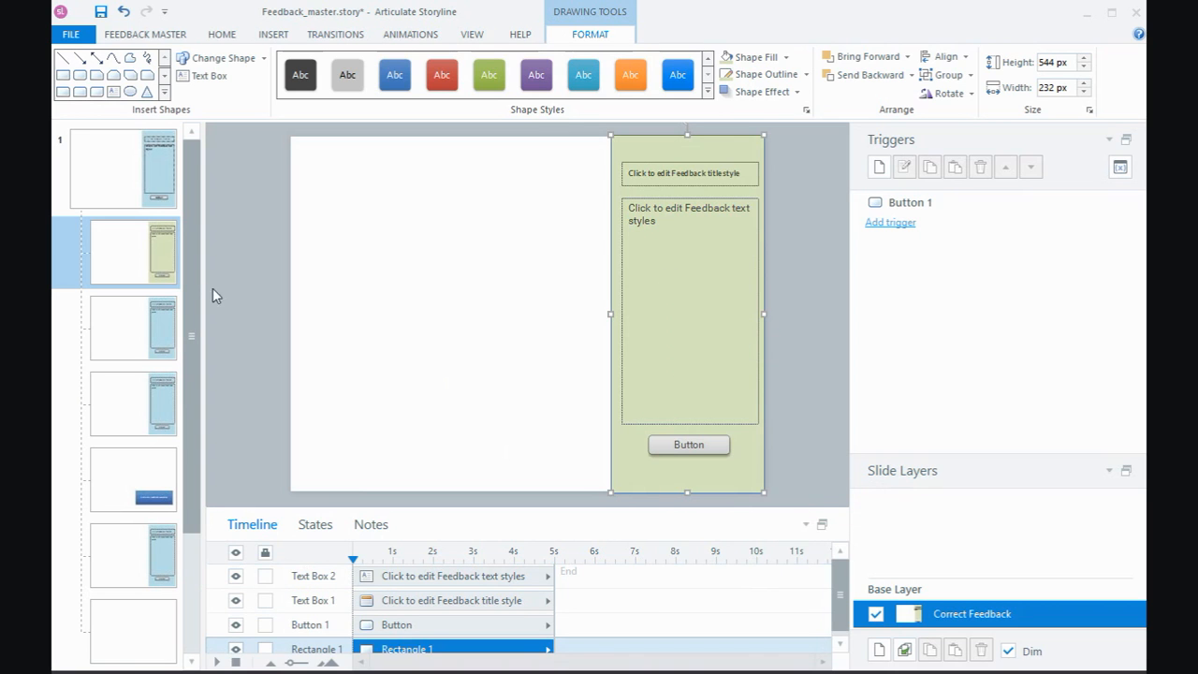
mouse_move(416, 292)
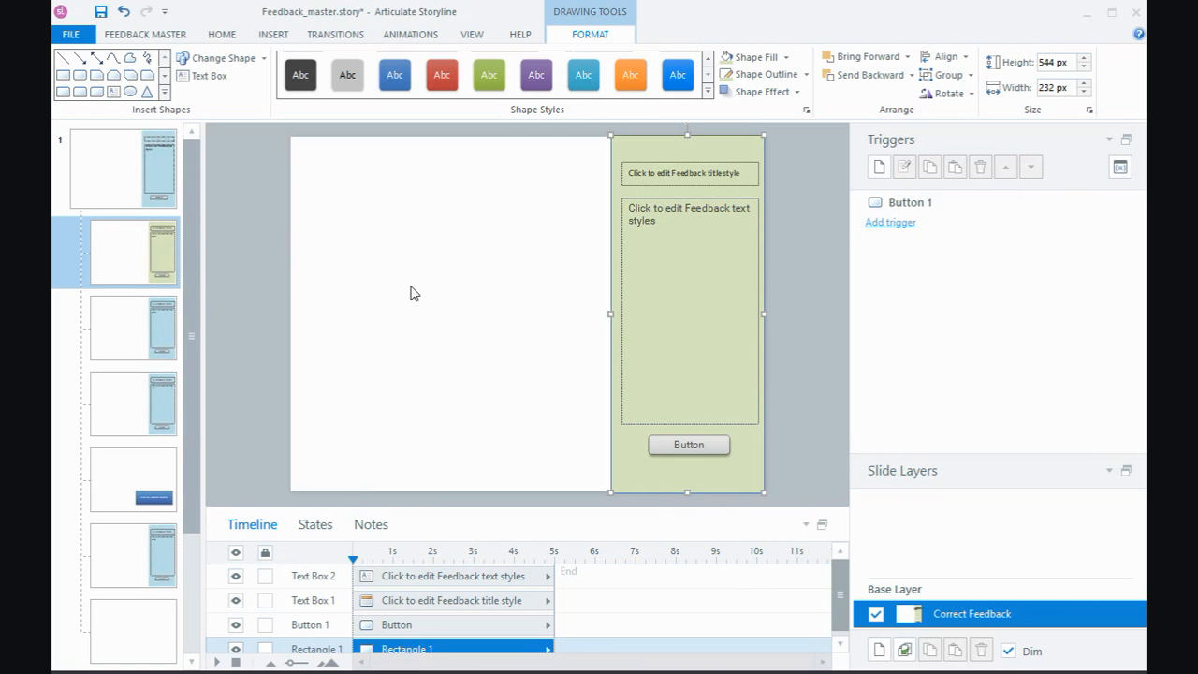
mouse_move(554, 460)
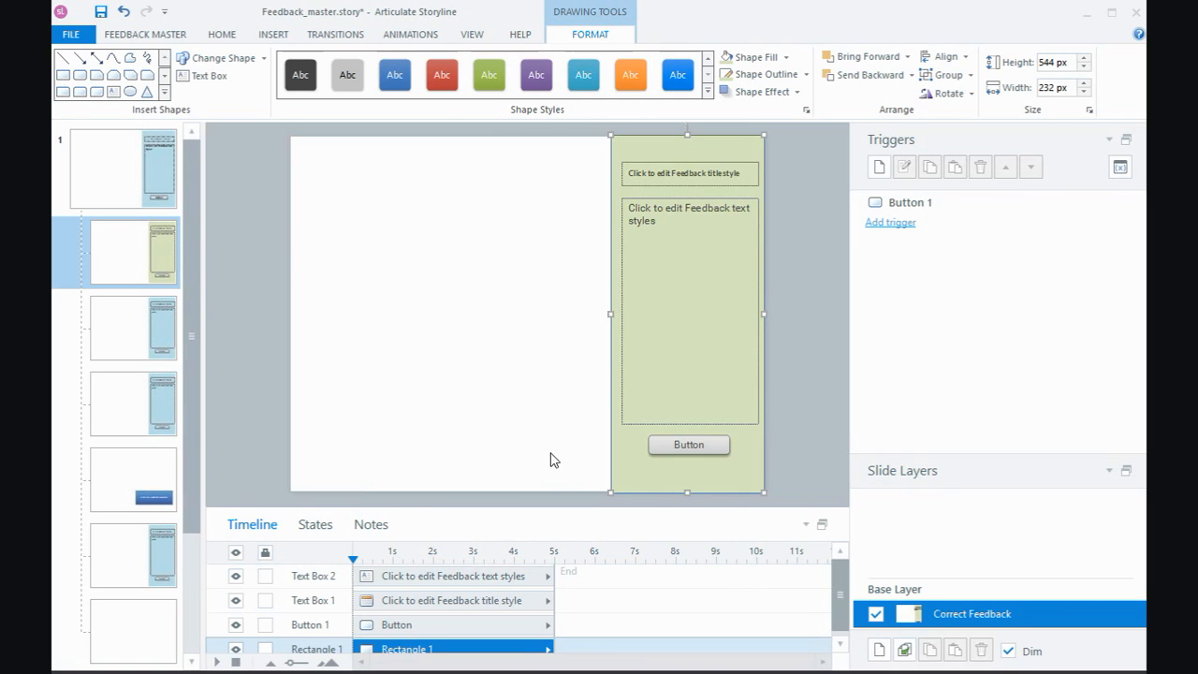
left_click(146, 33)
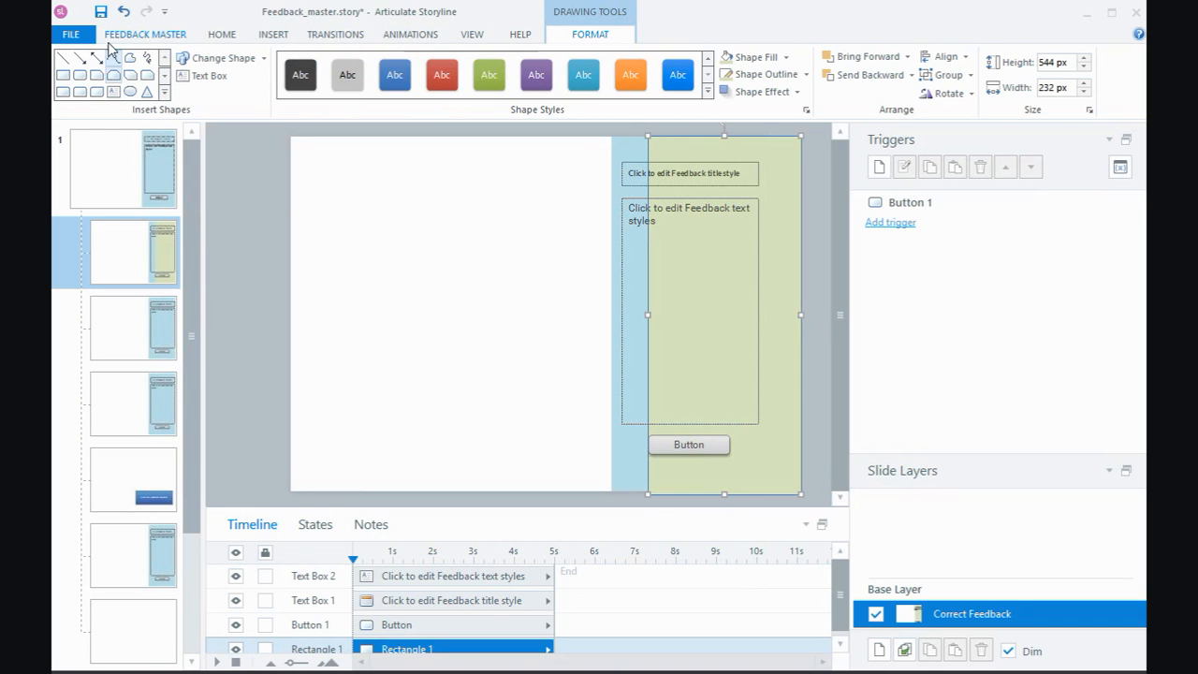
left_click(133, 328)
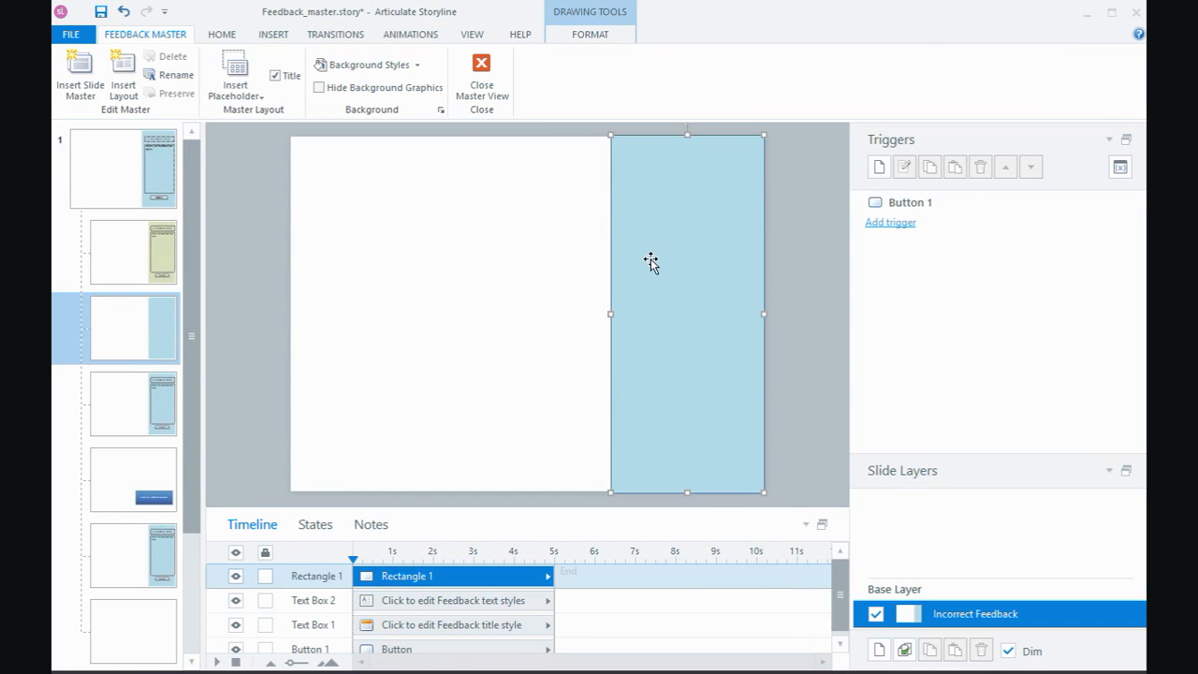
Step: Send the Incorrect layout's red panel to the back and switch to the Try Again layout
right_click(651, 262)
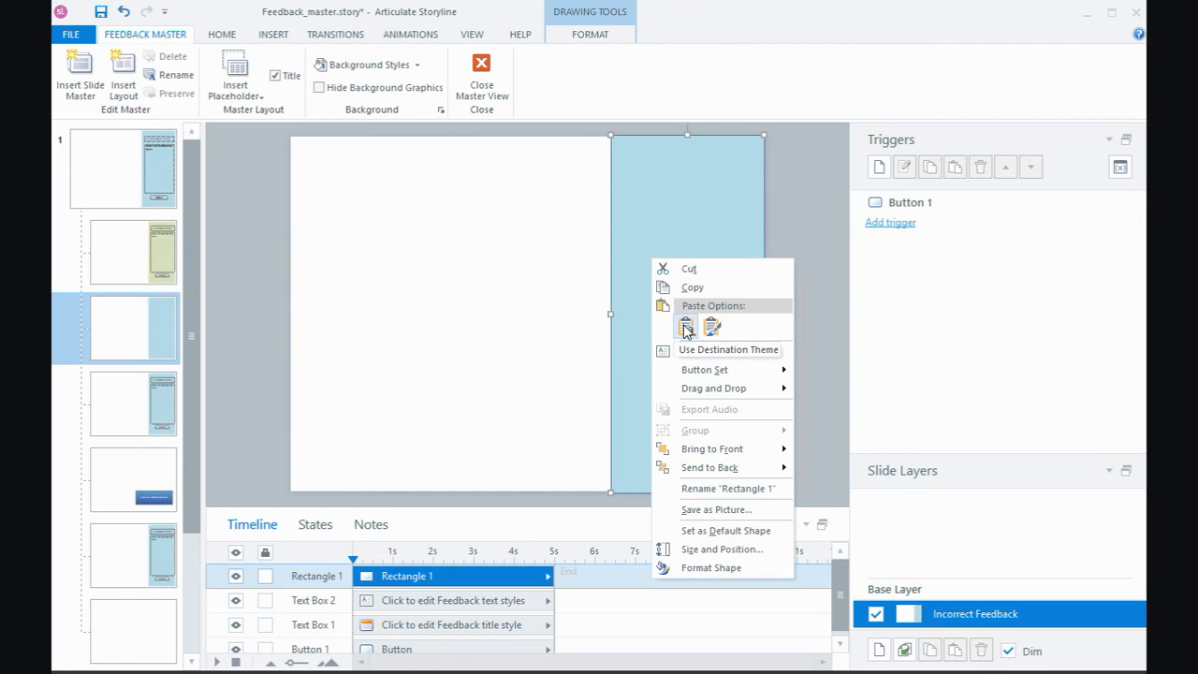
mouse_move(711, 449)
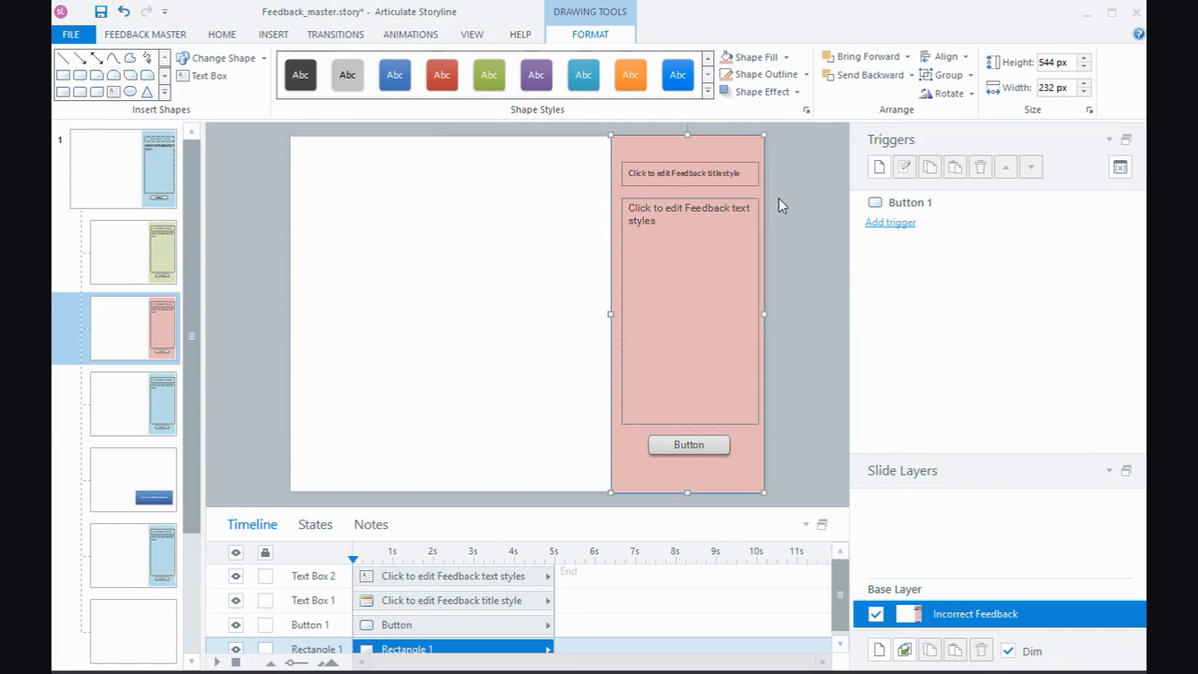
left_click(133, 402)
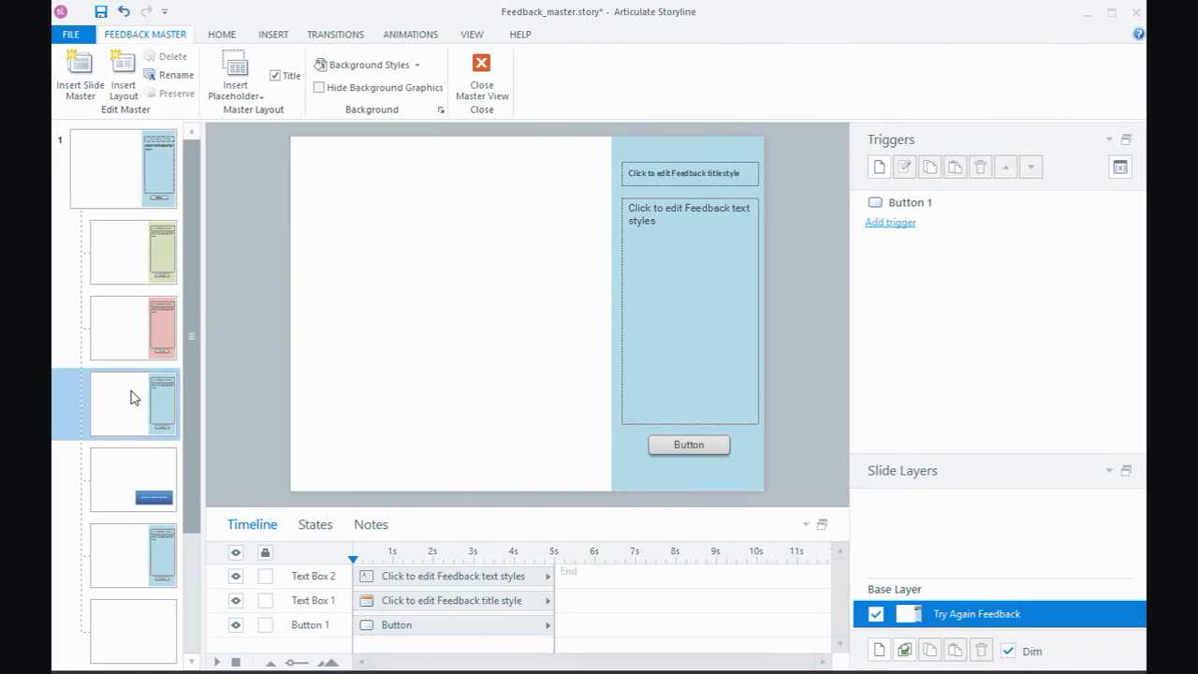
mouse_move(139, 295)
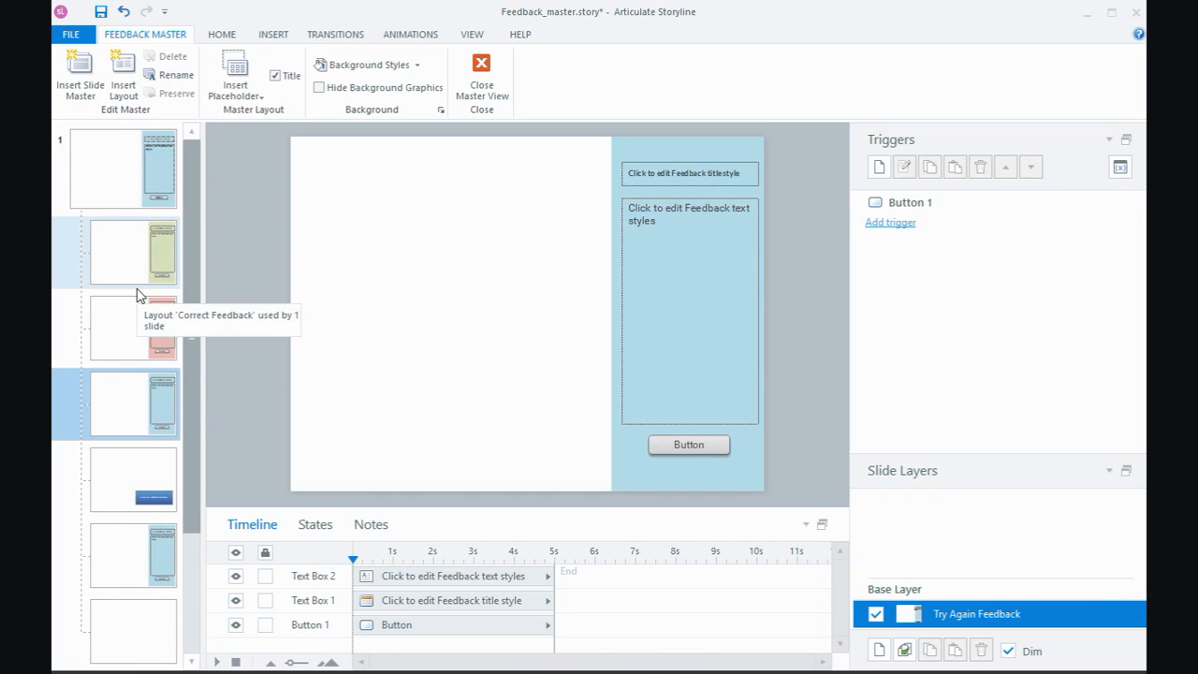
mouse_move(143, 283)
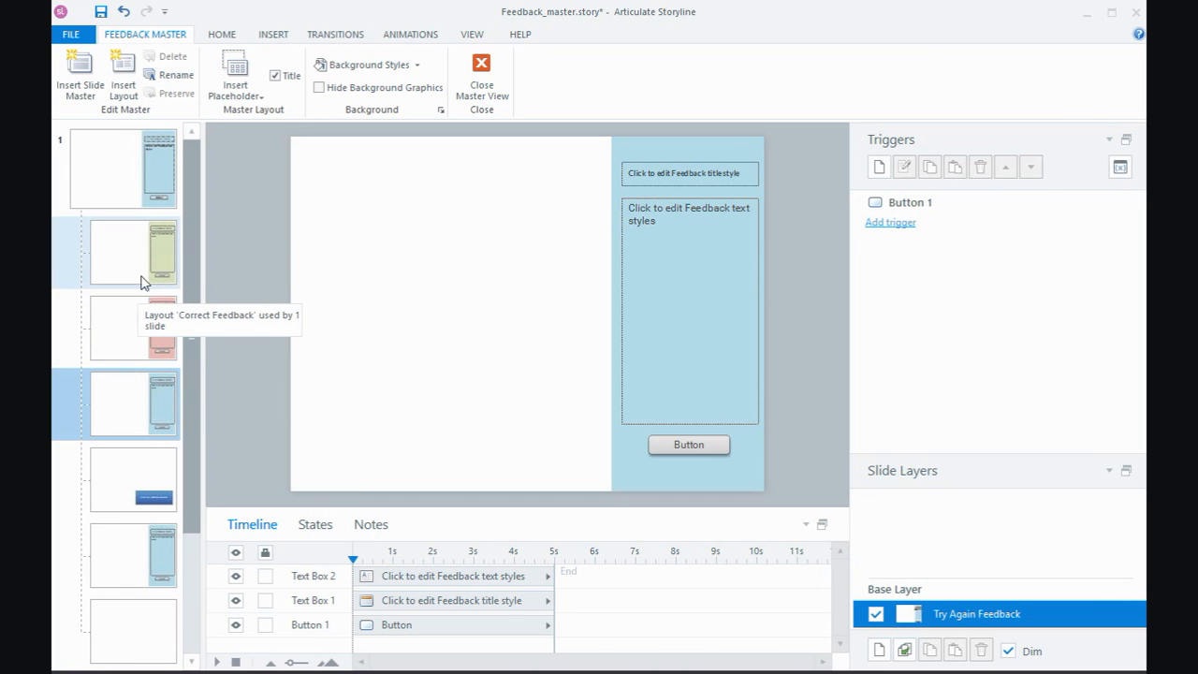
mouse_move(131, 396)
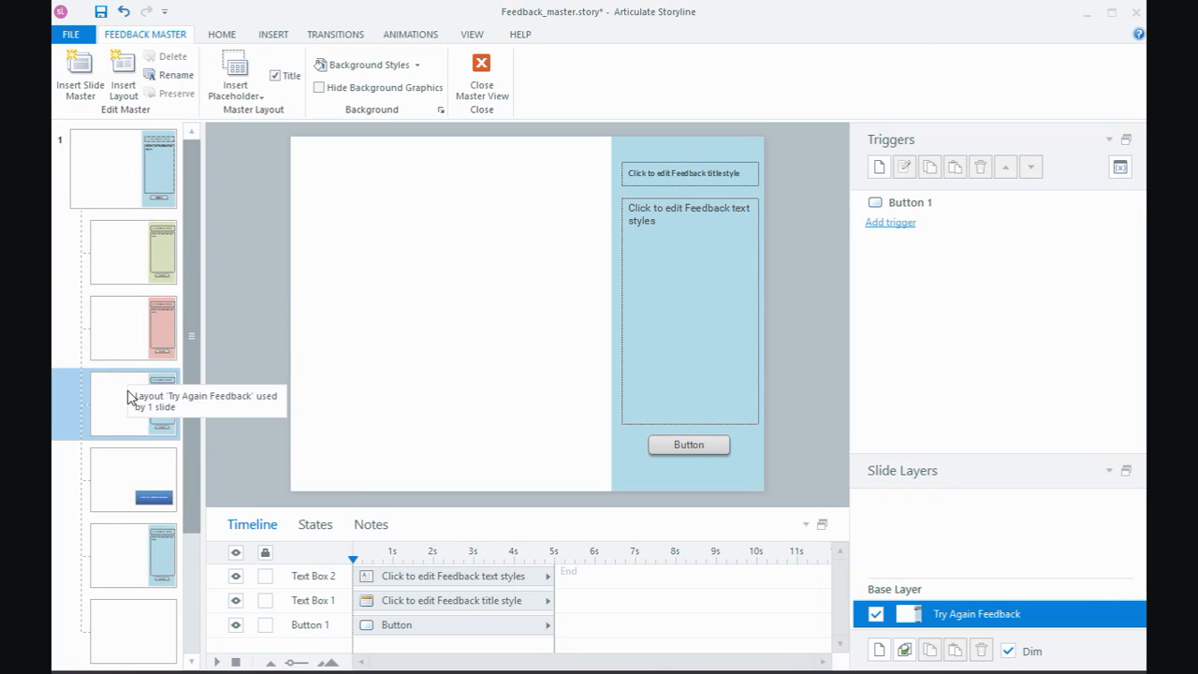
mouse_move(157, 258)
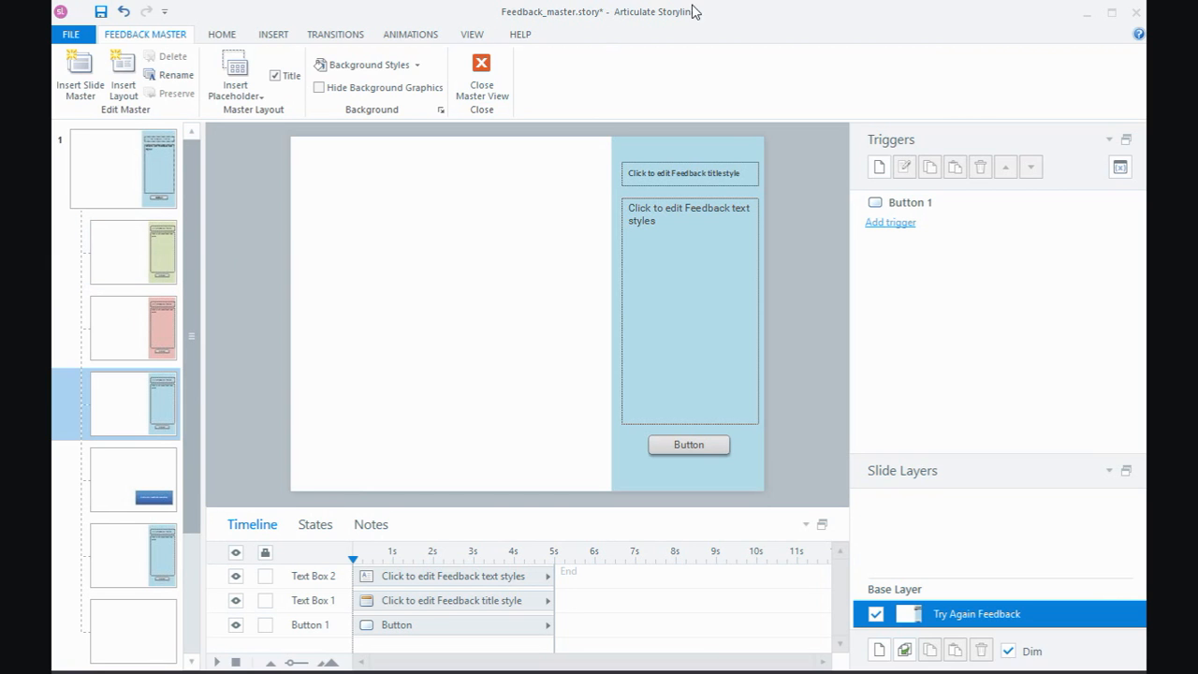
mouse_move(481, 74)
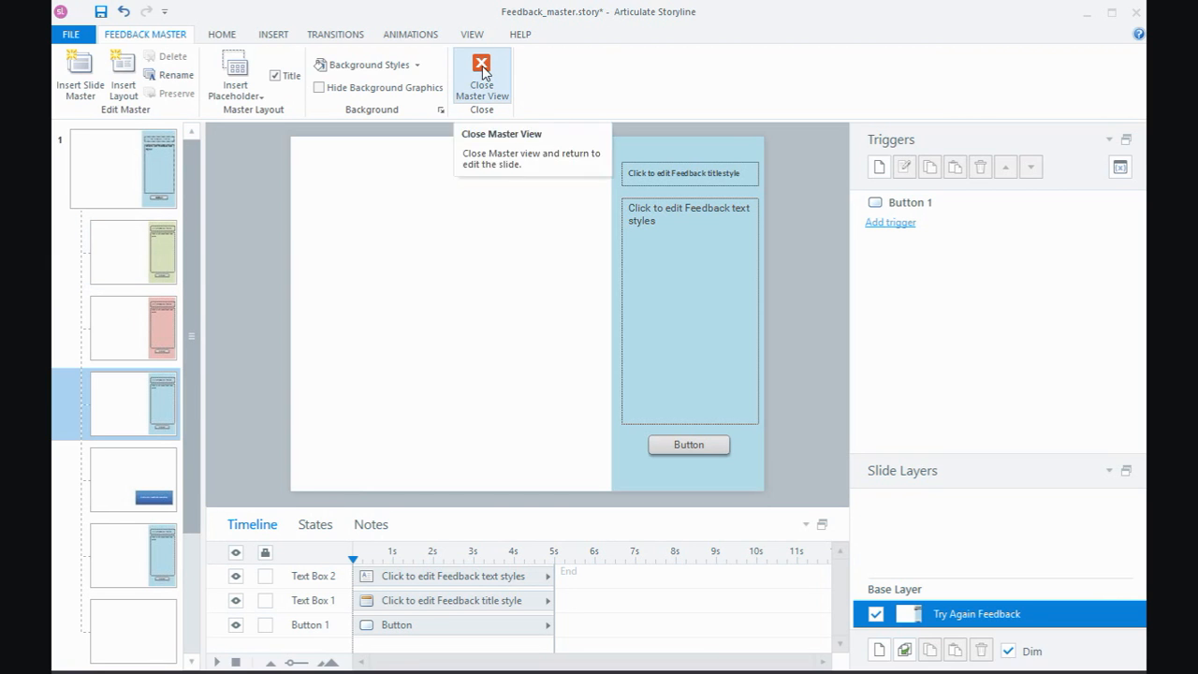
Step: Close the master view and preview the Correct, Try Again and Incorrect layers' coloured panels
left_click(481, 76)
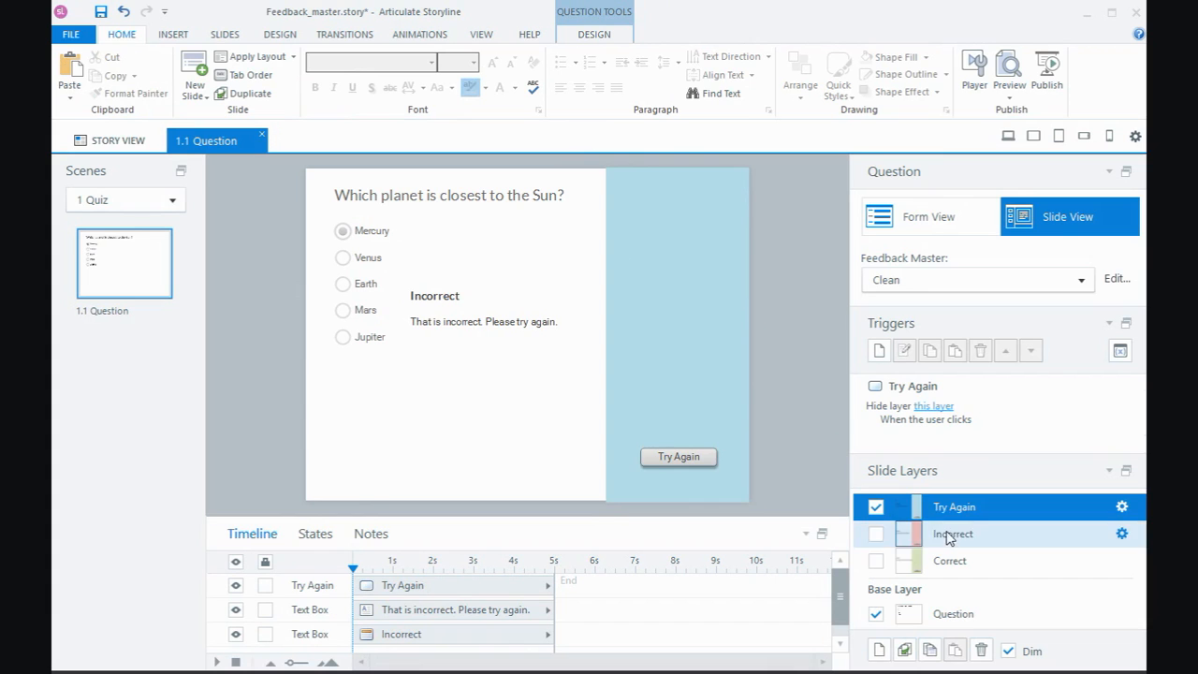
left_click(949, 560)
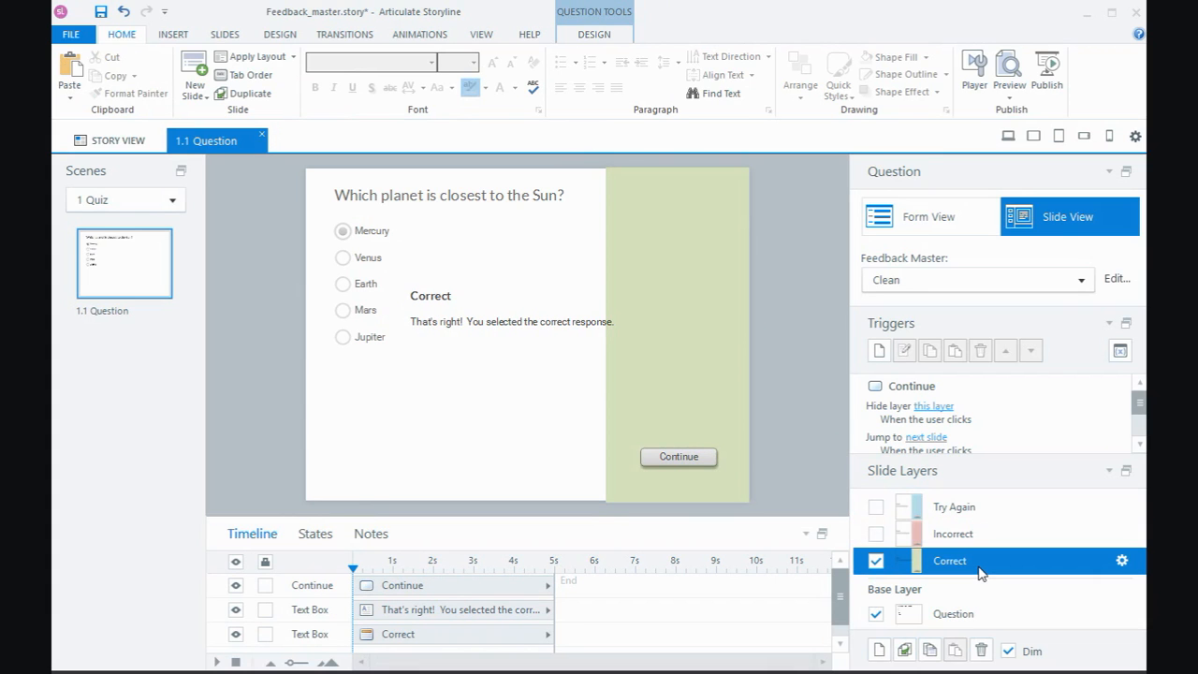
mouse_move(953, 534)
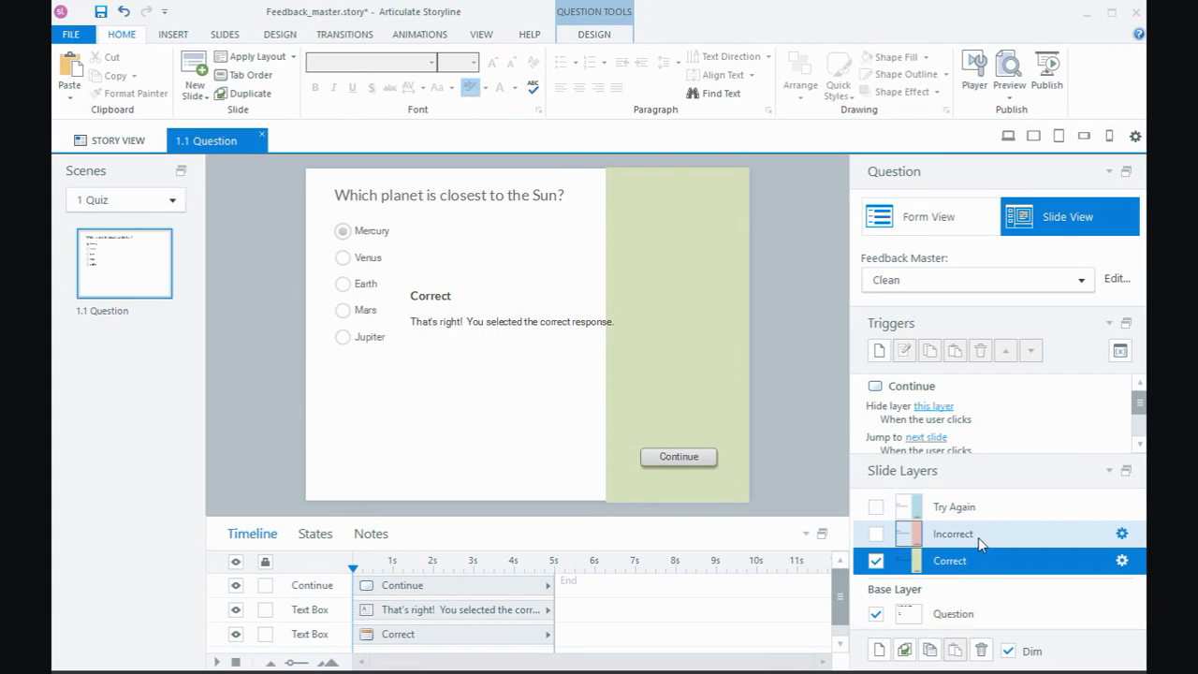
left_click(955, 505)
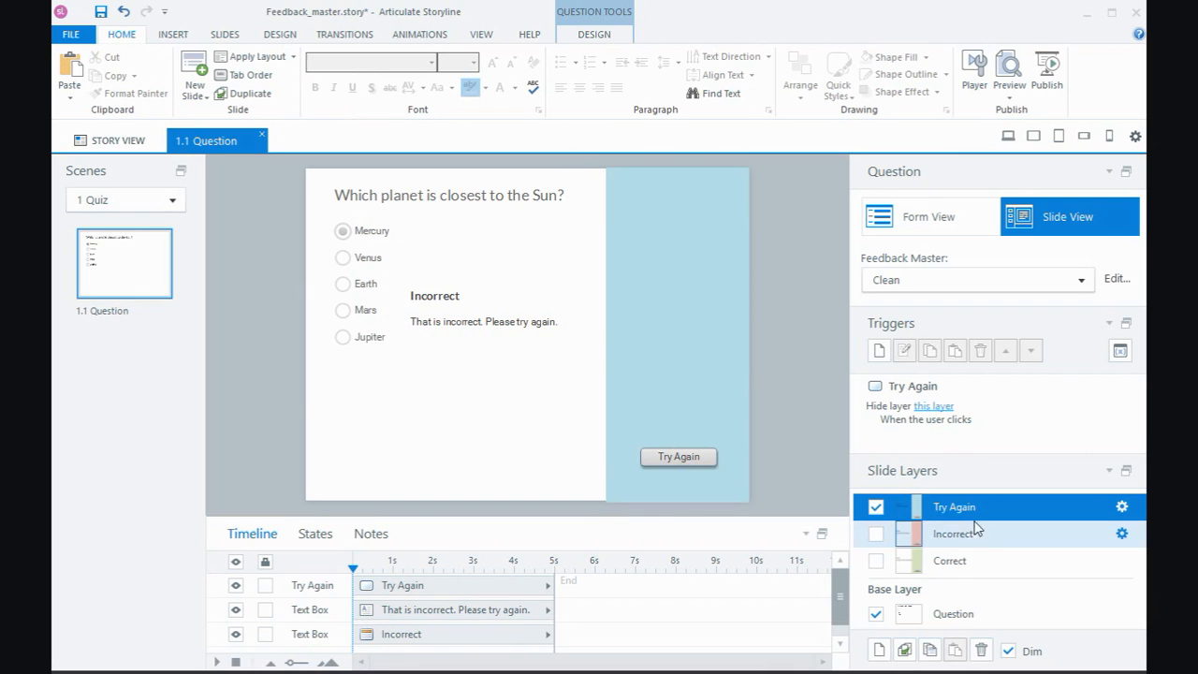
left_click(953, 533)
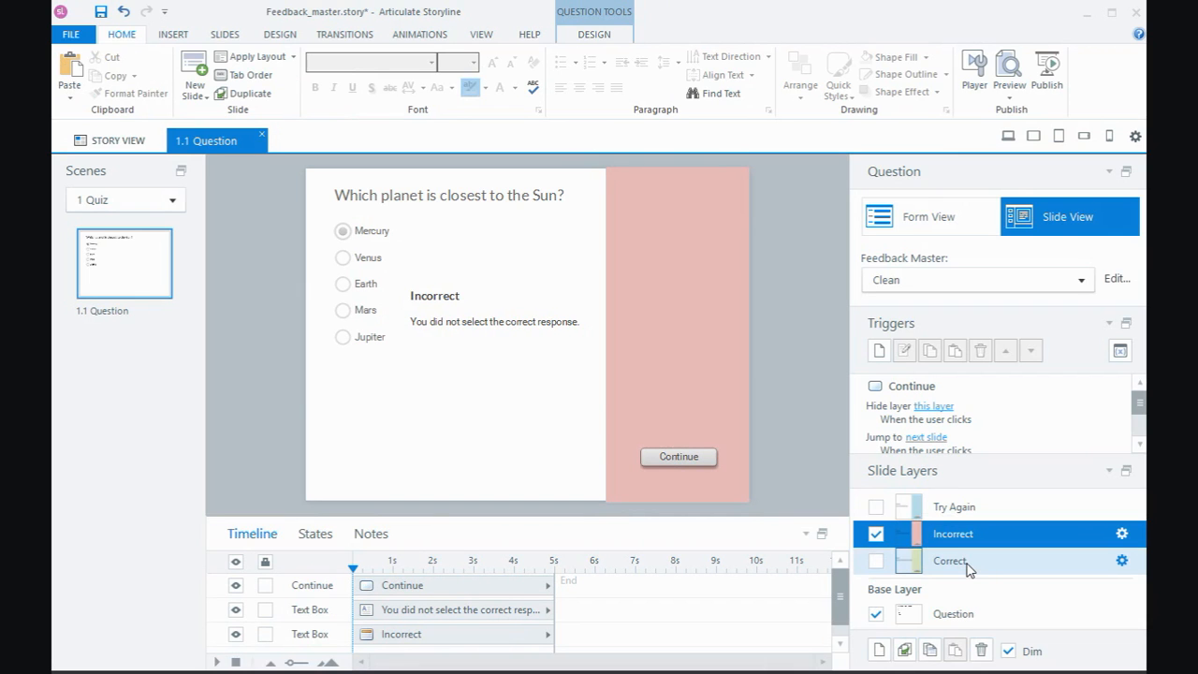
left_click(949, 560)
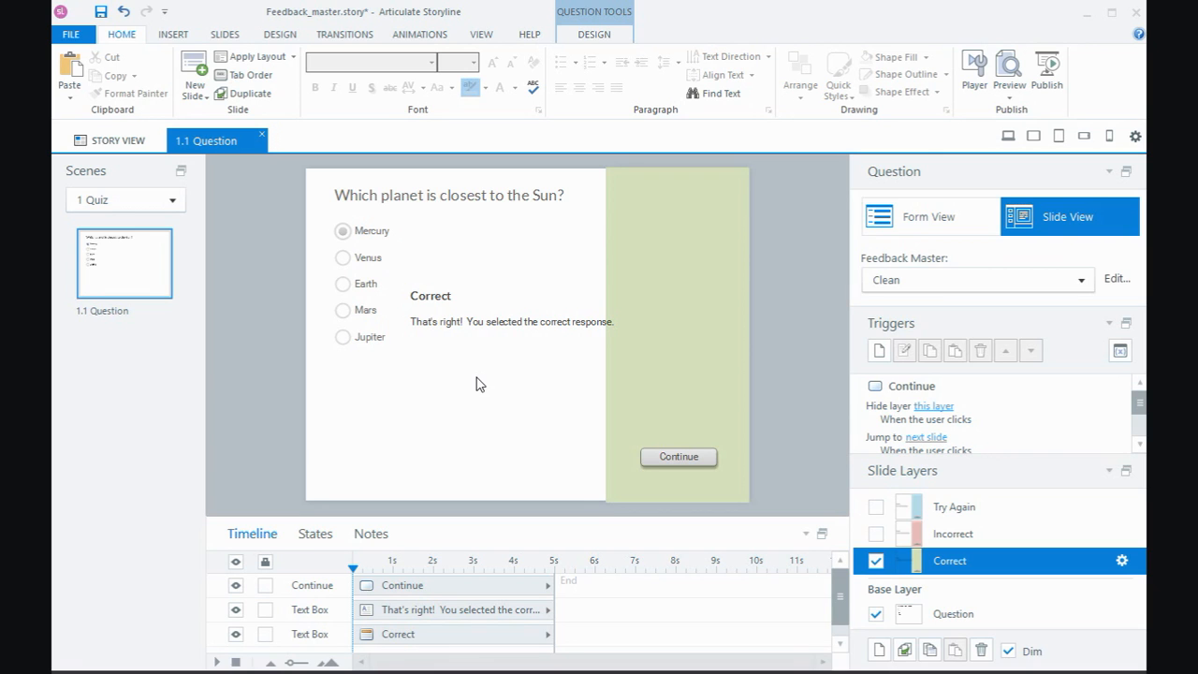
mouse_move(445, 425)
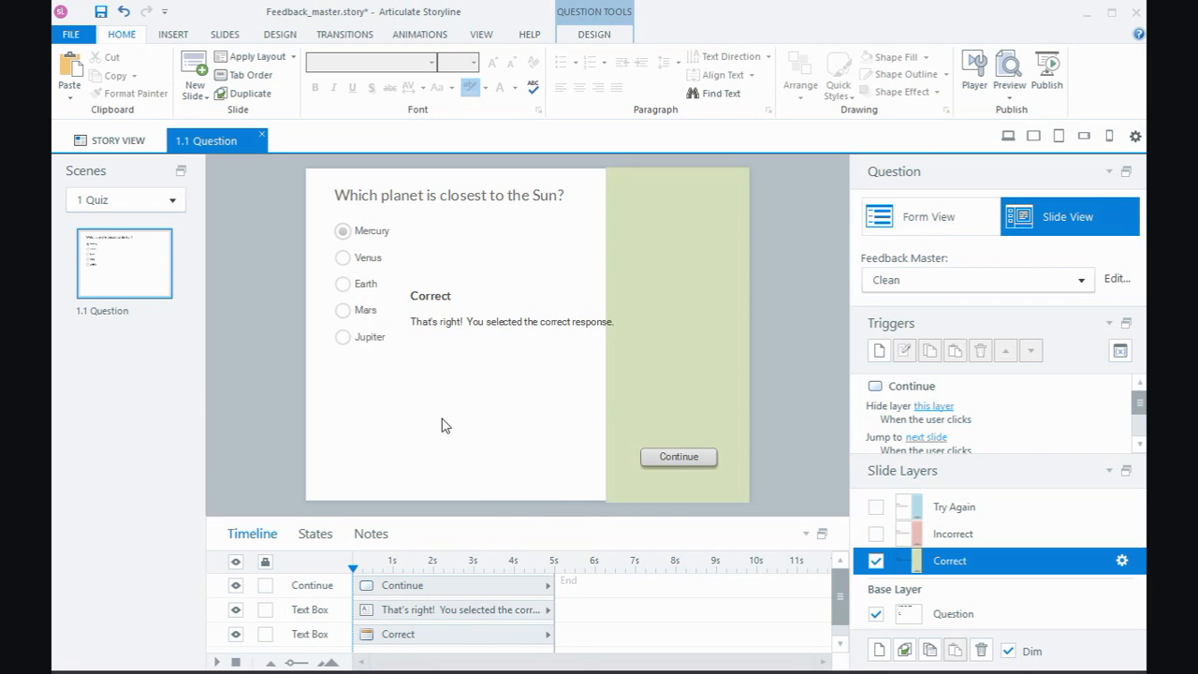
Step: Reset the question slide to its layout and check the Try Again layer's blue panel
right_click(446, 423)
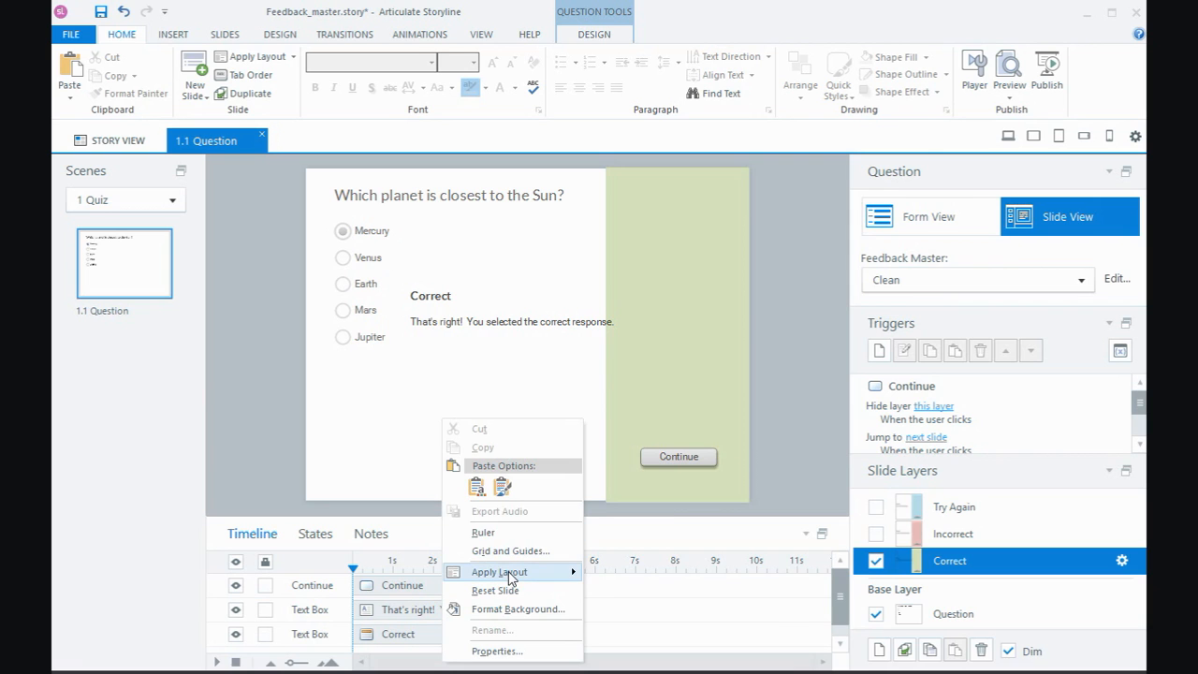
left_click(499, 572)
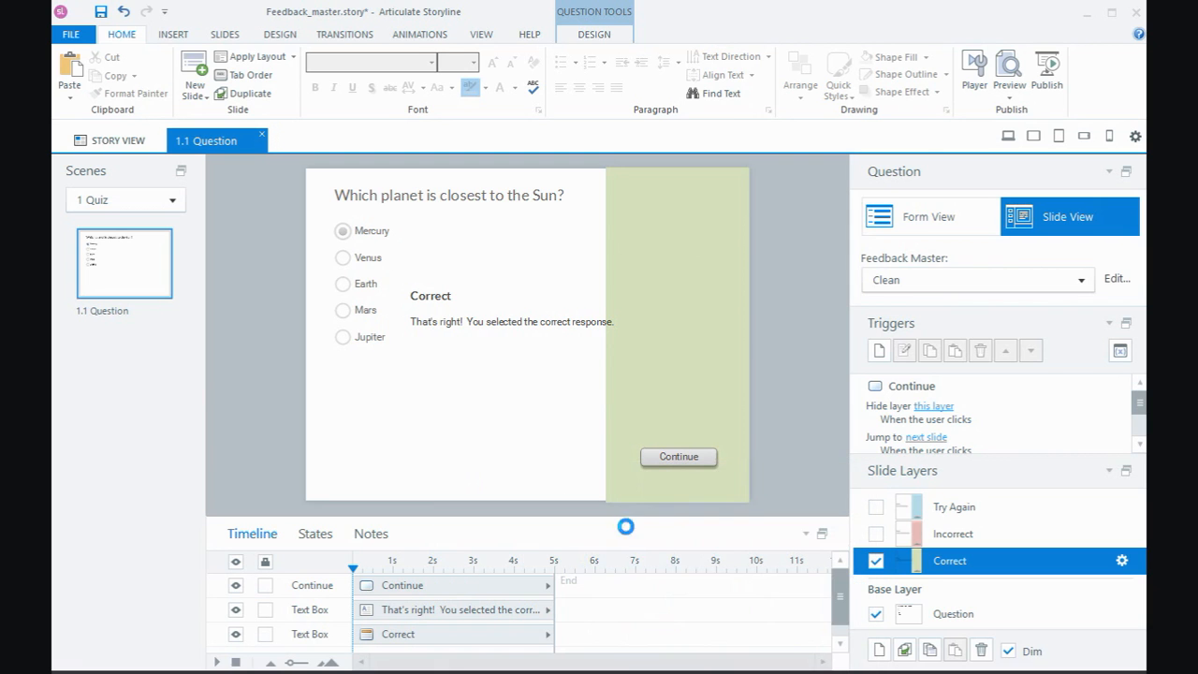
left_click(952, 533)
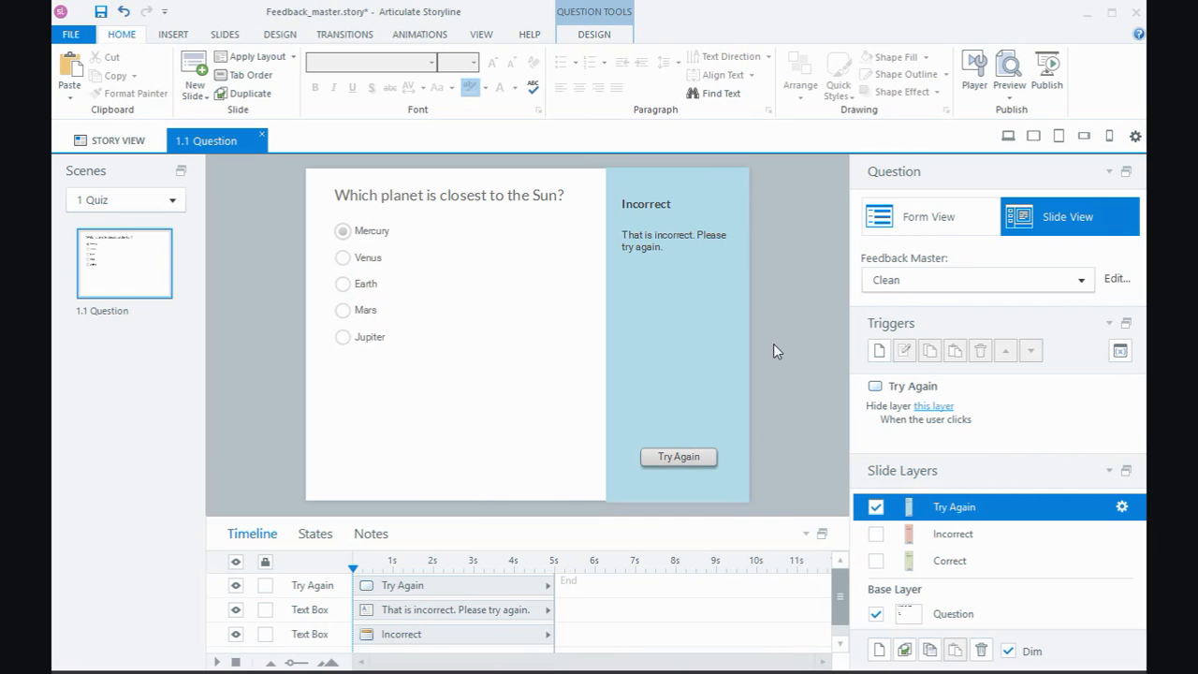
mouse_move(494, 254)
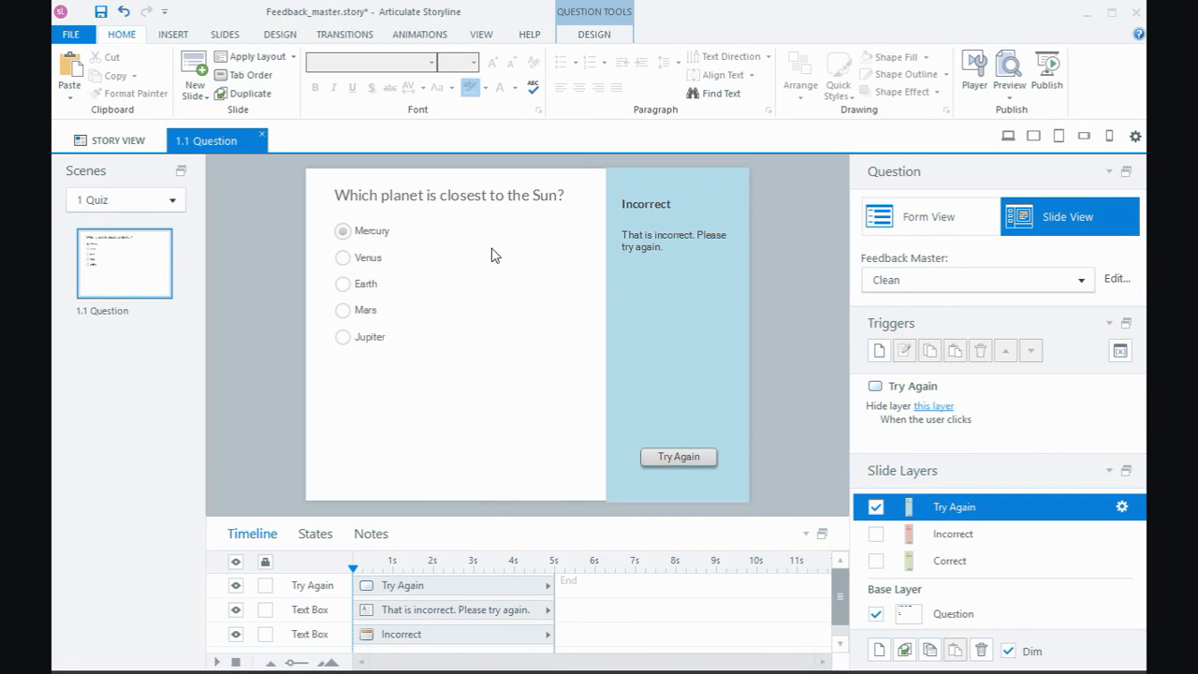
mouse_move(413, 262)
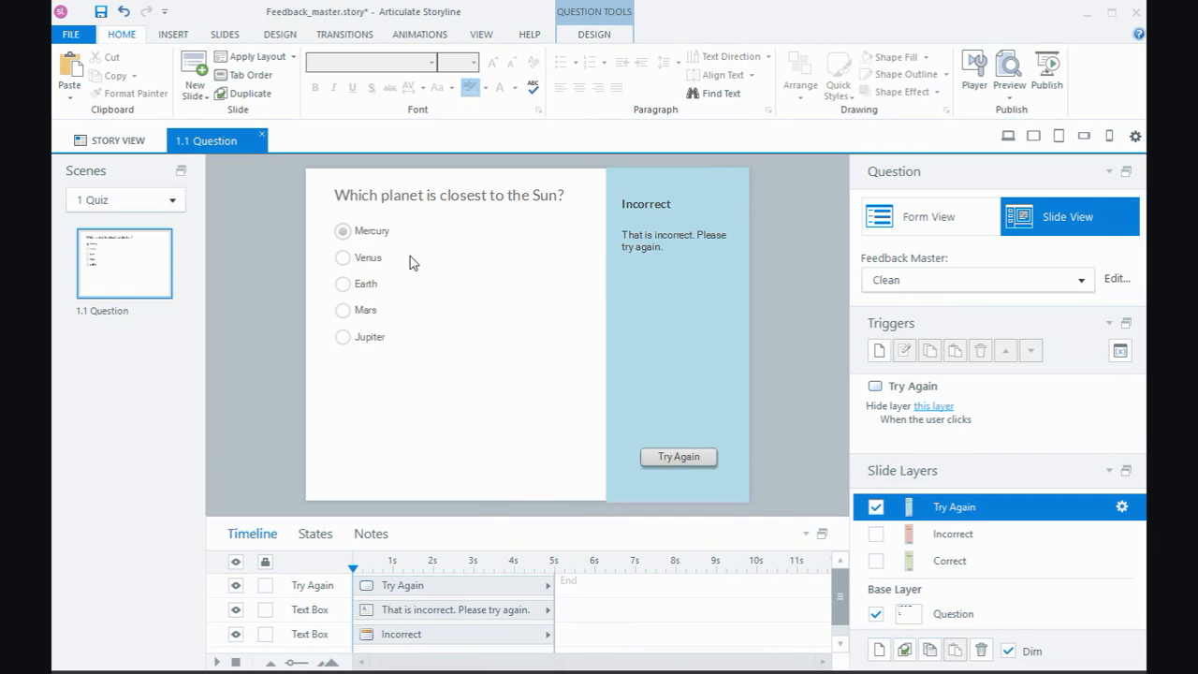